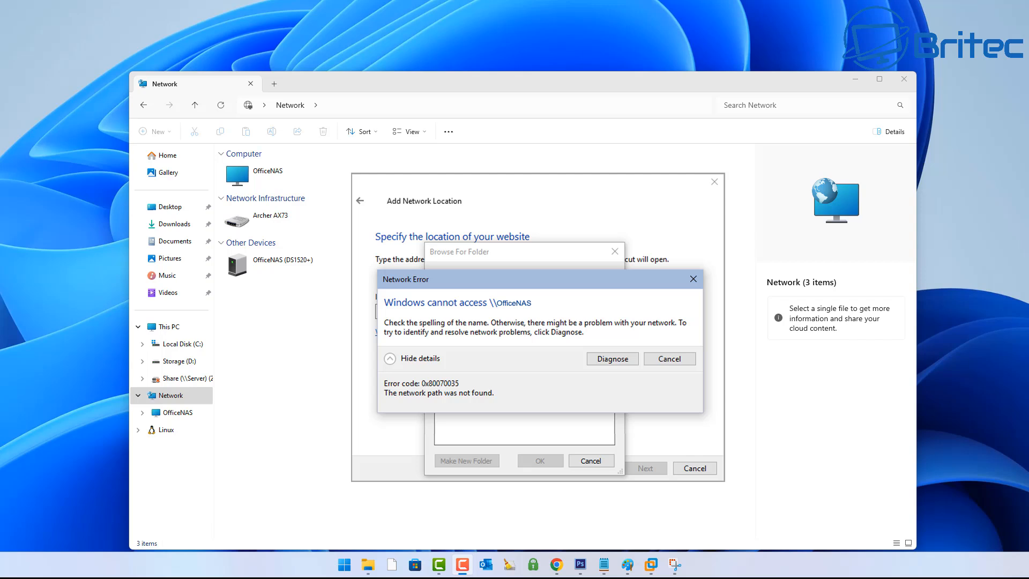
Dismiss the 'network path not found' error and bring up the Start menu
left_click(343, 565)
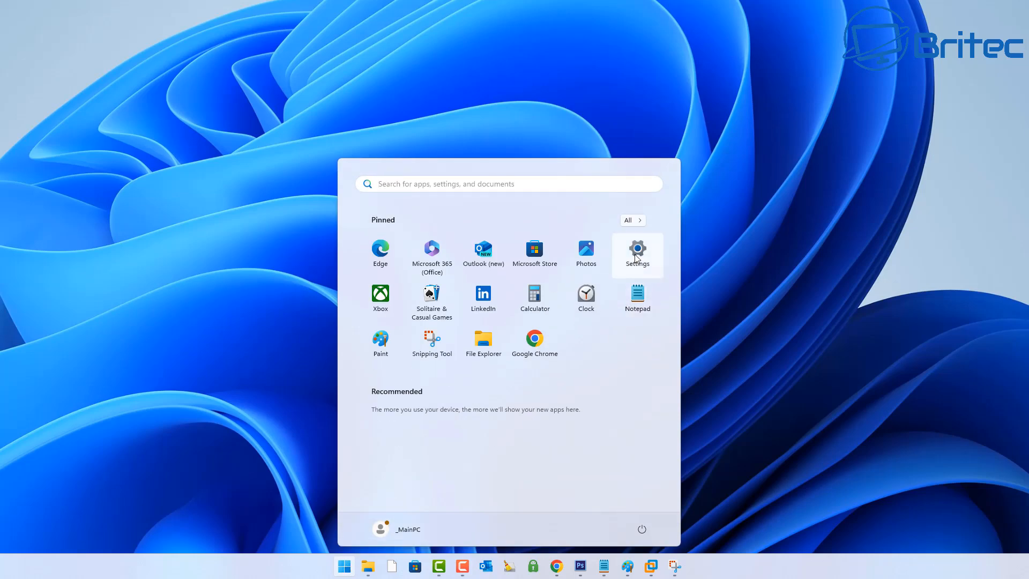
Launch Settings and go to Network & internet, reaching the Ethernet connection set to Private
left_click(637, 251)
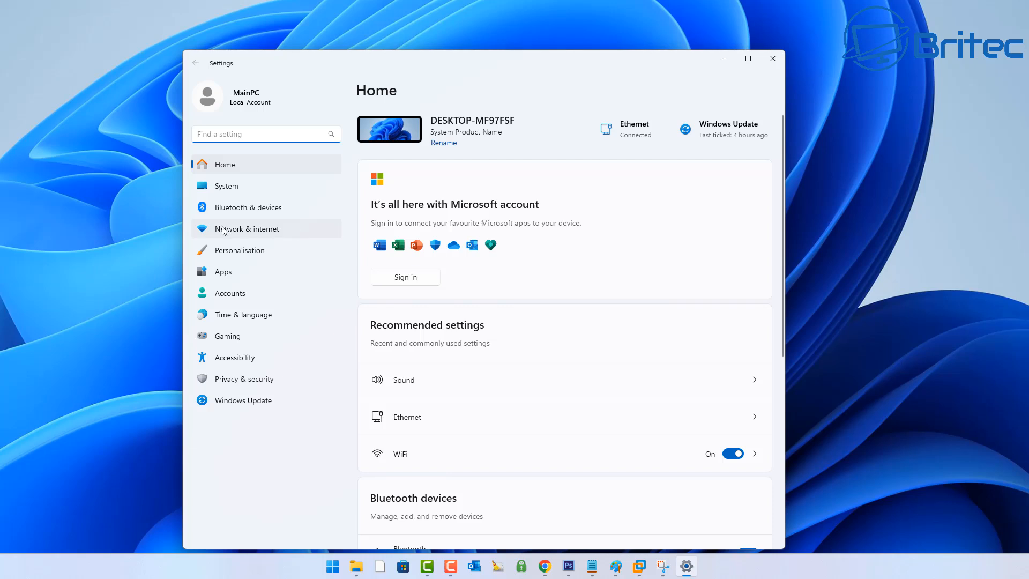
left_click(247, 228)
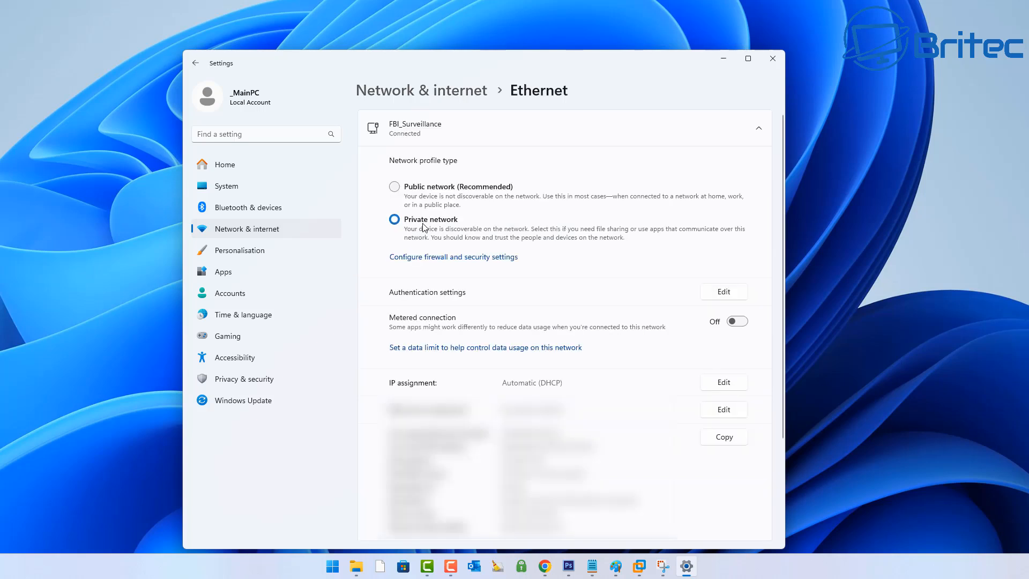
mouse_move(457, 230)
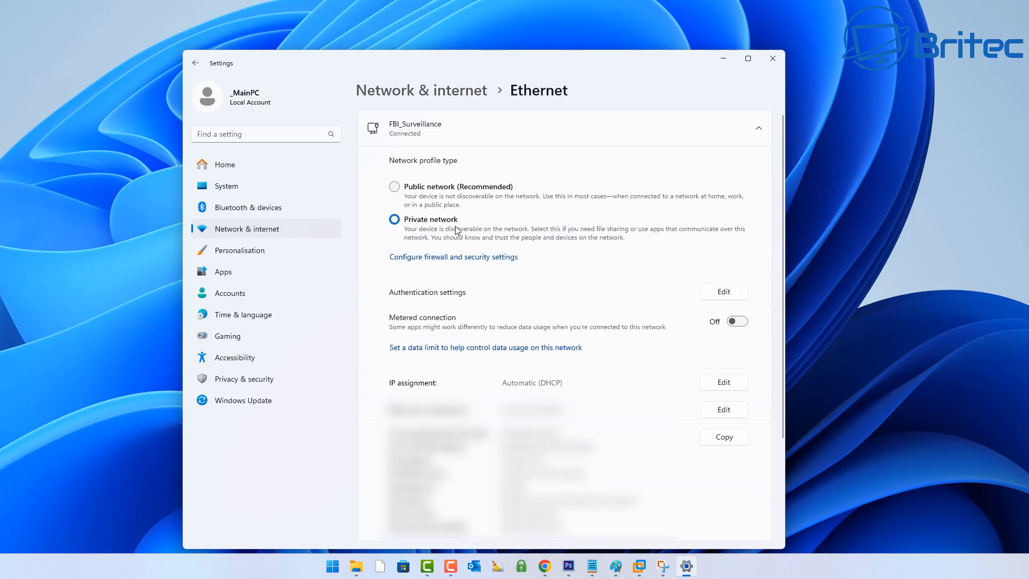
mouse_move(525, 237)
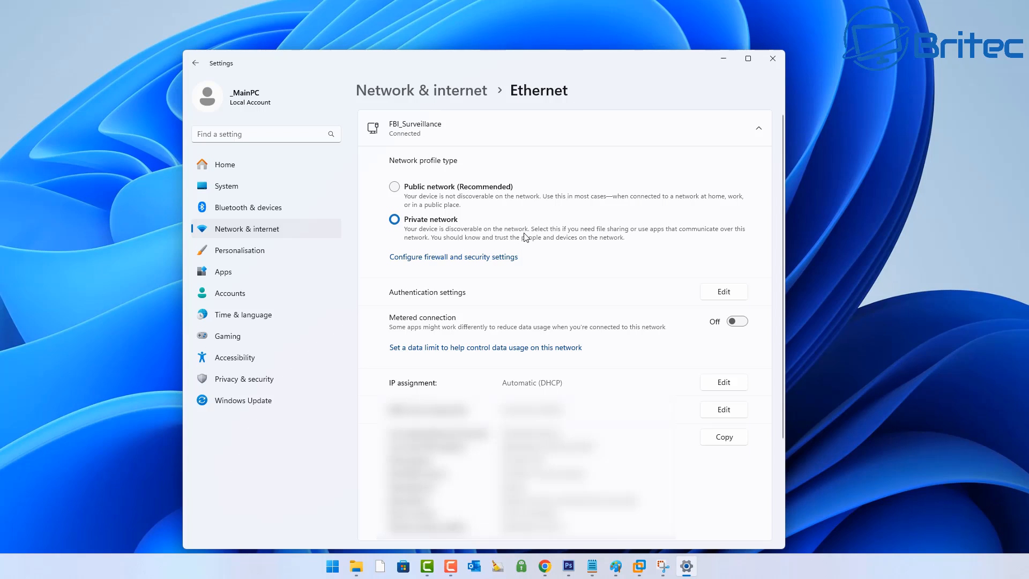
mouse_move(695, 240)
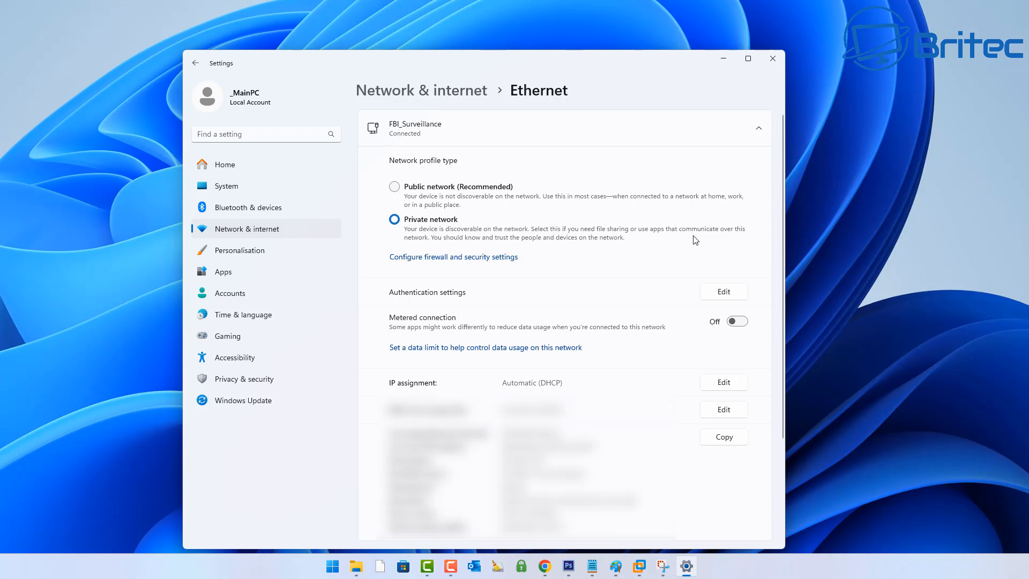
mouse_move(422, 246)
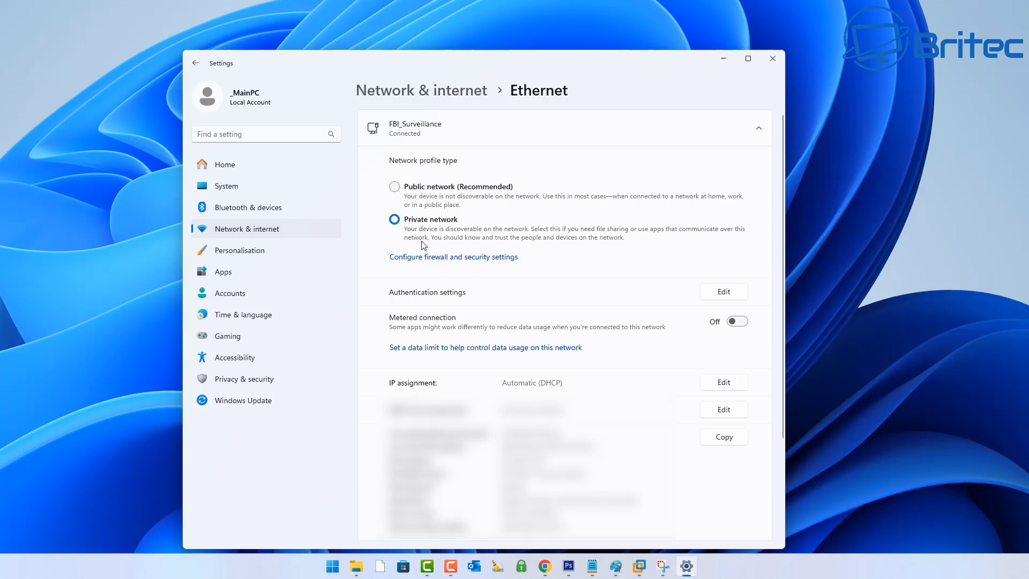
mouse_move(566, 248)
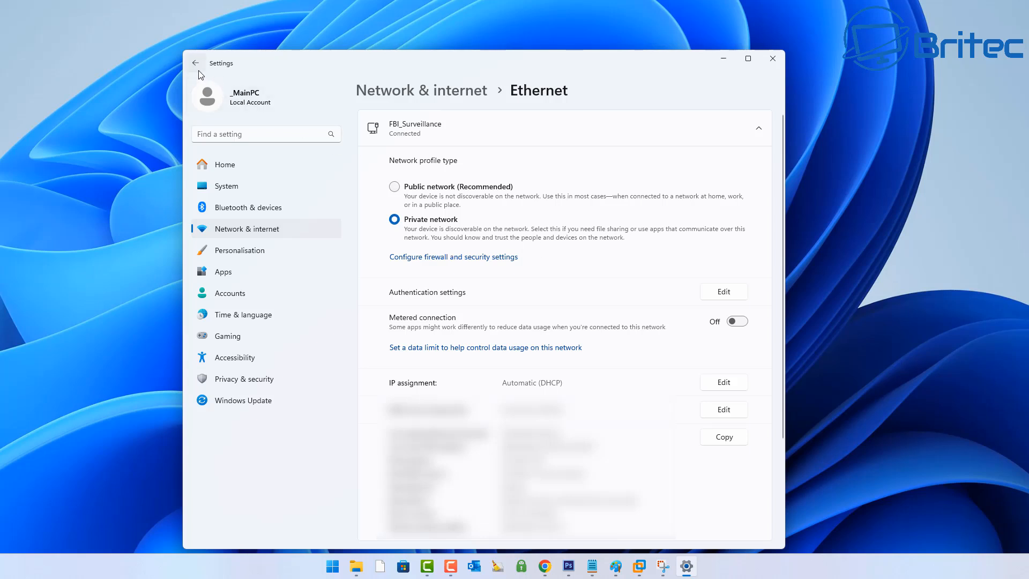
mouse_move(196, 64)
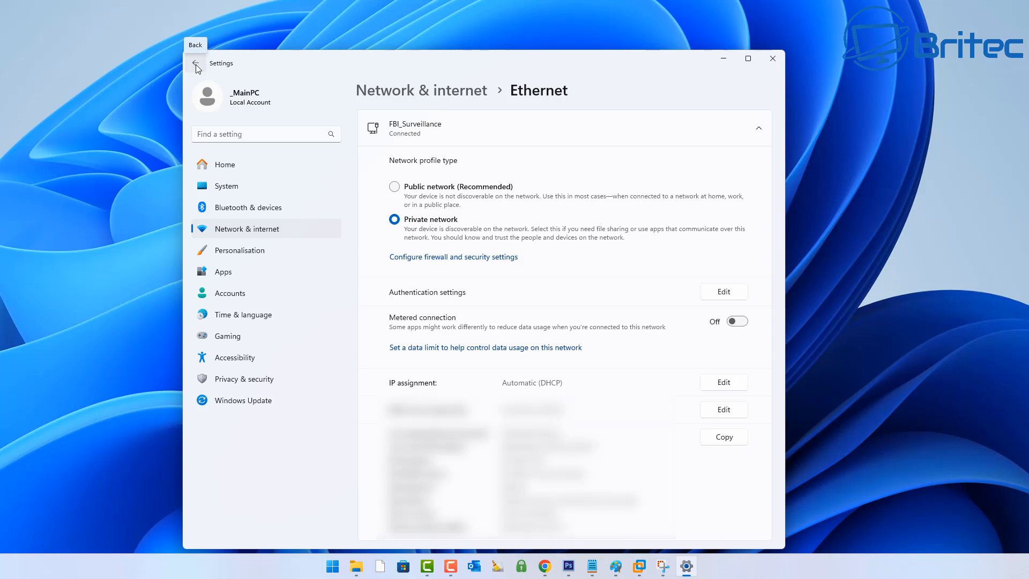
Return to Network & internet and open Advanced network settings listing the adapters
left_click(197, 67)
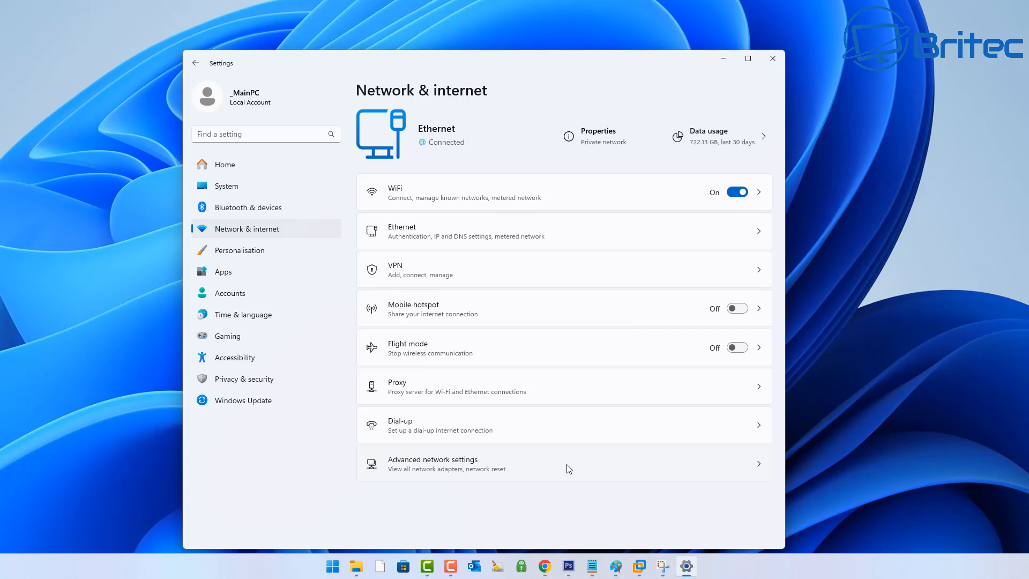
left_click(455, 463)
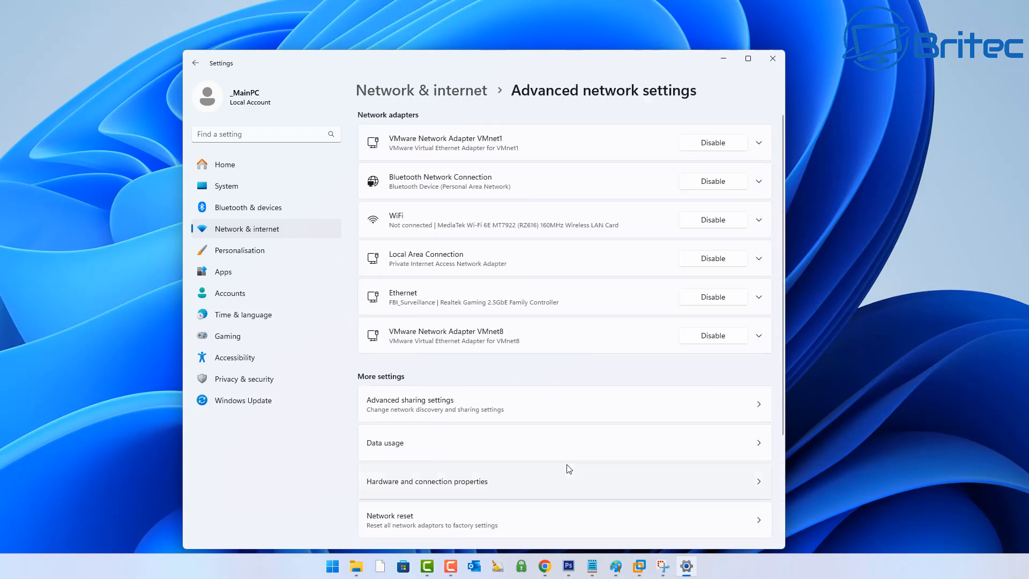
mouse_move(548, 410)
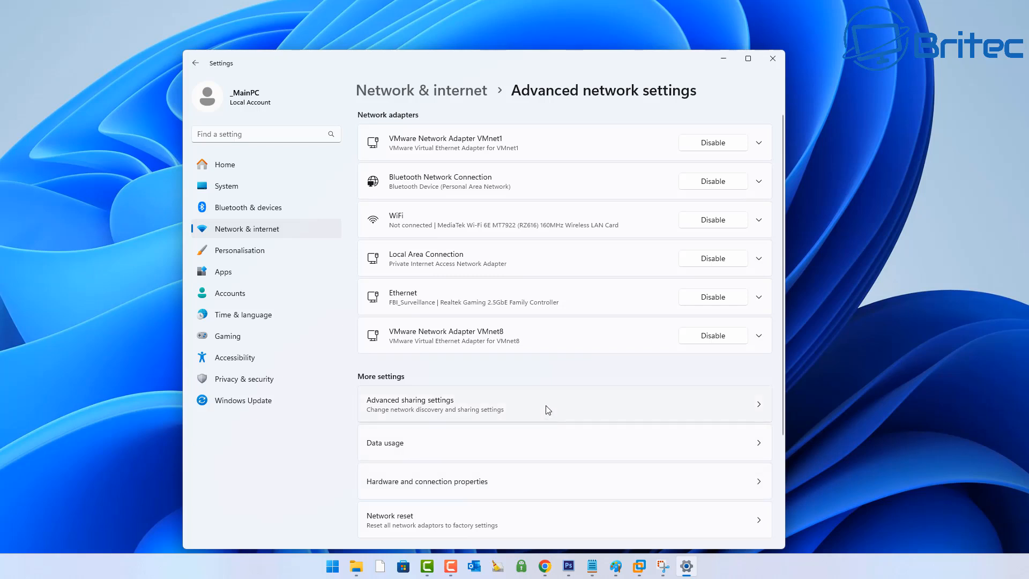
Open Advanced sharing settings showing discovery and file sharing on for private networks
left_click(431, 404)
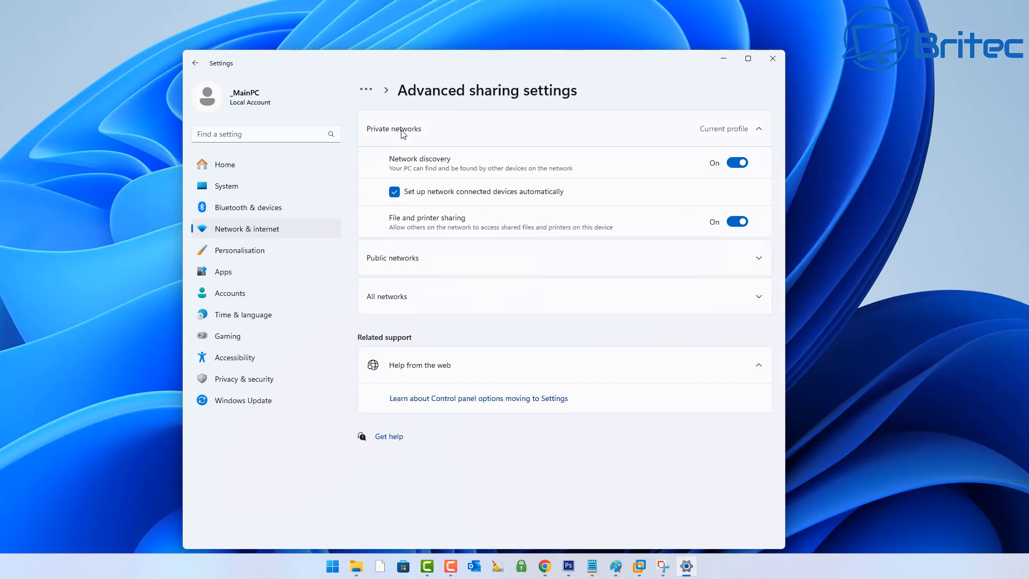
mouse_move(425, 133)
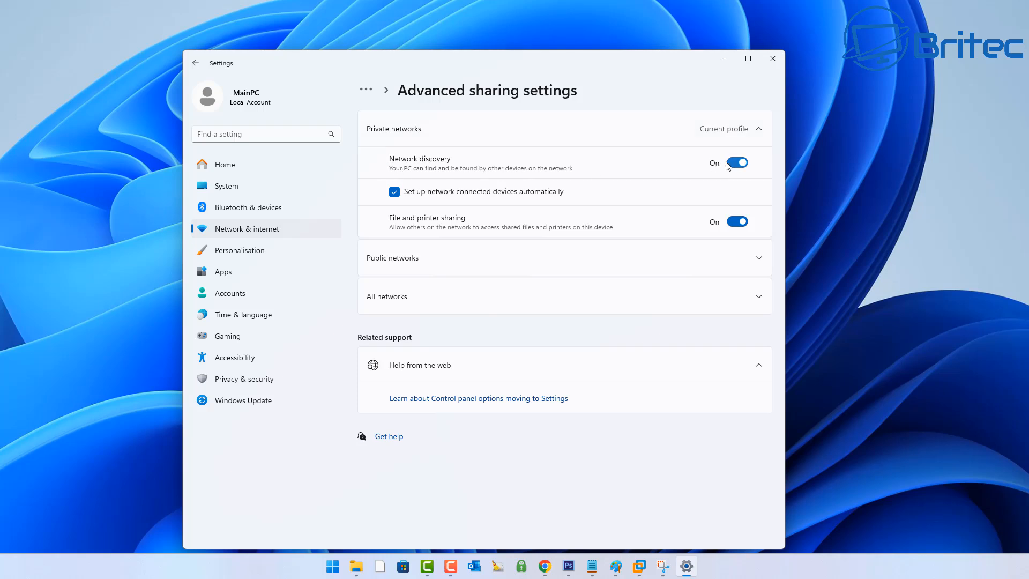
mouse_move(566, 173)
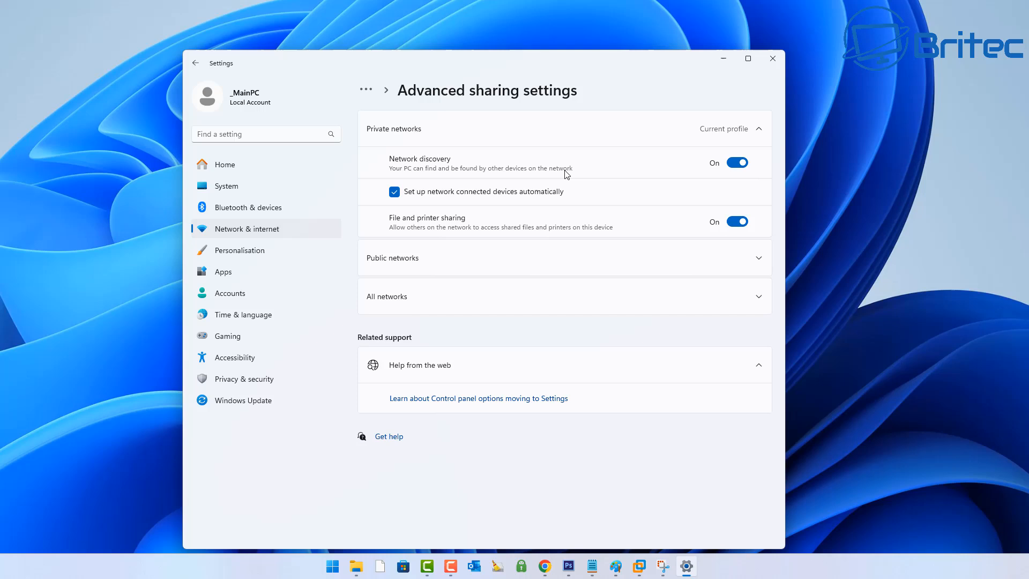
mouse_move(435, 222)
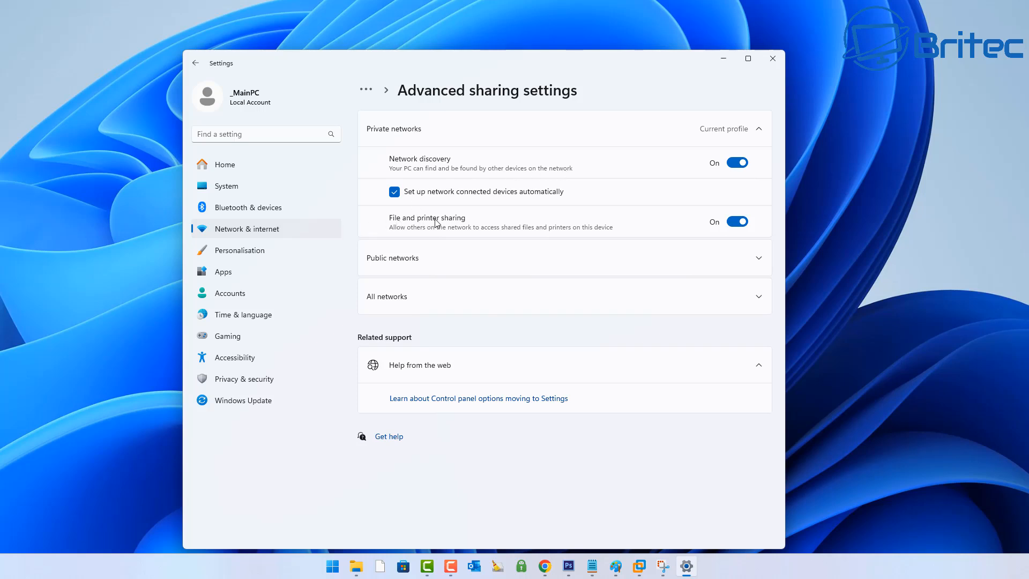
mouse_move(456, 233)
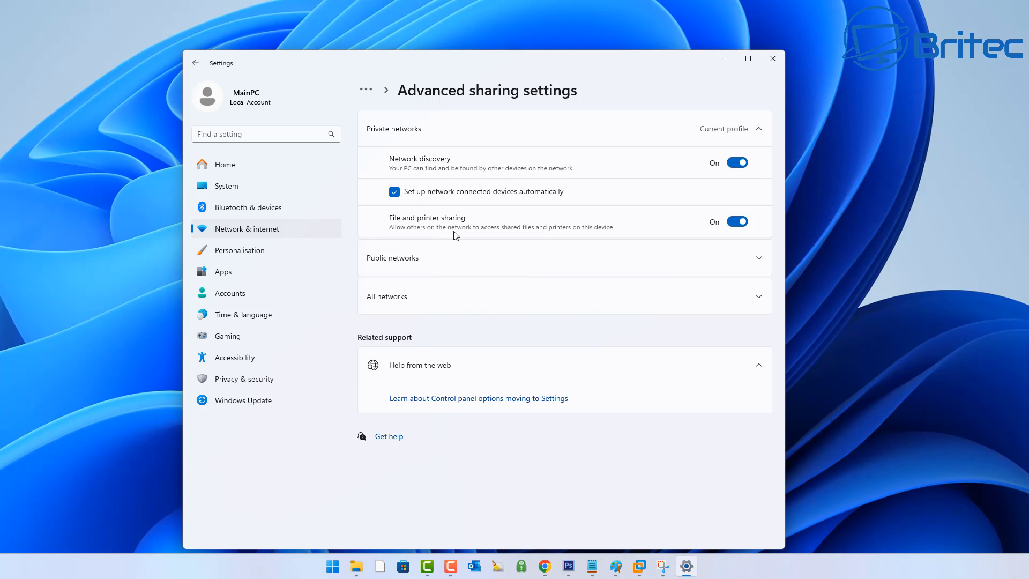
mouse_move(574, 236)
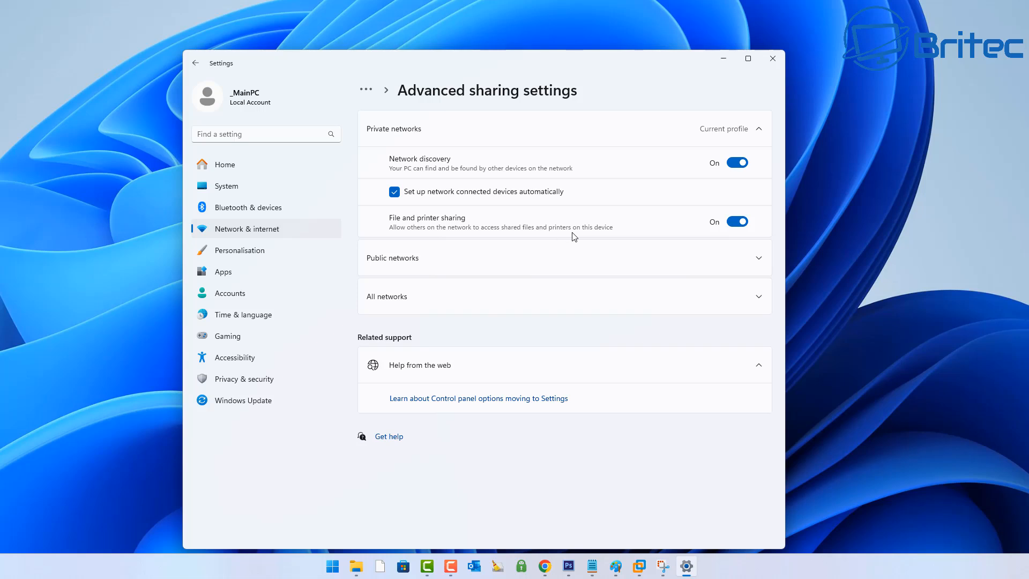
mouse_move(684, 228)
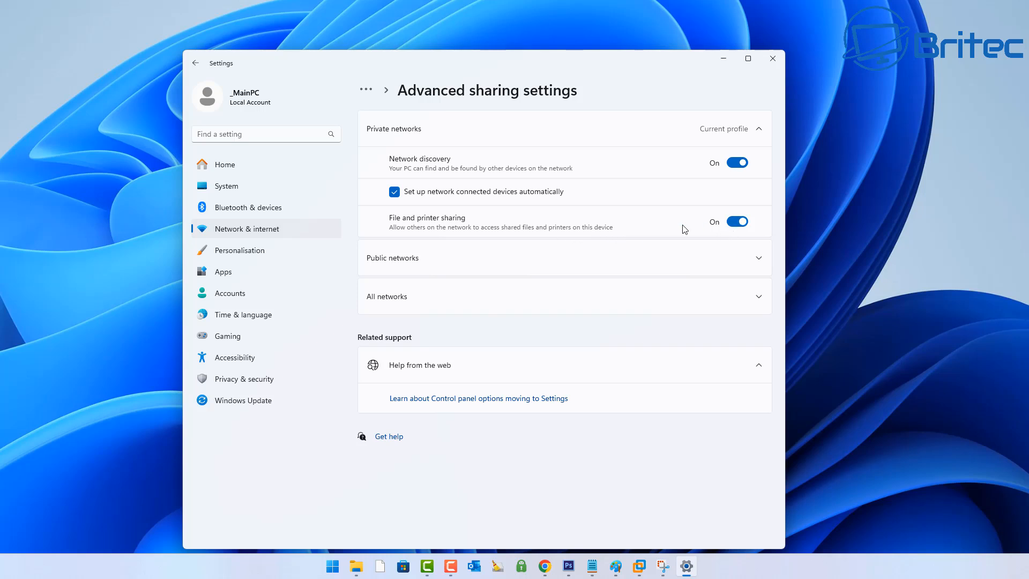
mouse_move(456, 199)
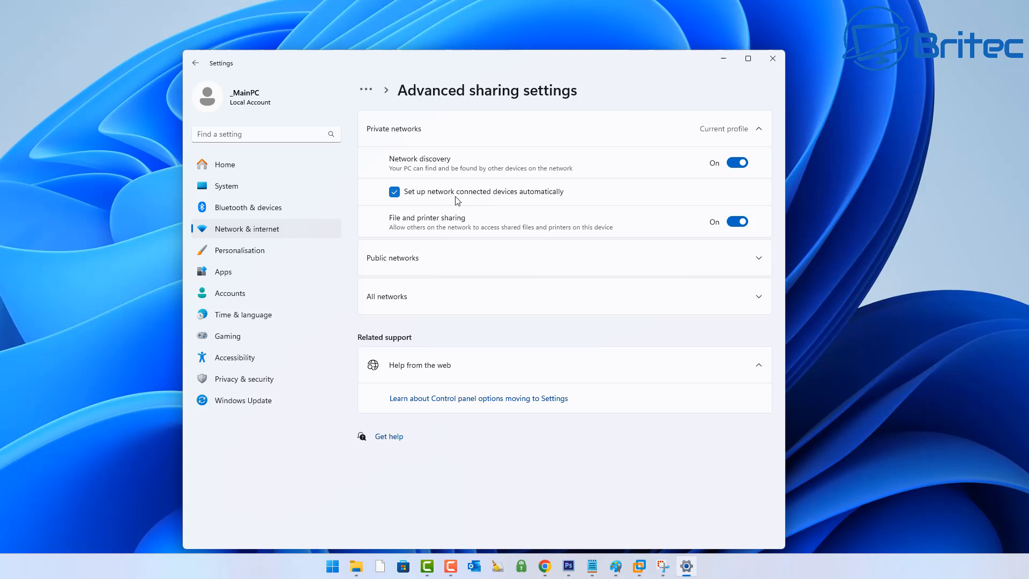
mouse_move(566, 264)
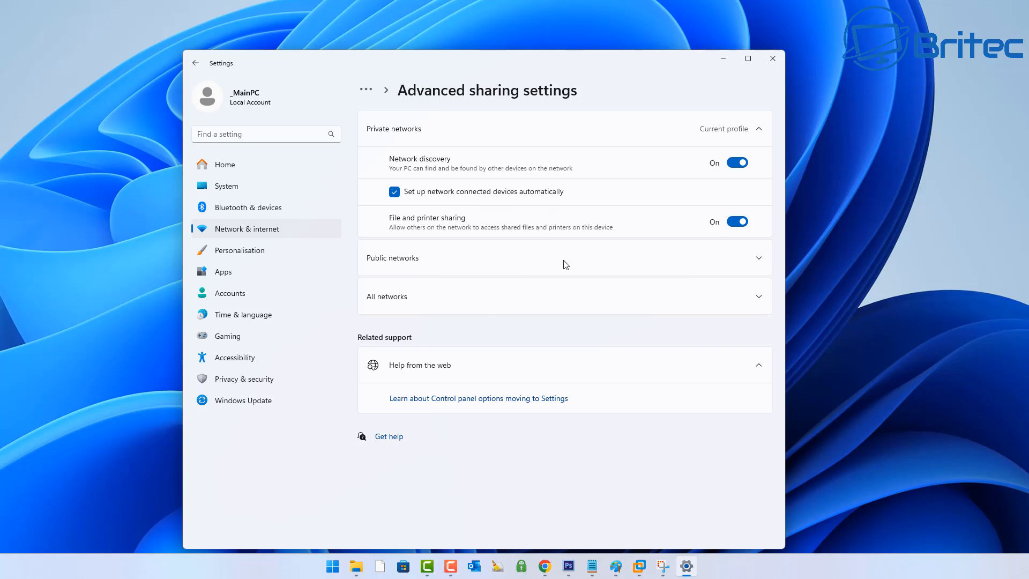
Review the Public networks sharing toggles, then close the Settings window
left_click(563, 257)
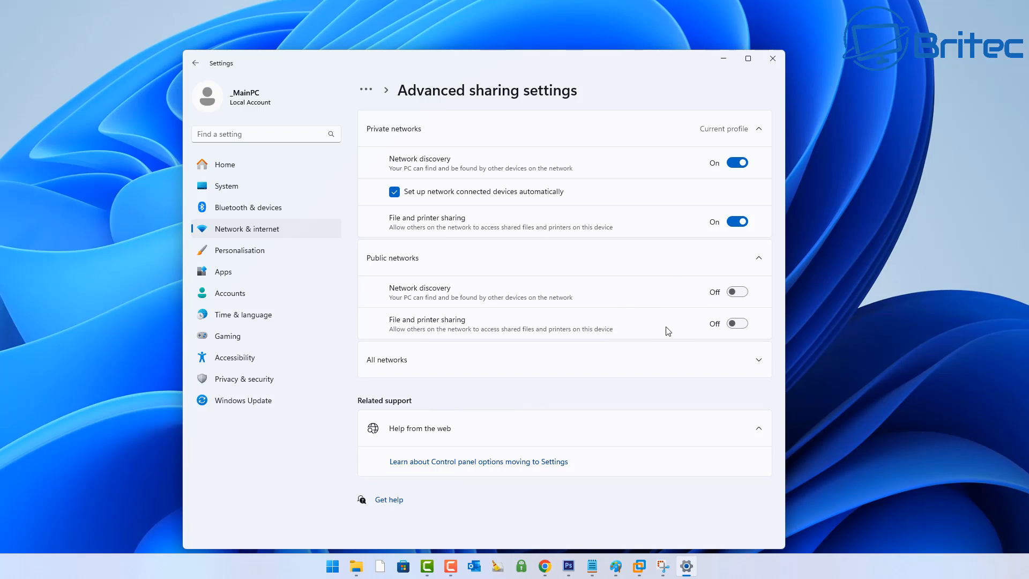
mouse_move(662, 287)
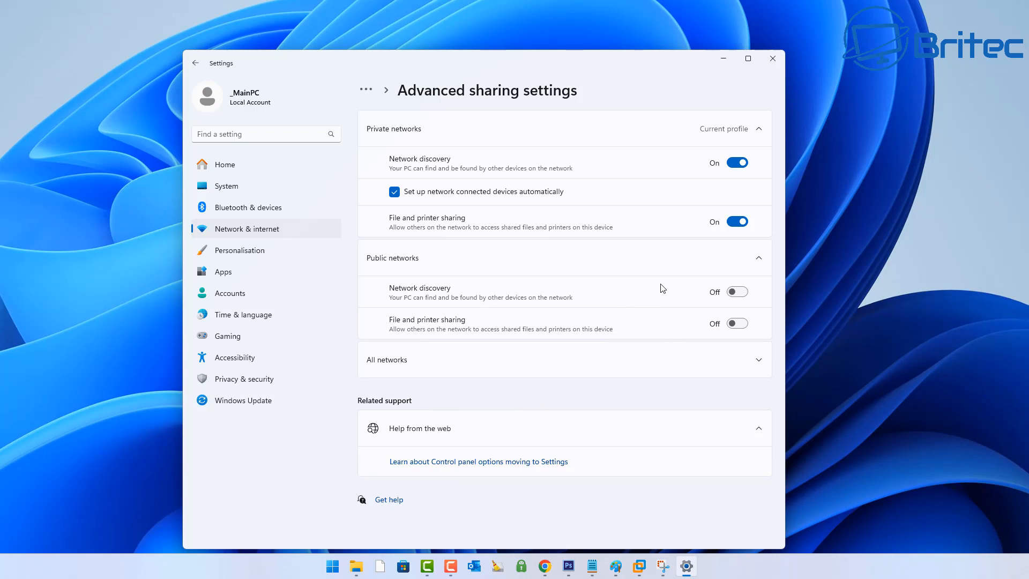
mouse_move(604, 350)
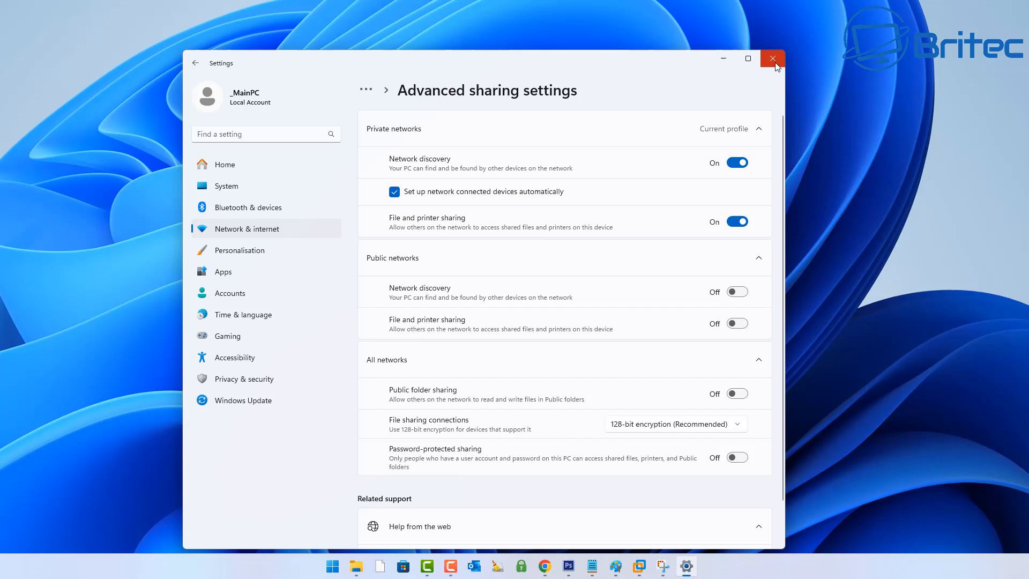
left_click(772, 57)
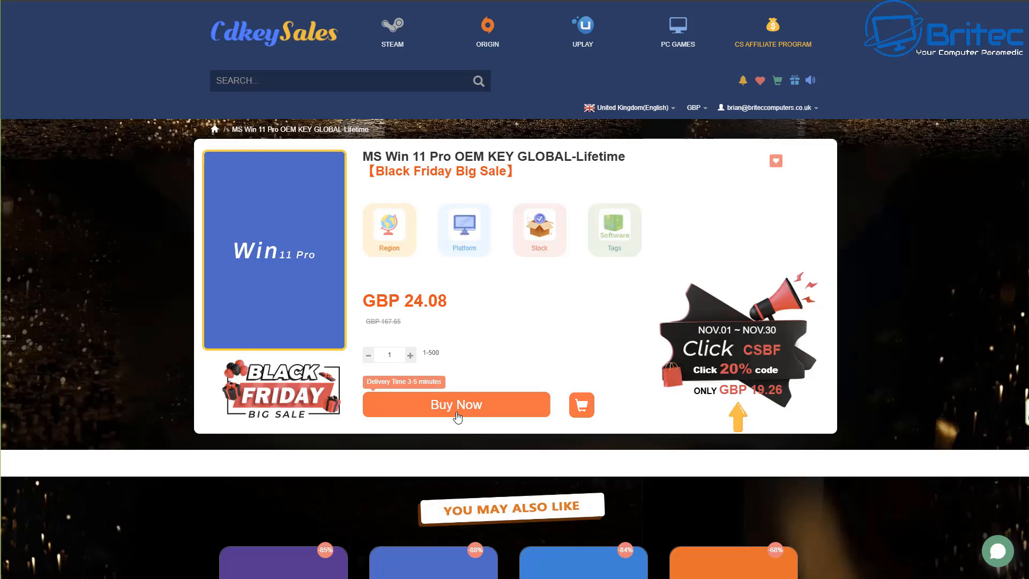
Buy the Windows 11 Pro OEM key and apply promotion code BR09 to the order
left_click(457, 405)
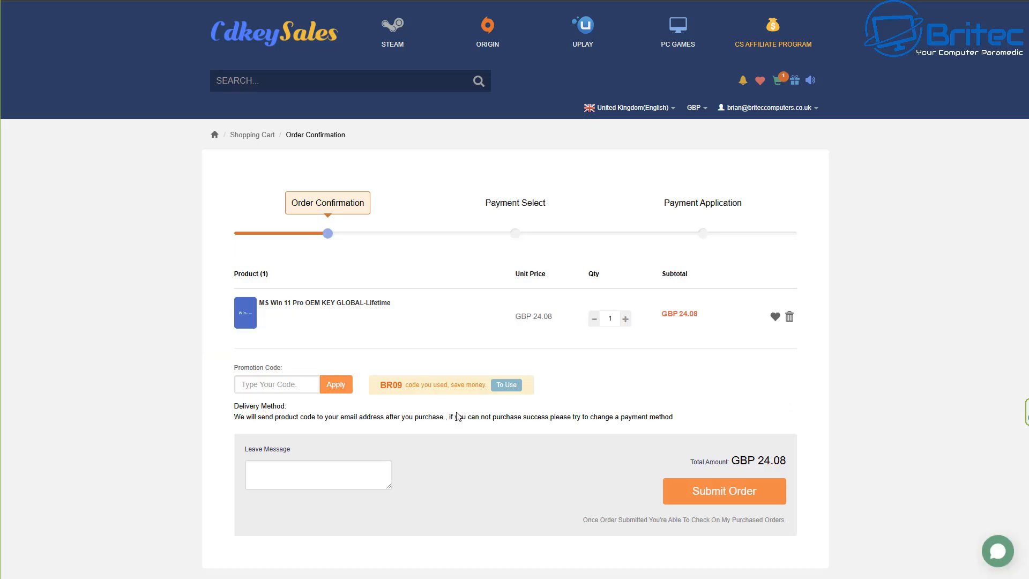
left_click(276, 384)
type("B")
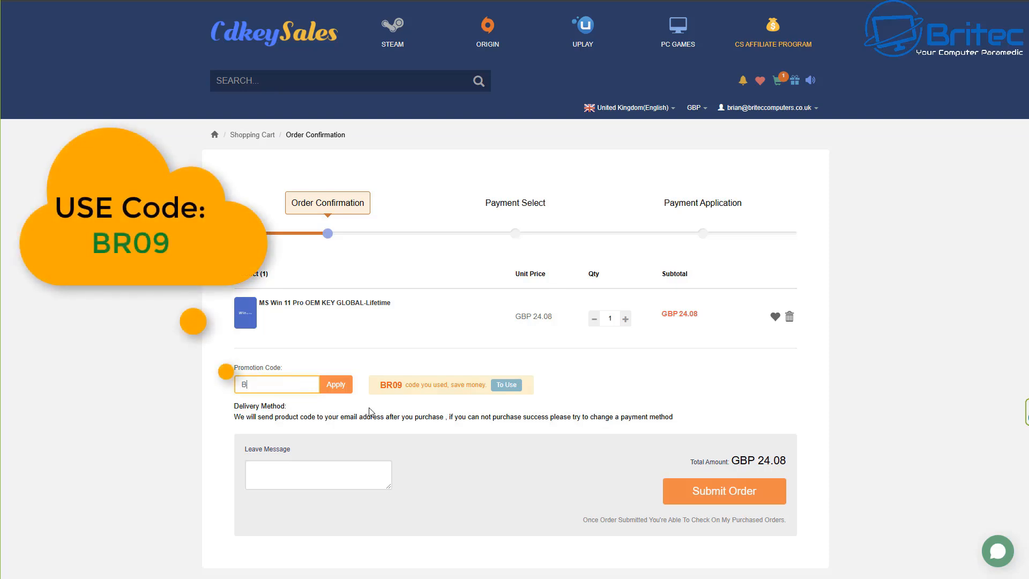
type("R09")
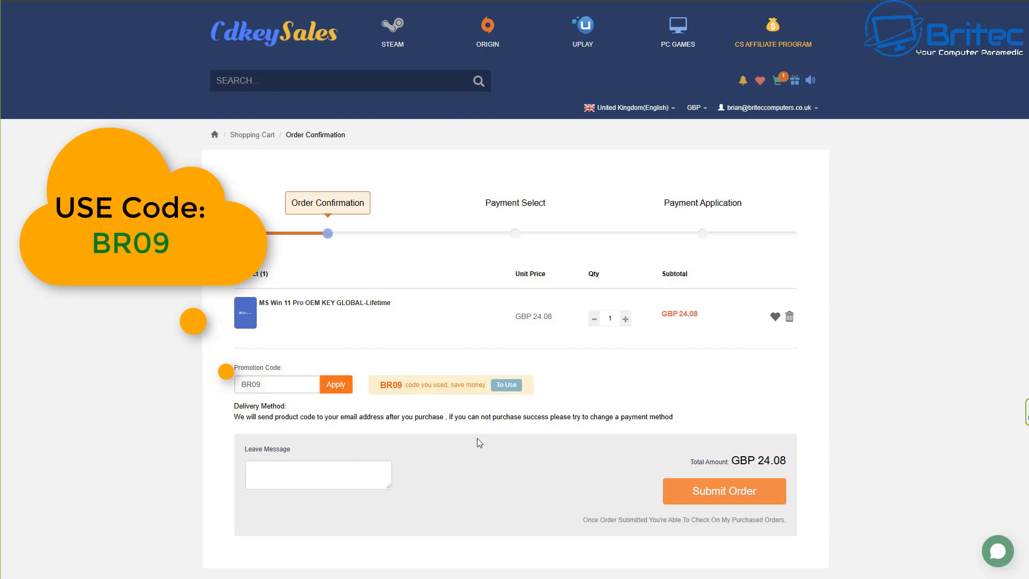
left_click(335, 384)
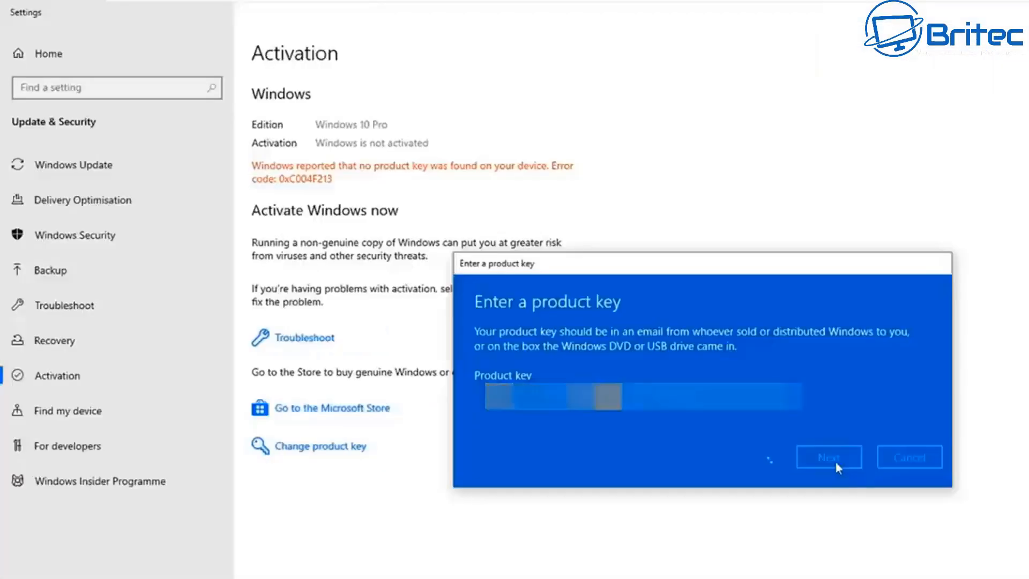
Submit the product key, activate Windows and close the activation message with Settings
left_click(829, 456)
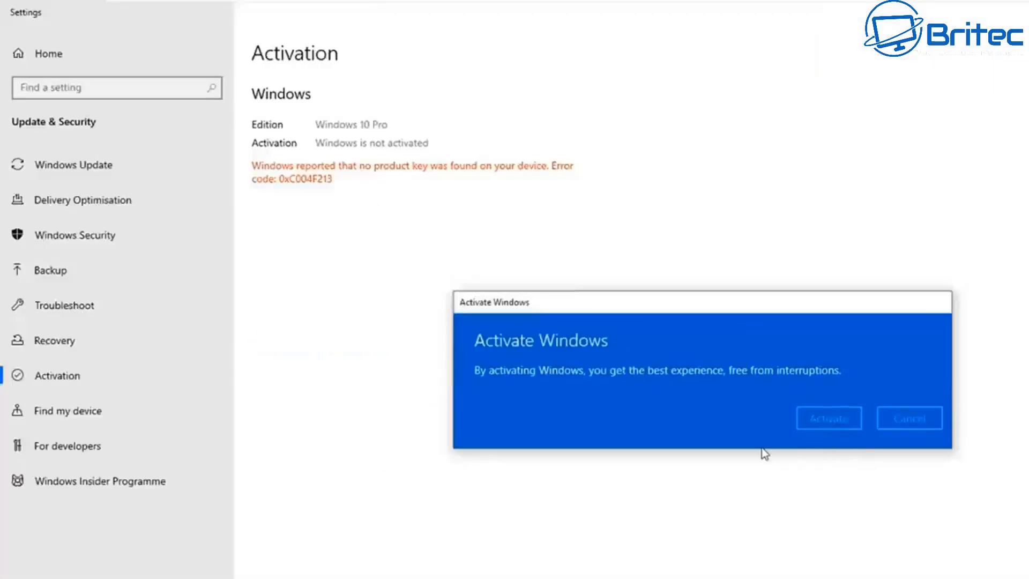
left_click(829, 417)
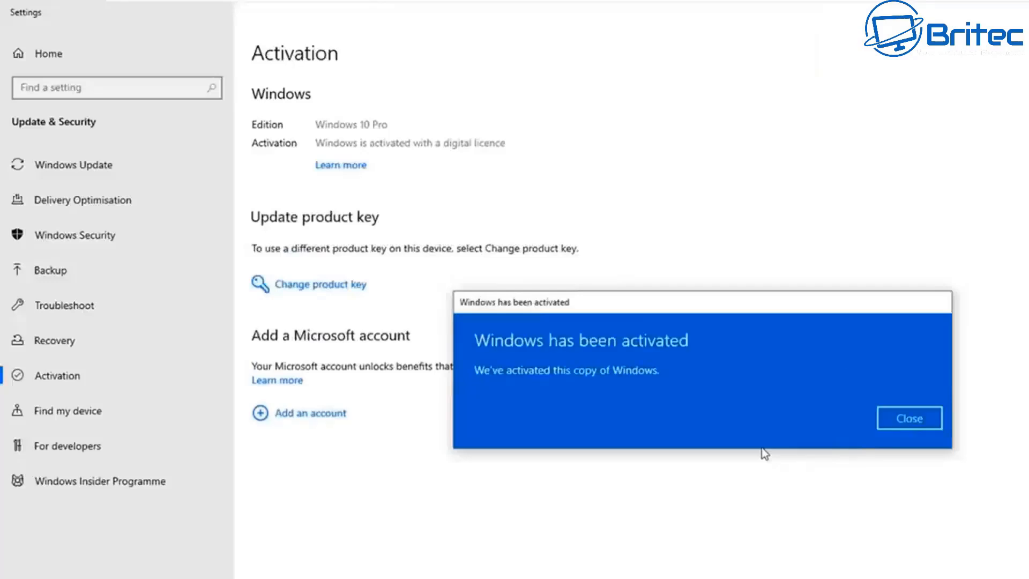
left_click(909, 417)
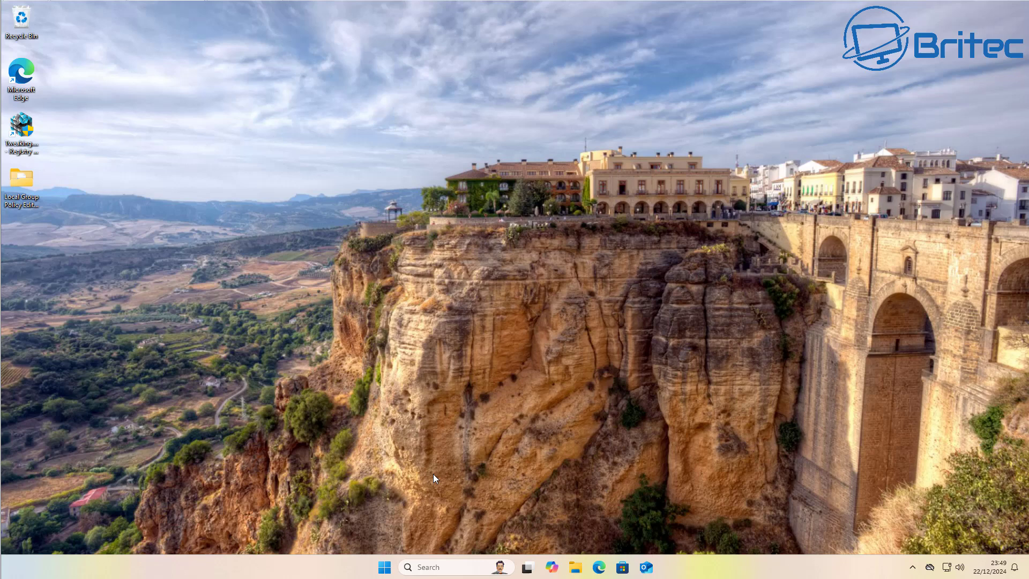
mouse_move(384, 567)
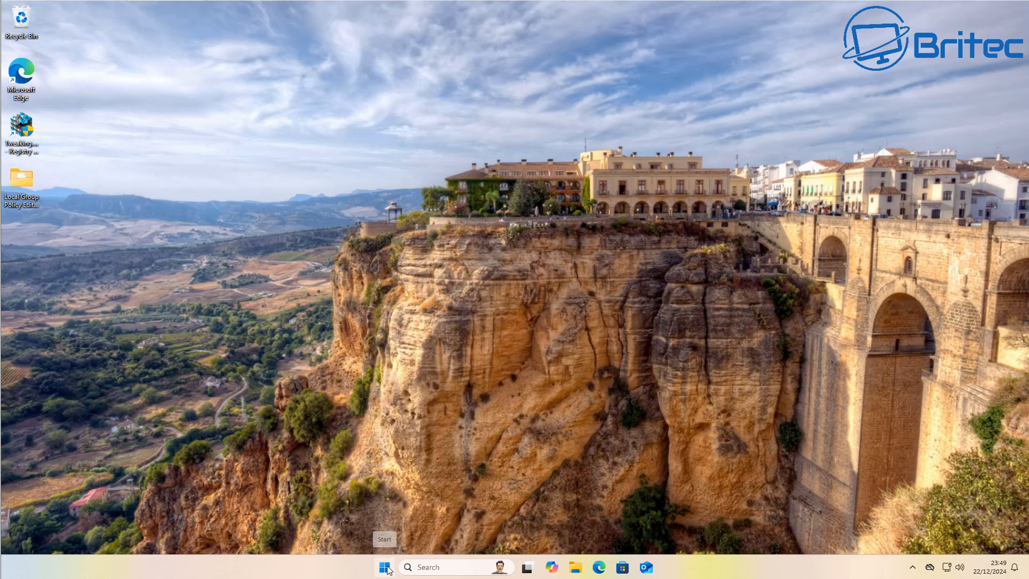
Search Start for 'gpedit' to launch Edit group policy
left_click(384, 565)
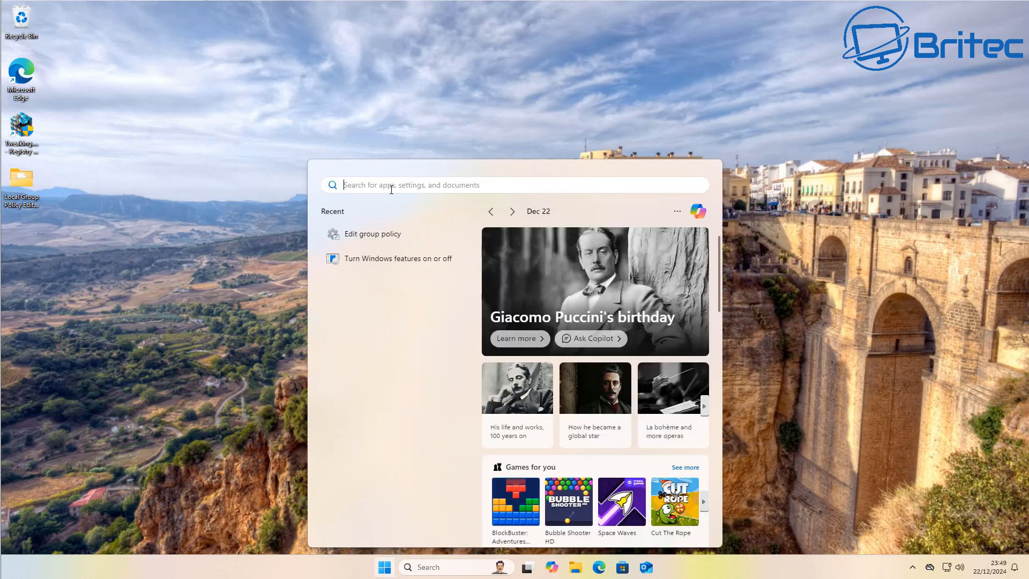
type("gped")
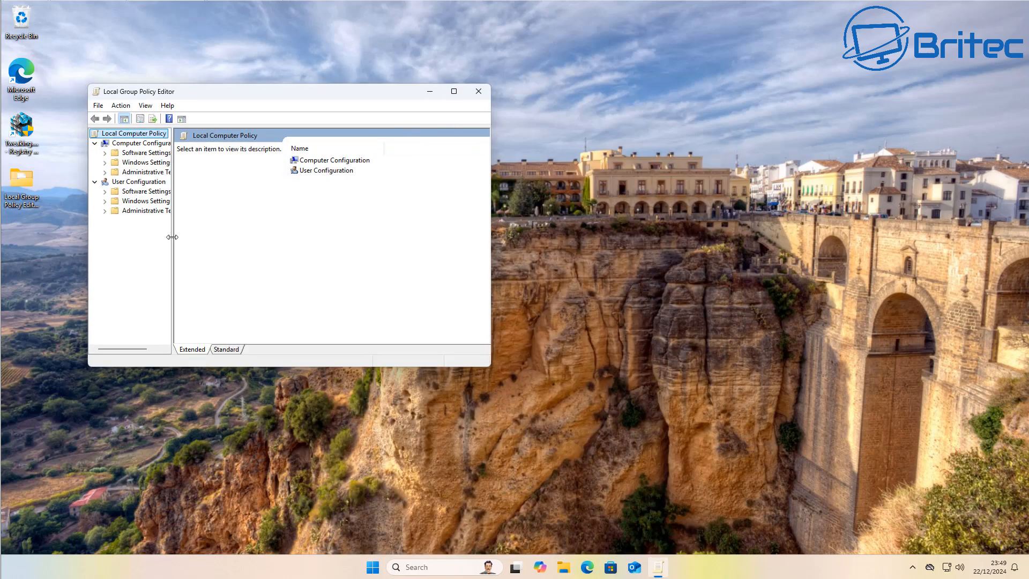
Enlarge the editor and expand Computer Configuration's Windows Settings branch
left_click_drag(173, 237, 229, 237)
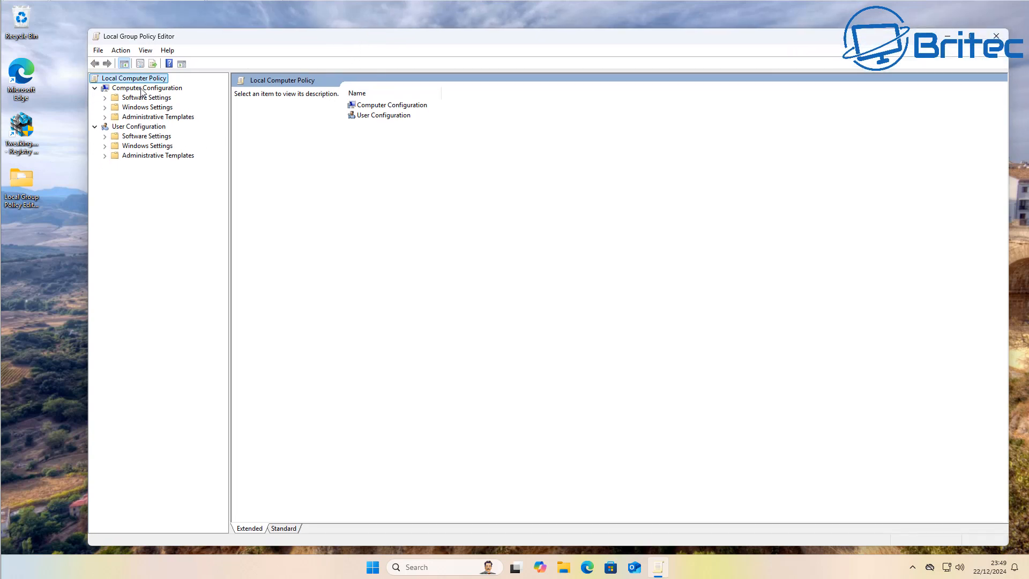
left_click(146, 88)
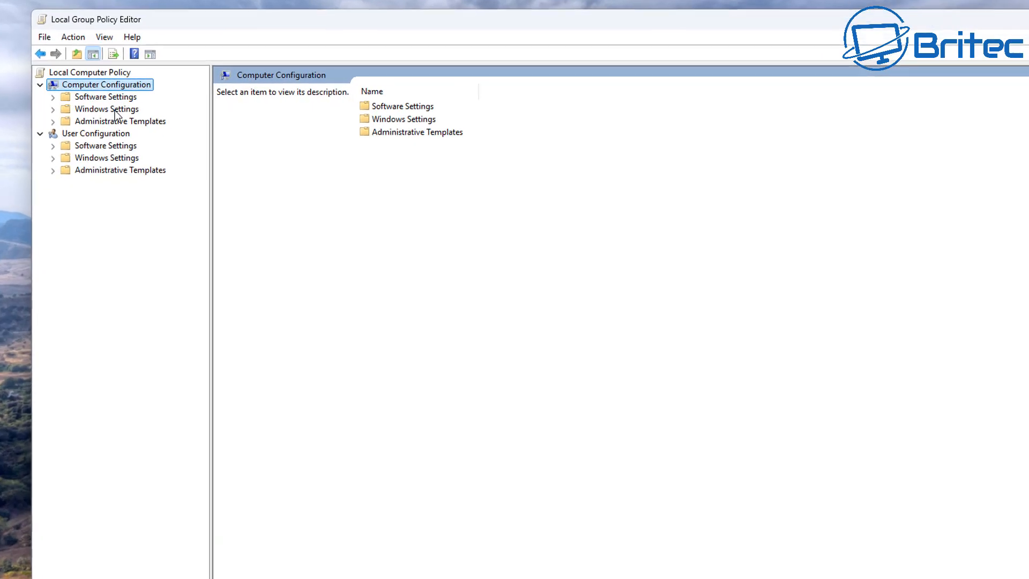
left_click(103, 109)
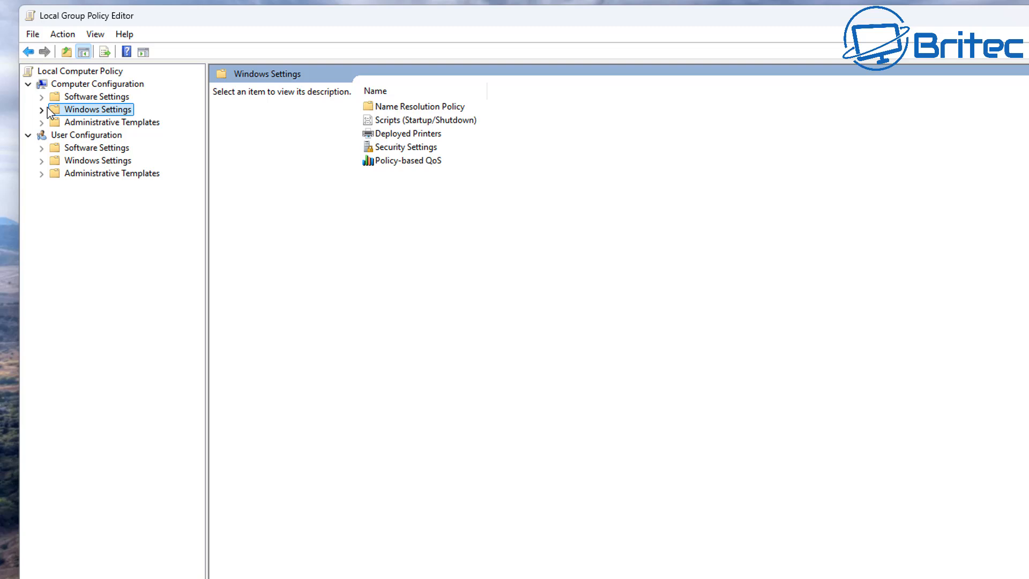
left_click(42, 110)
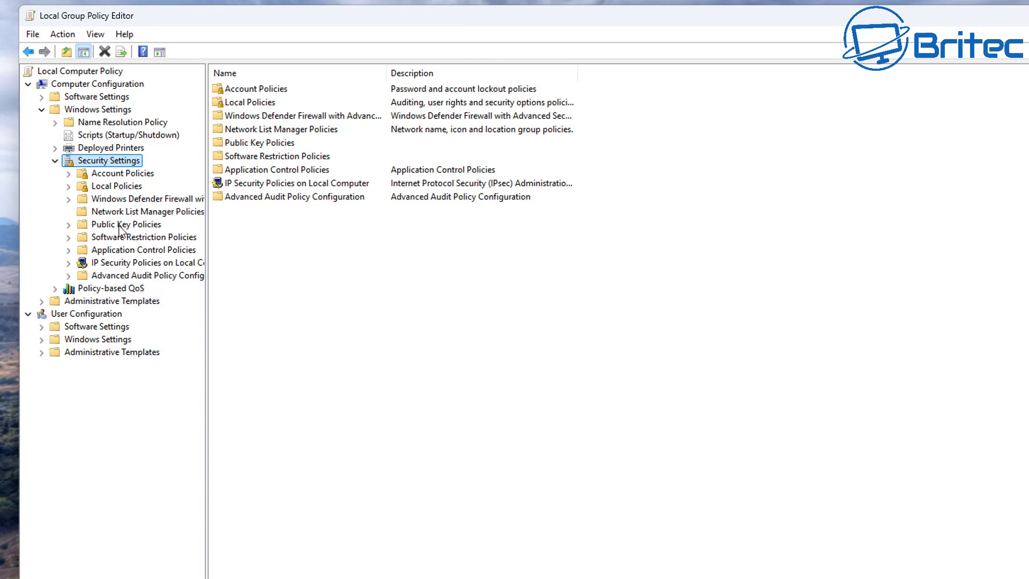
Expand Local Policies under Security Settings and select Security Options
left_click(116, 187)
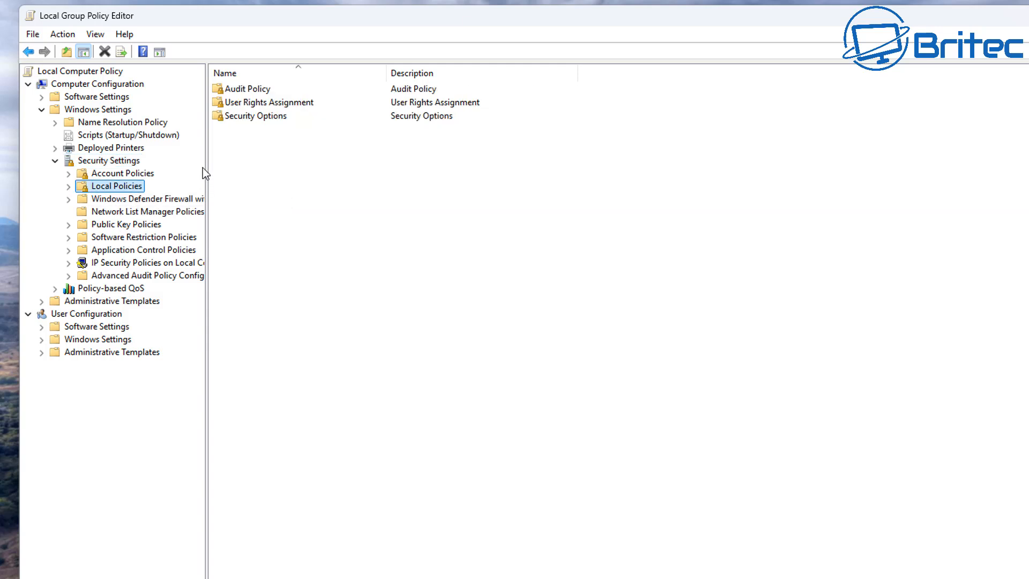
left_click_drag(206, 160, 294, 159)
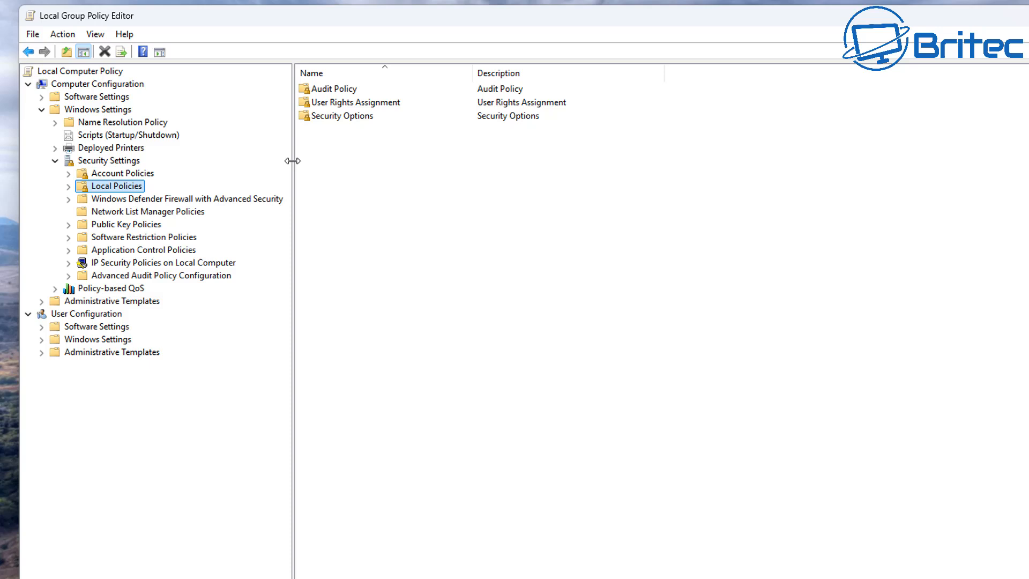
left_click(69, 187)
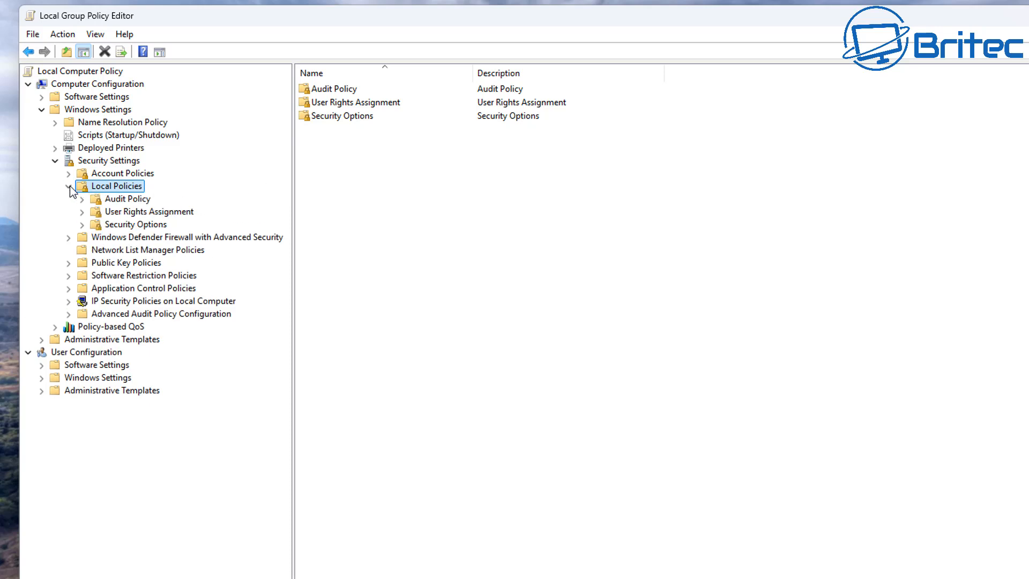
left_click(135, 224)
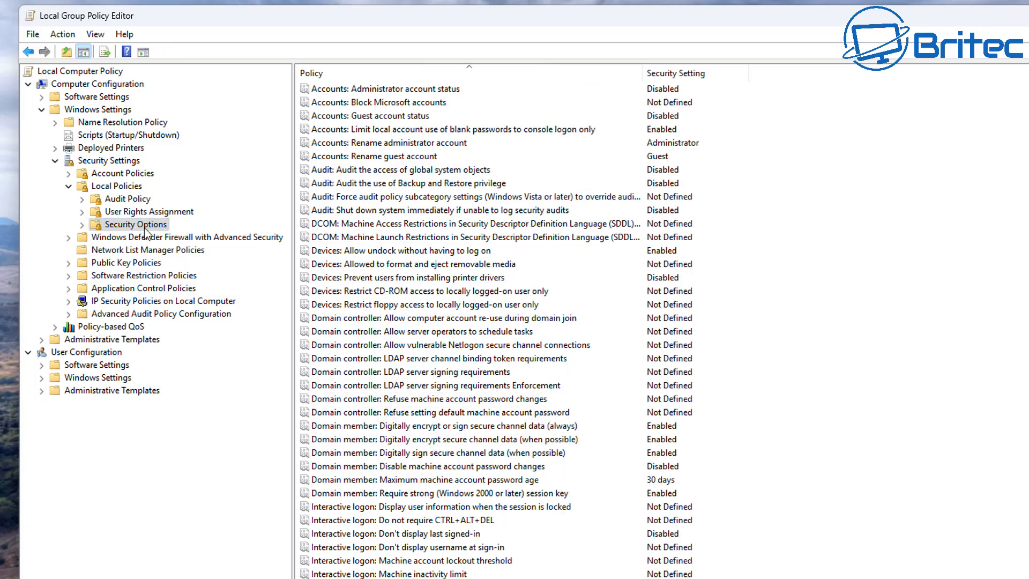
Select 'Microsoft network client: Digitally sign communications (always)', currently Enabled
scroll("down", 3)
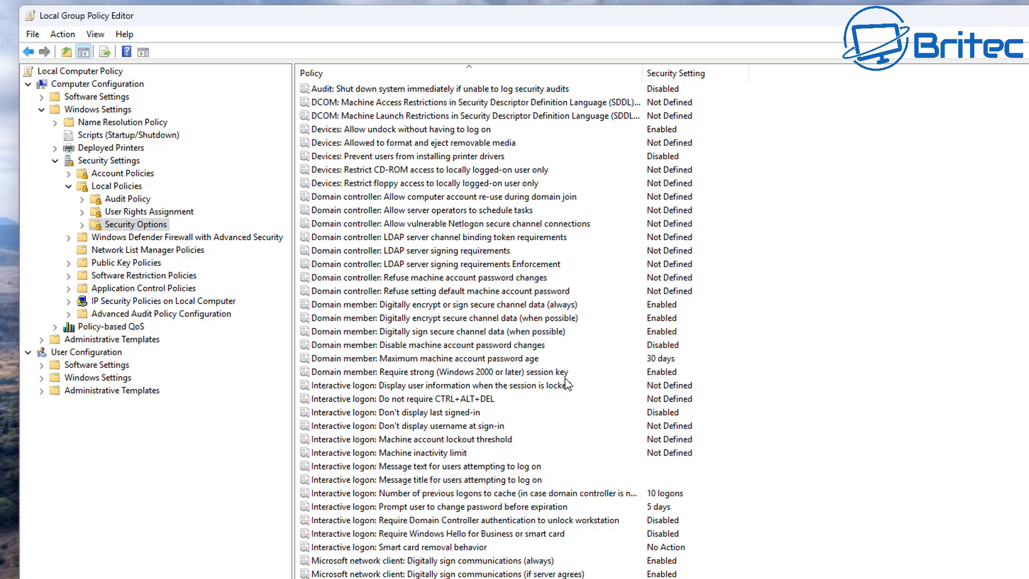
scroll("down", 3)
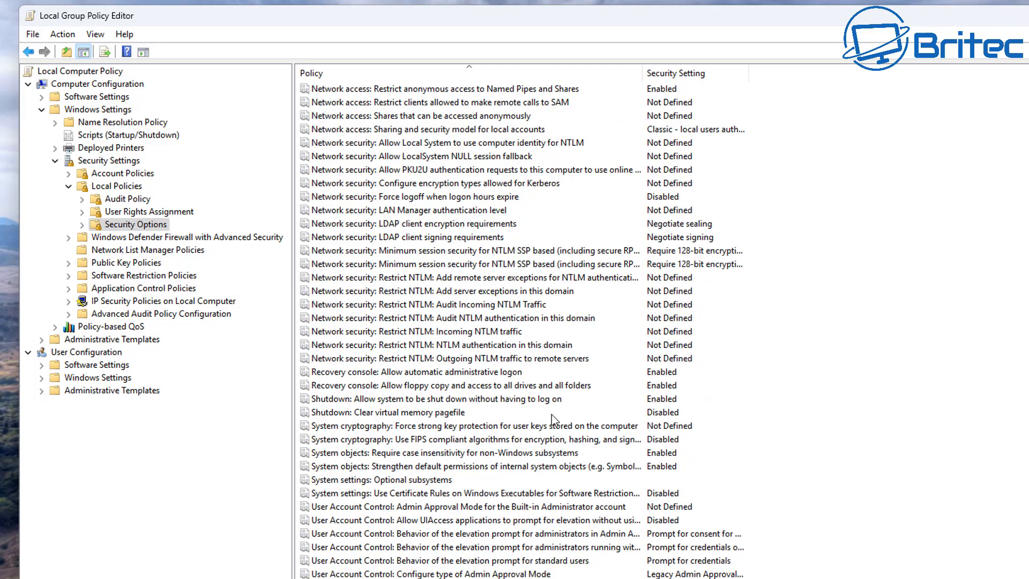
scroll("up", 3)
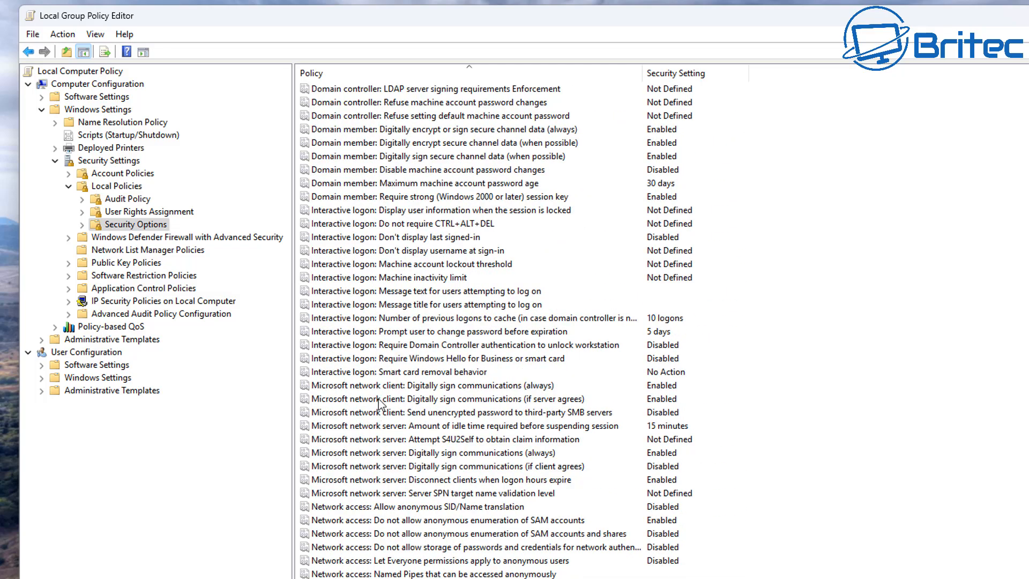
left_click(431, 385)
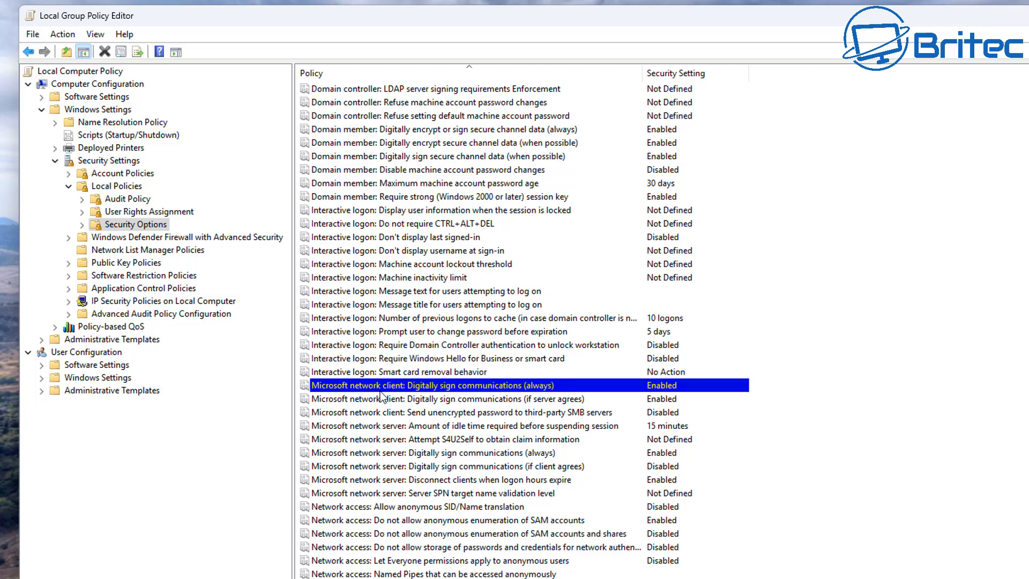
mouse_move(406, 393)
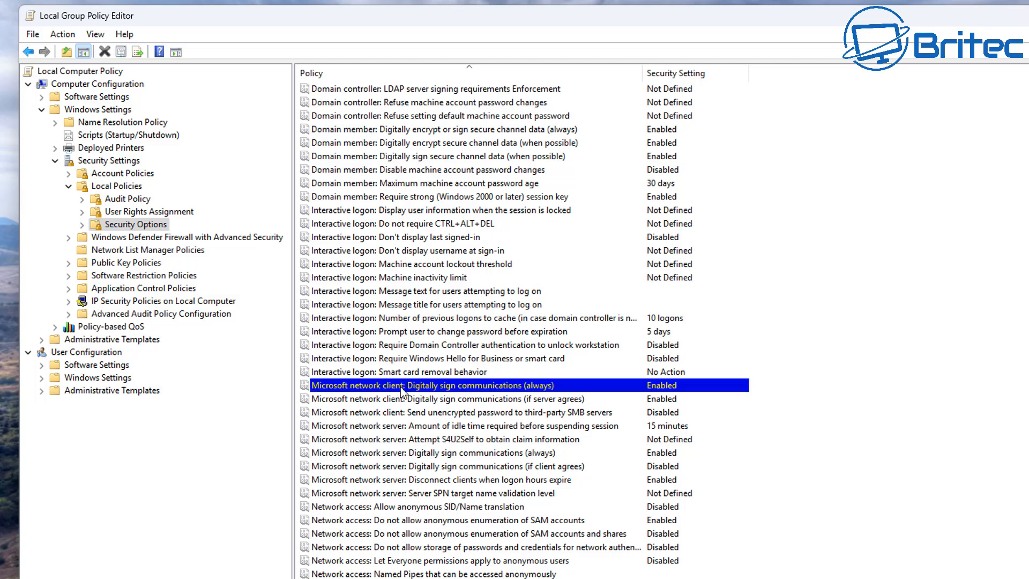
mouse_move(501, 390)
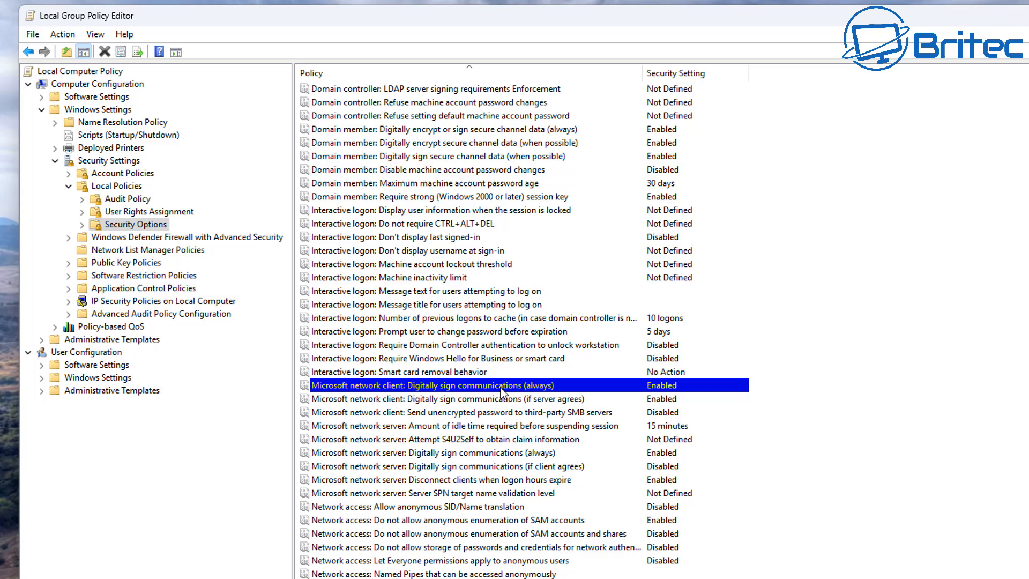
mouse_move(543, 387)
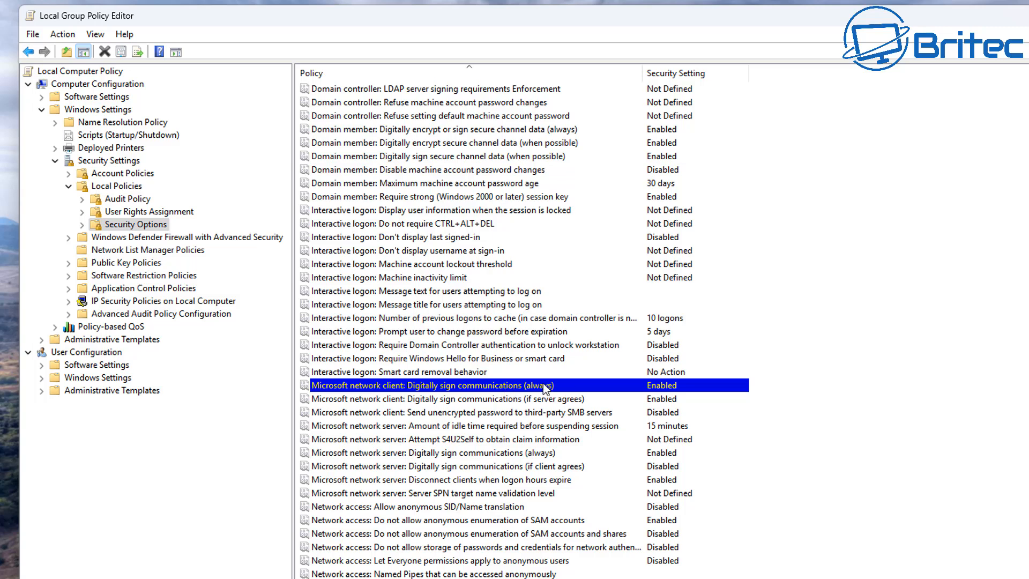
mouse_move(373, 397)
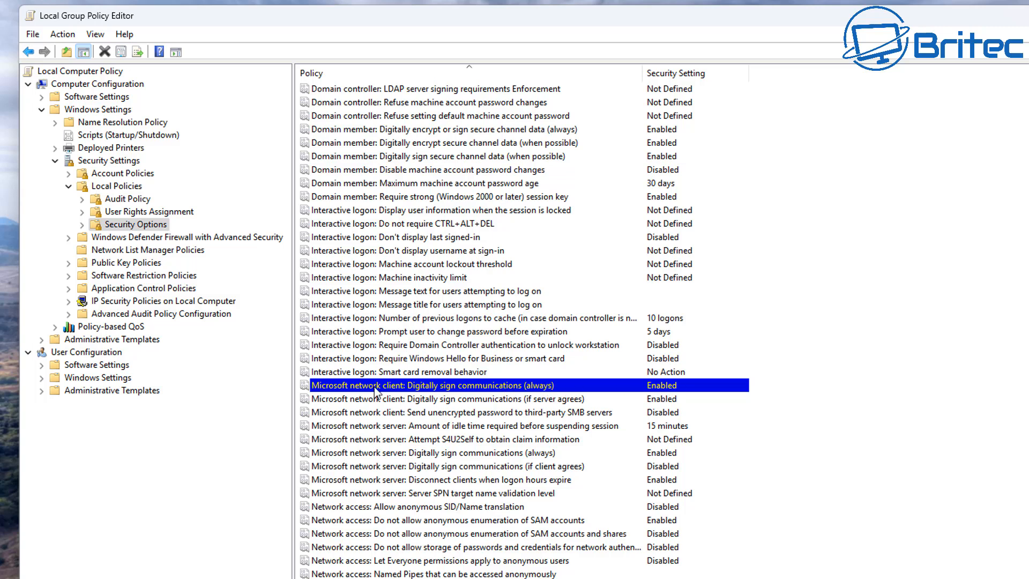
Set 'Digitally sign communications (always)' for the network client to Disabled and confirm
double_click(431, 384)
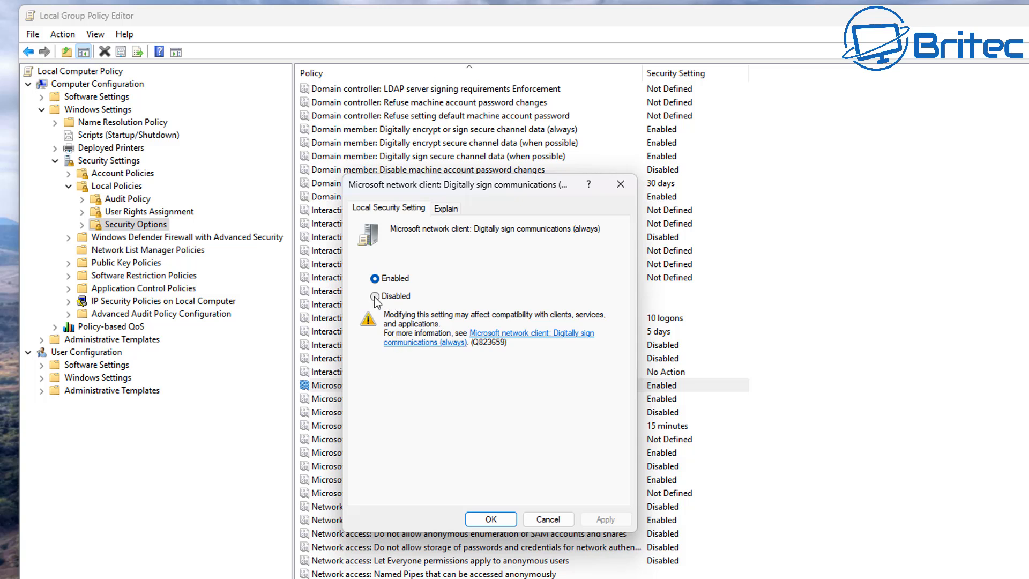
left_click(375, 296)
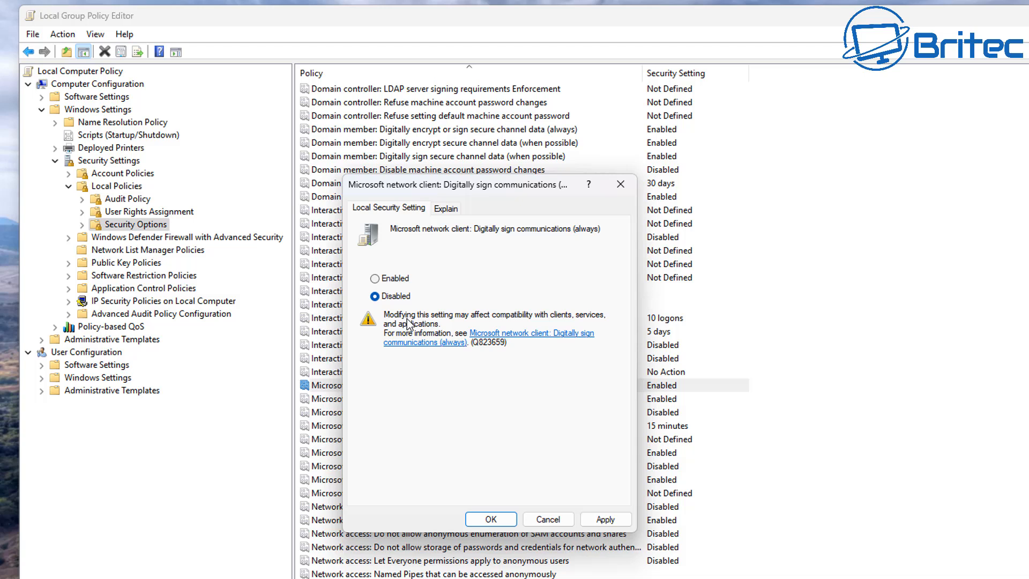
mouse_move(457, 329)
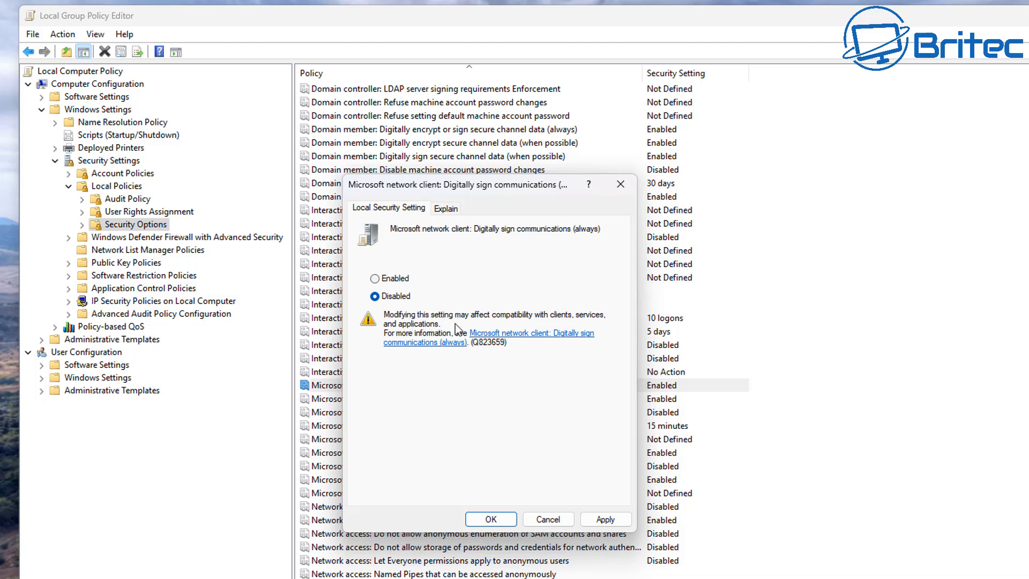
mouse_move(462, 324)
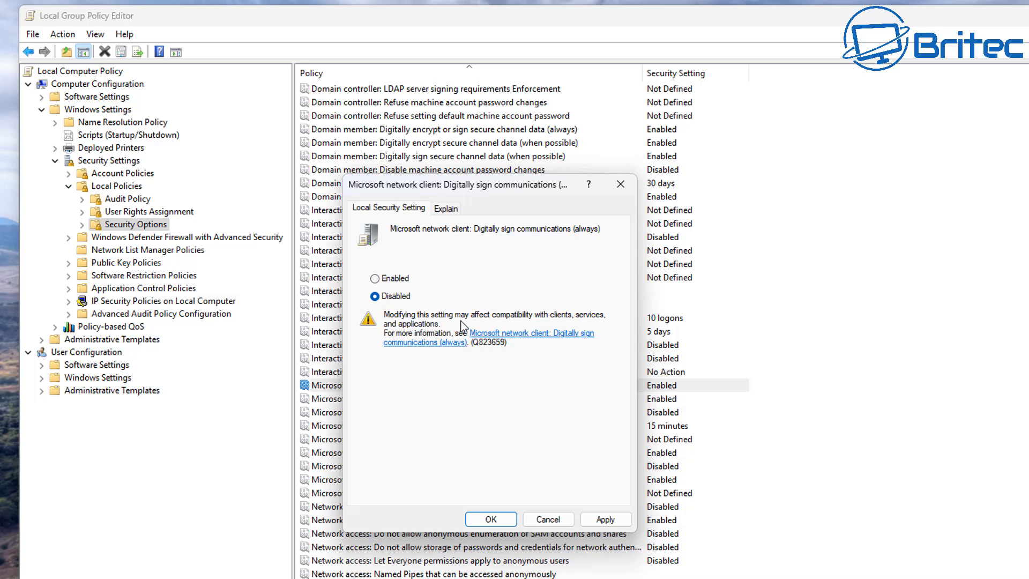
mouse_move(558, 323)
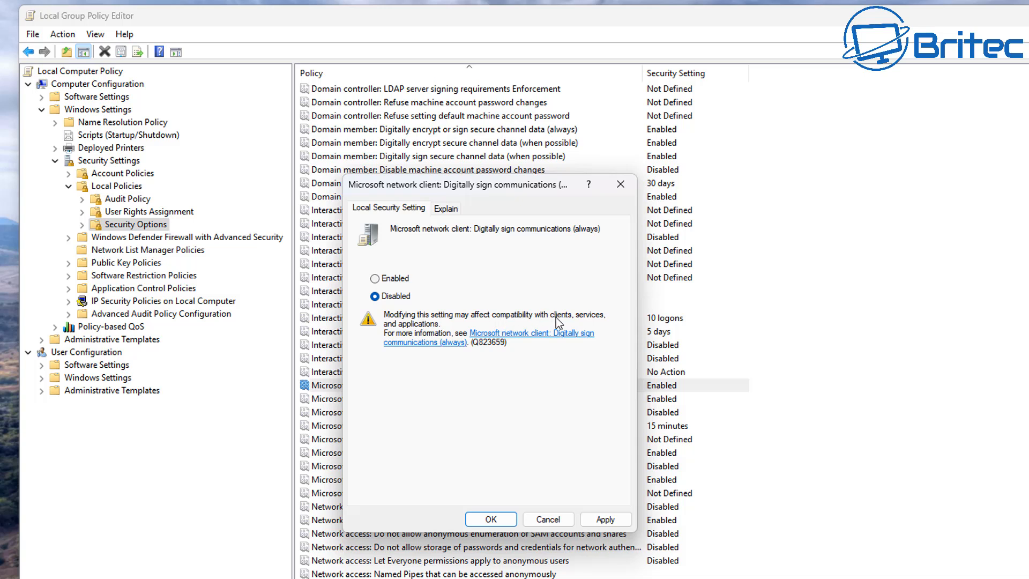
mouse_move(606, 323)
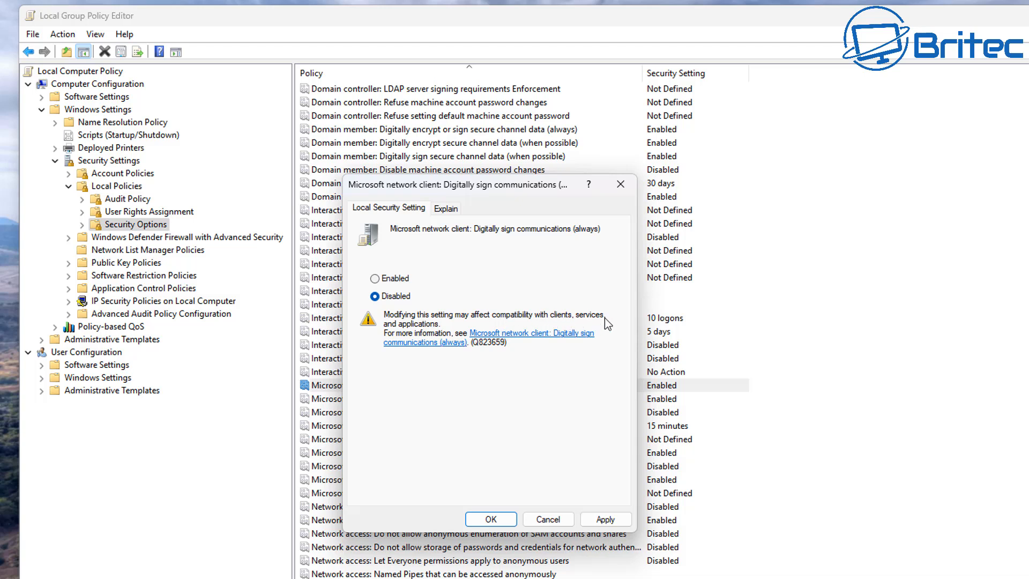
mouse_move(380, 343)
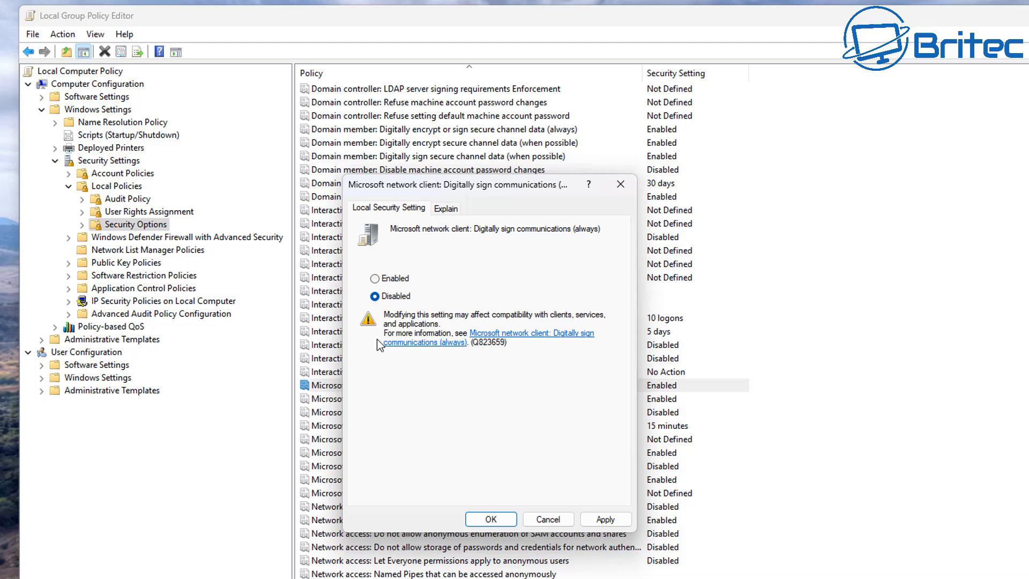
mouse_move(390, 255)
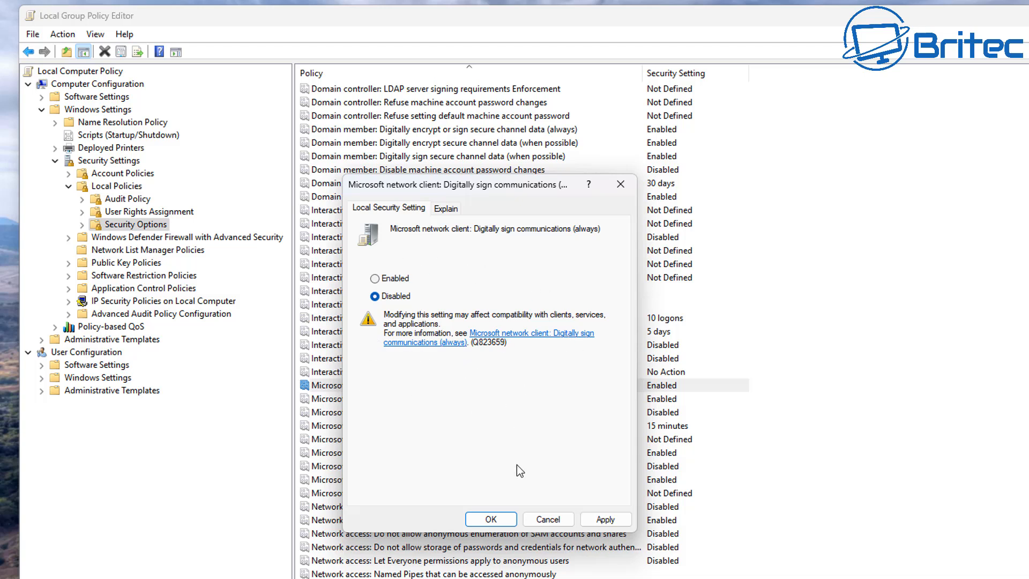
left_click(491, 518)
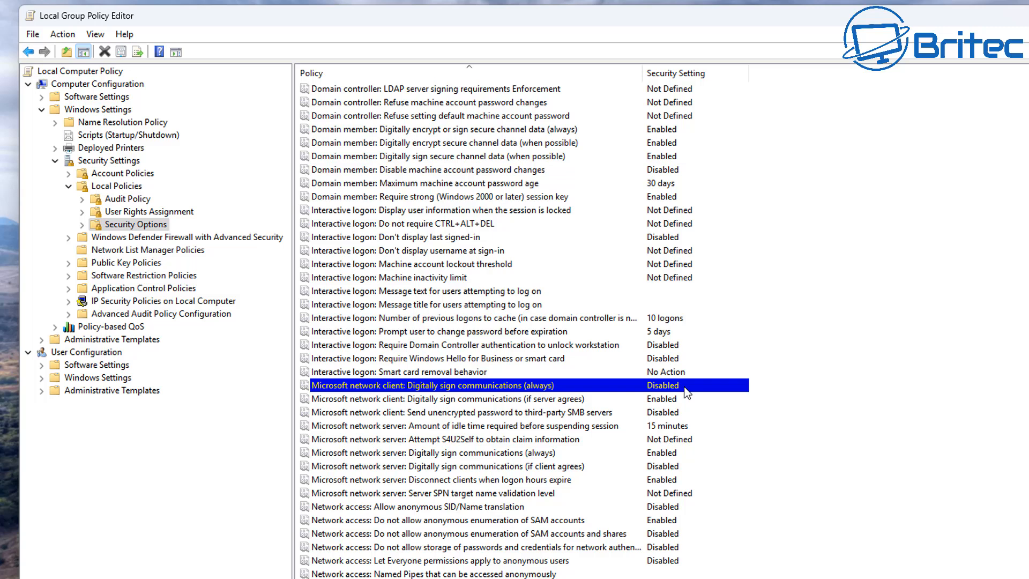
mouse_move(158, 250)
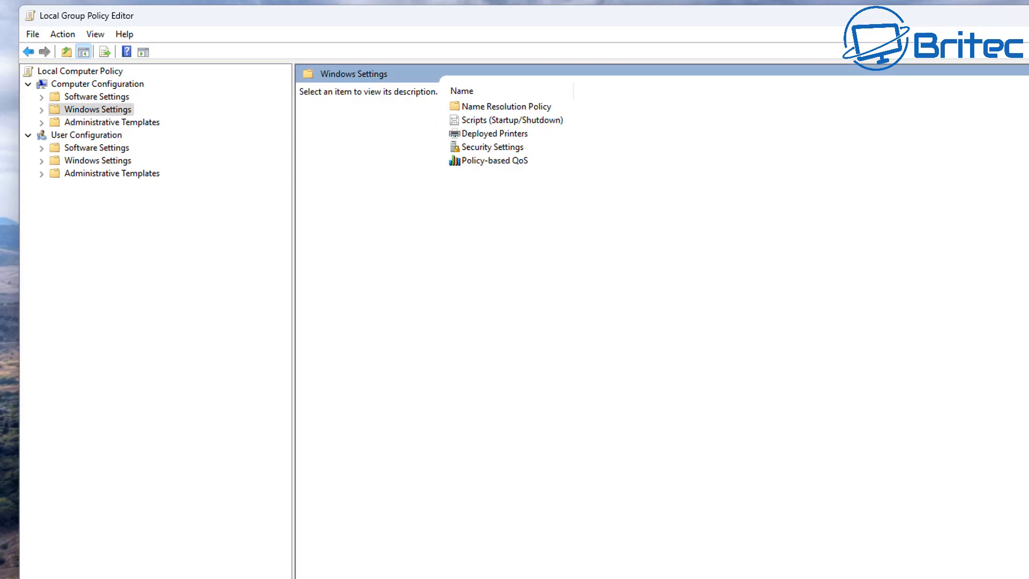
Navigate Computer Configuration > Administrative Templates > Network > Lanman Workstation and select 'Enable insecure guest logons'
left_click(112, 124)
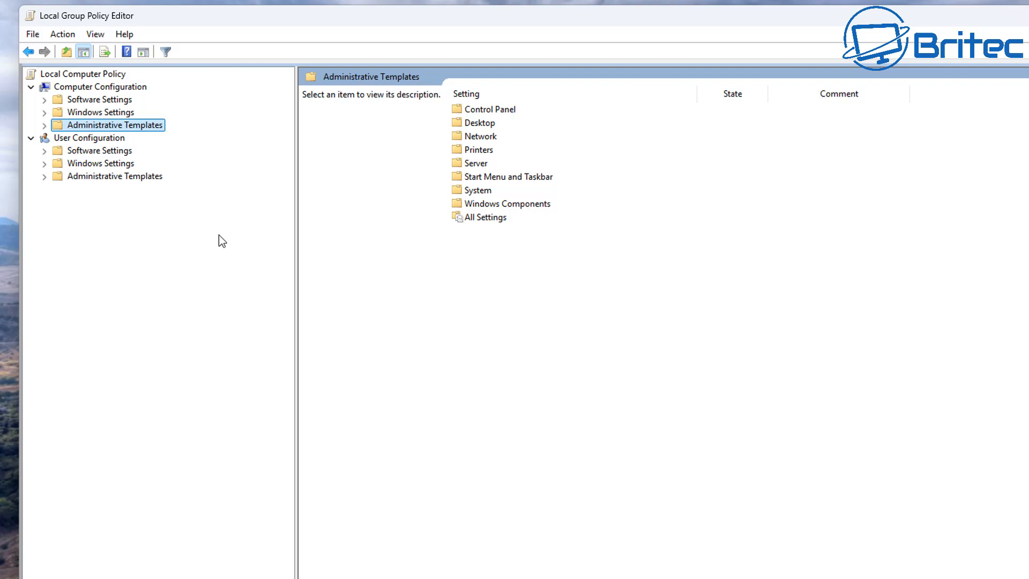
left_click(99, 86)
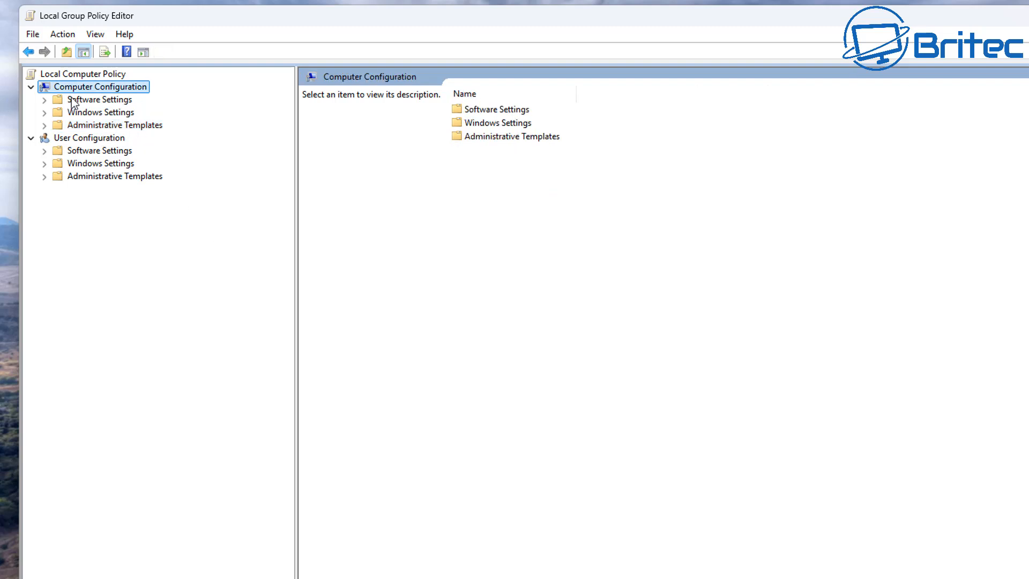
mouse_move(116, 132)
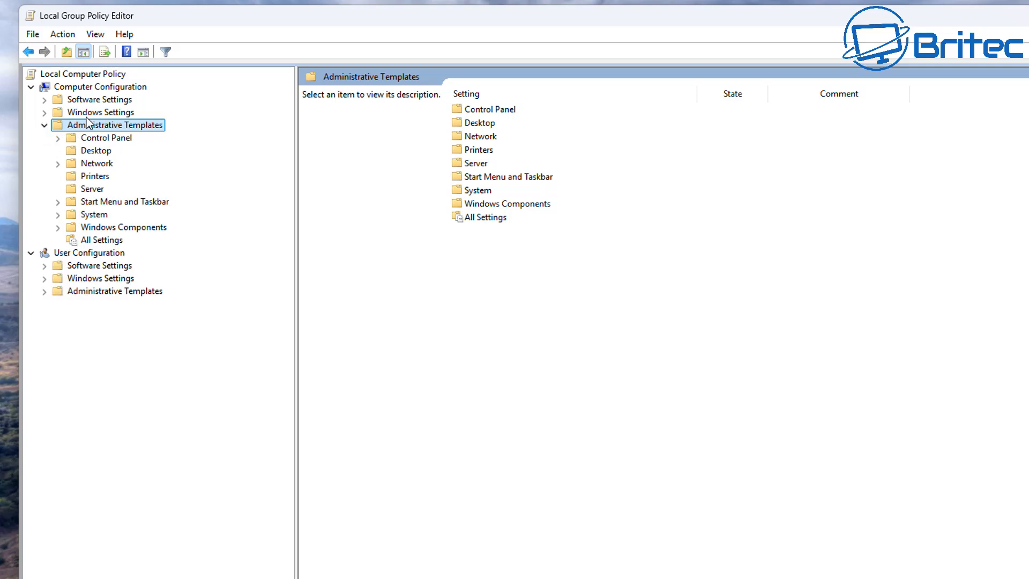
left_click(97, 163)
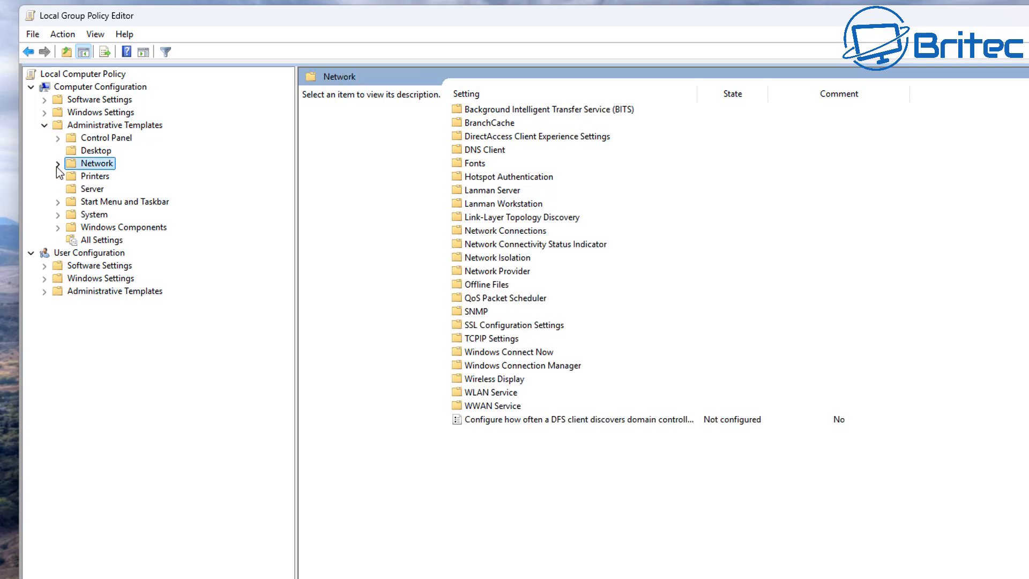
left_click(58, 163)
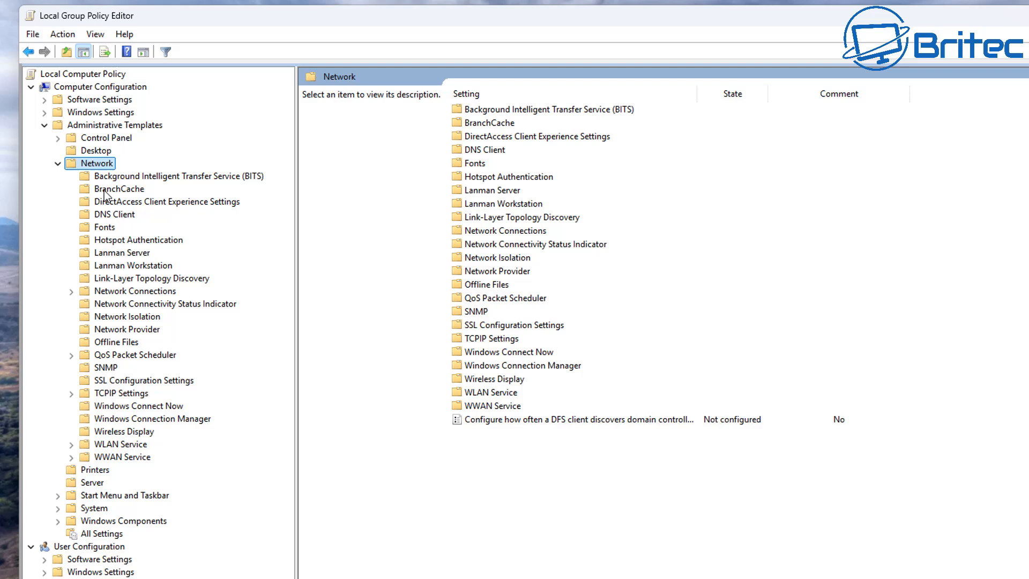
mouse_move(107, 274)
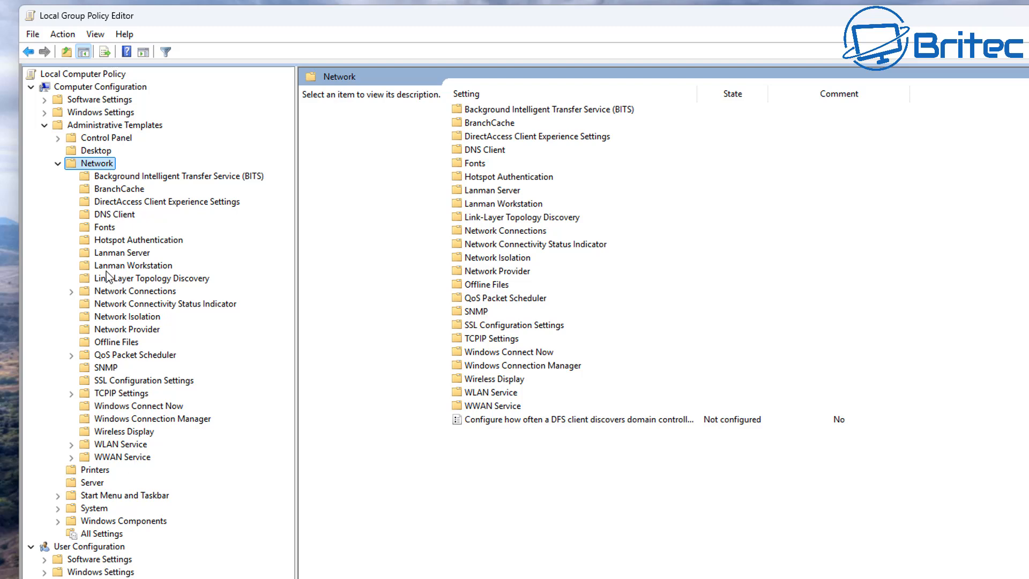
left_click(133, 266)
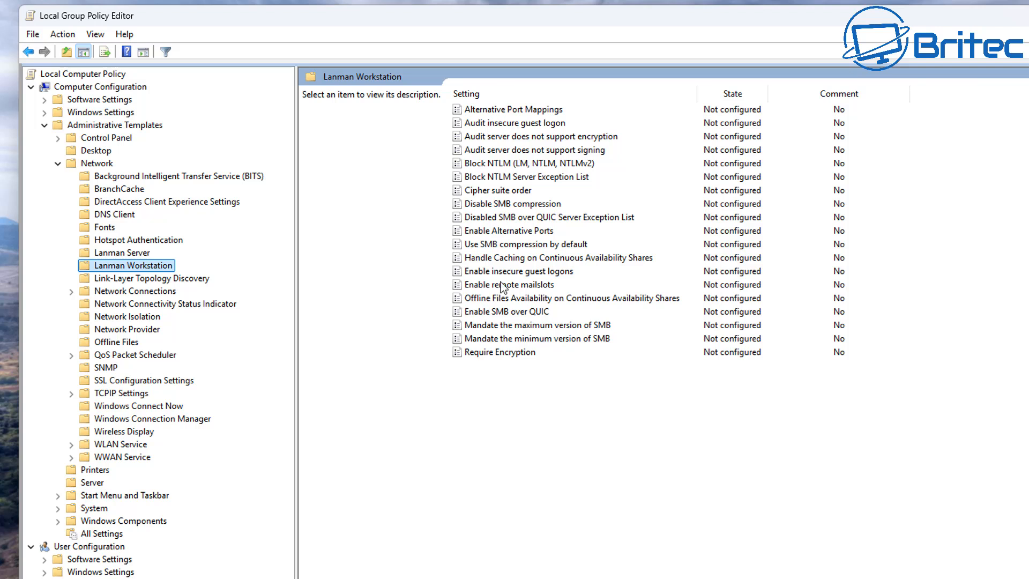
mouse_move(521, 186)
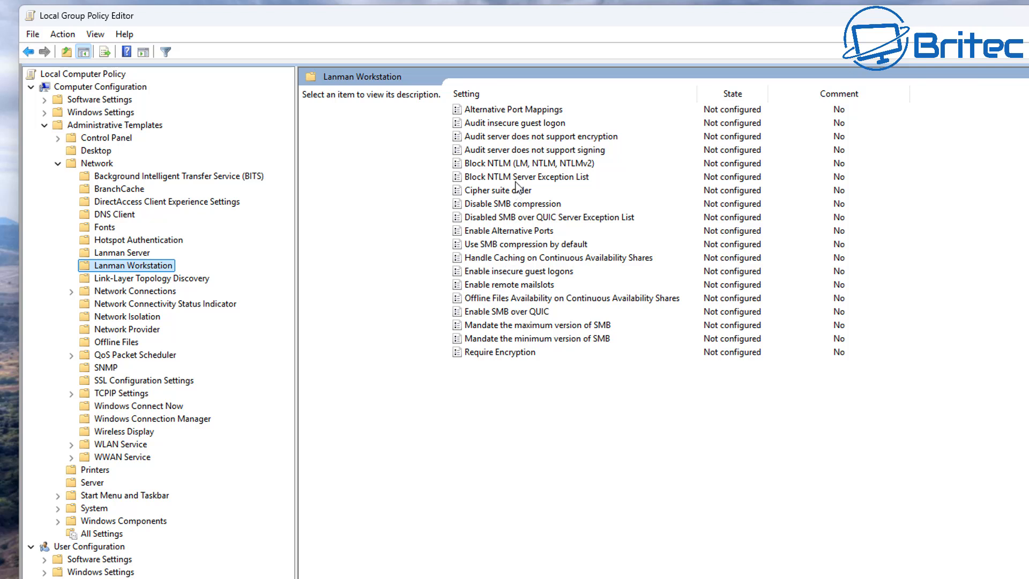
mouse_move(506, 287)
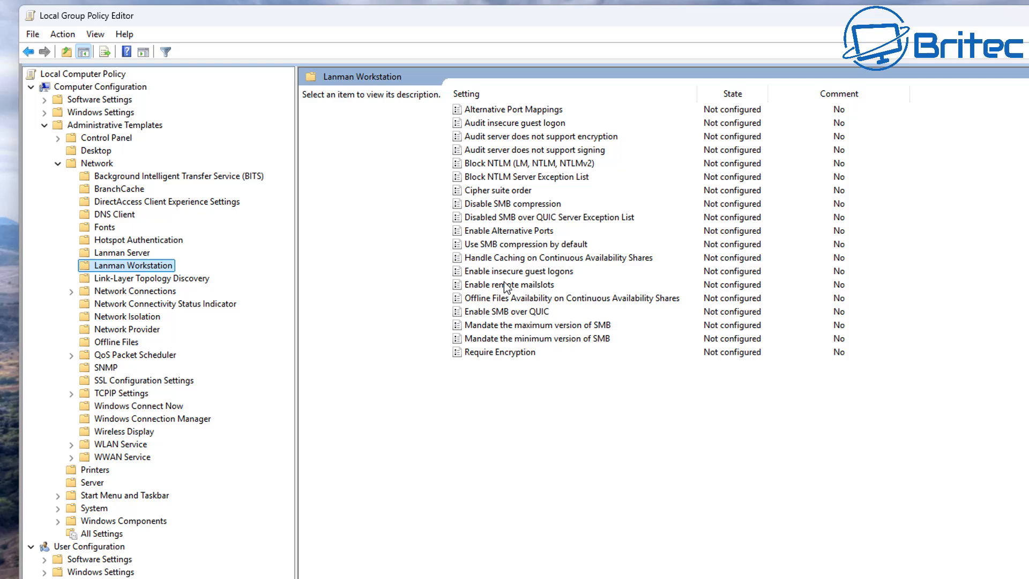
left_click(517, 271)
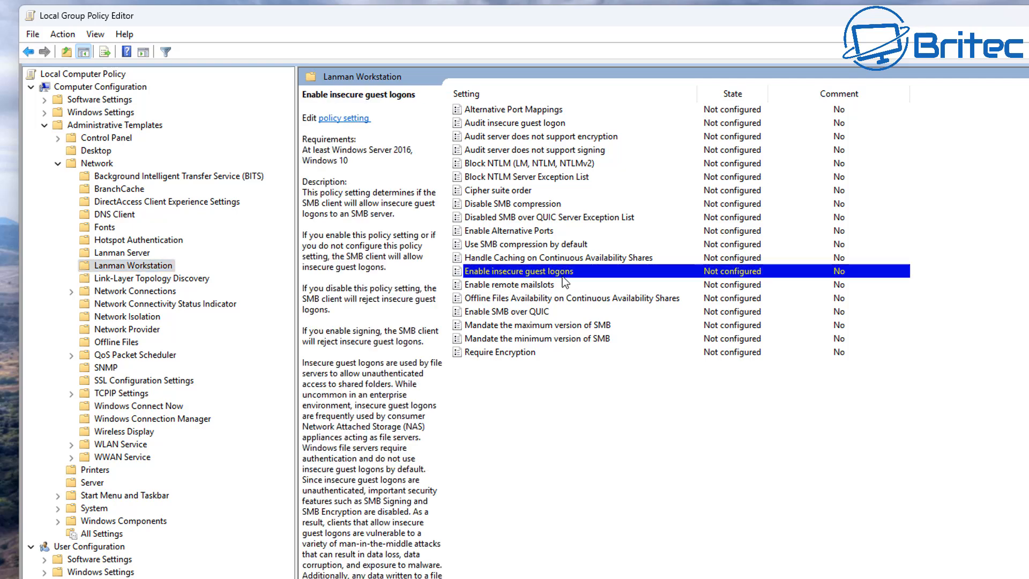
Set 'Enable insecure guest logons' to Enabled and apply the setting
double_click(519, 272)
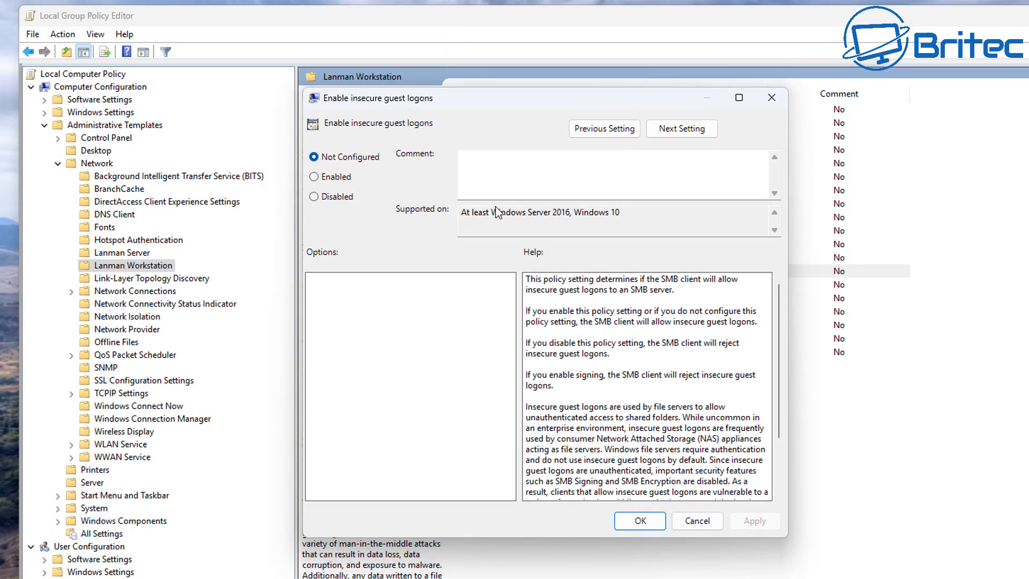
left_click(313, 176)
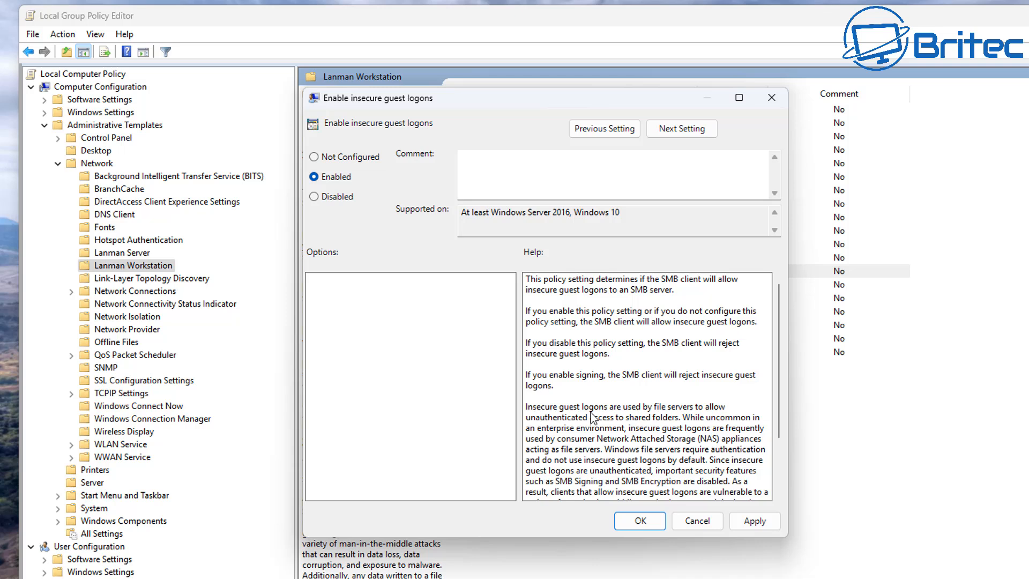
mouse_move(562, 424)
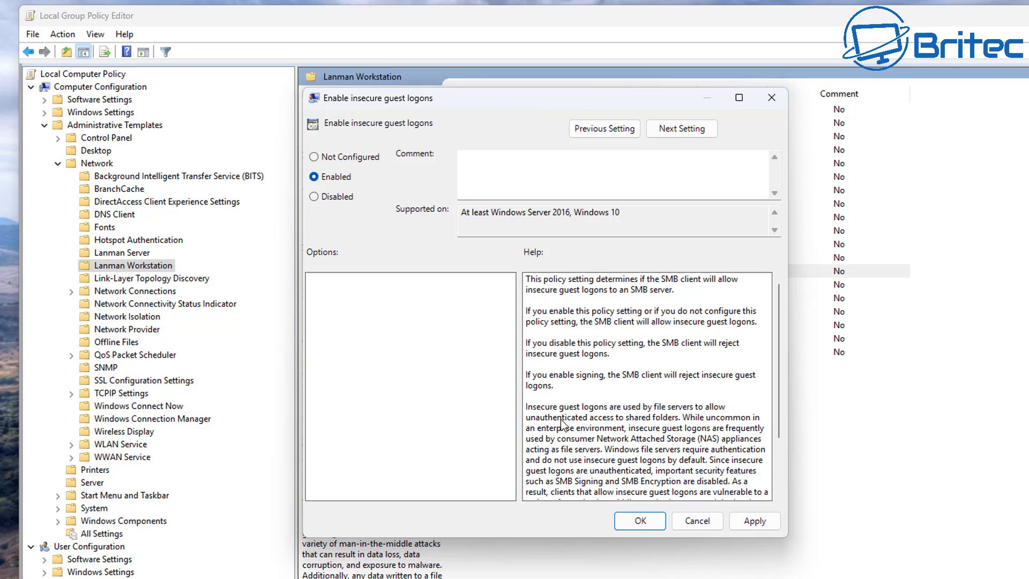
mouse_move(660, 392)
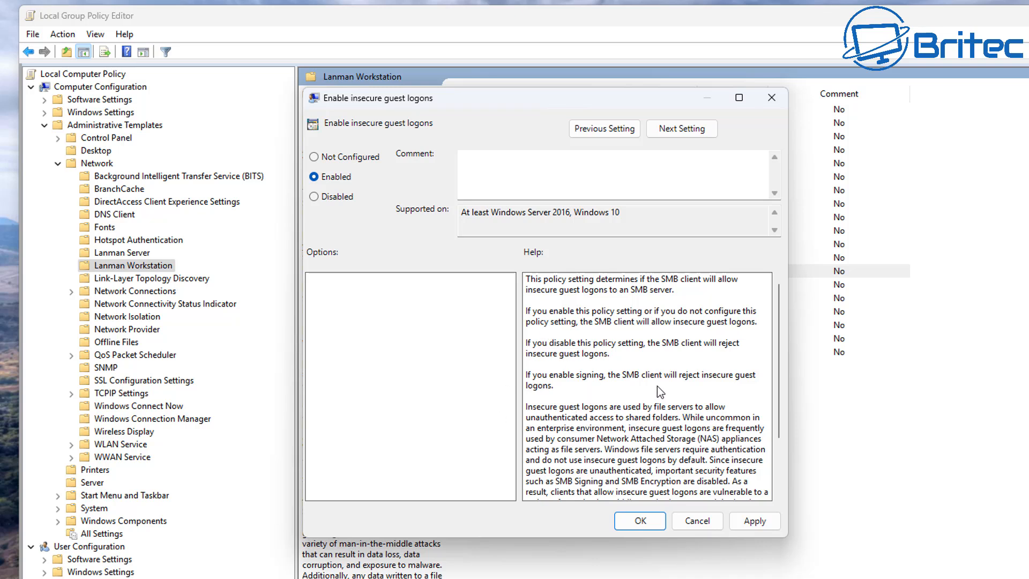
mouse_move(725, 386)
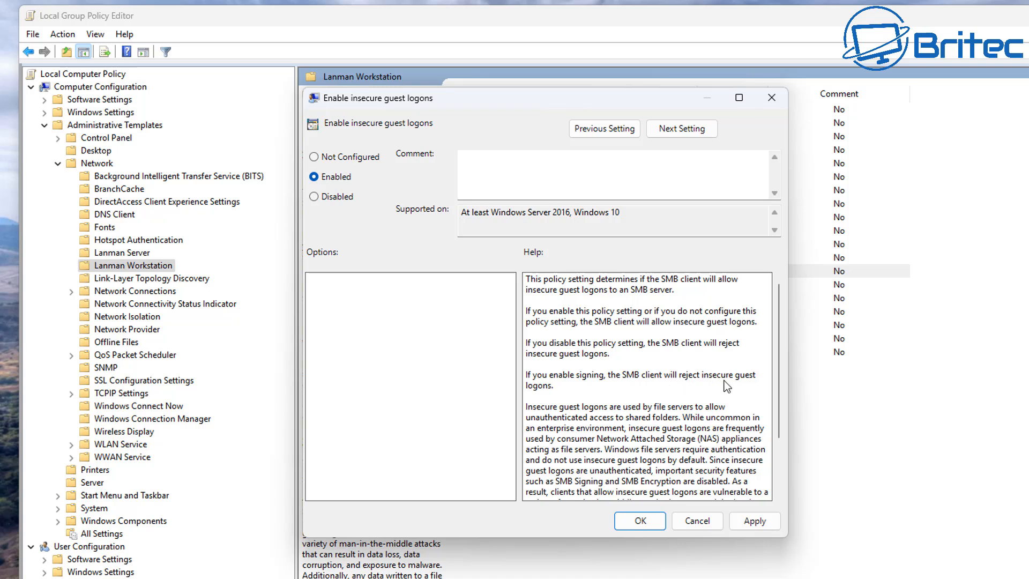
mouse_move(556, 321)
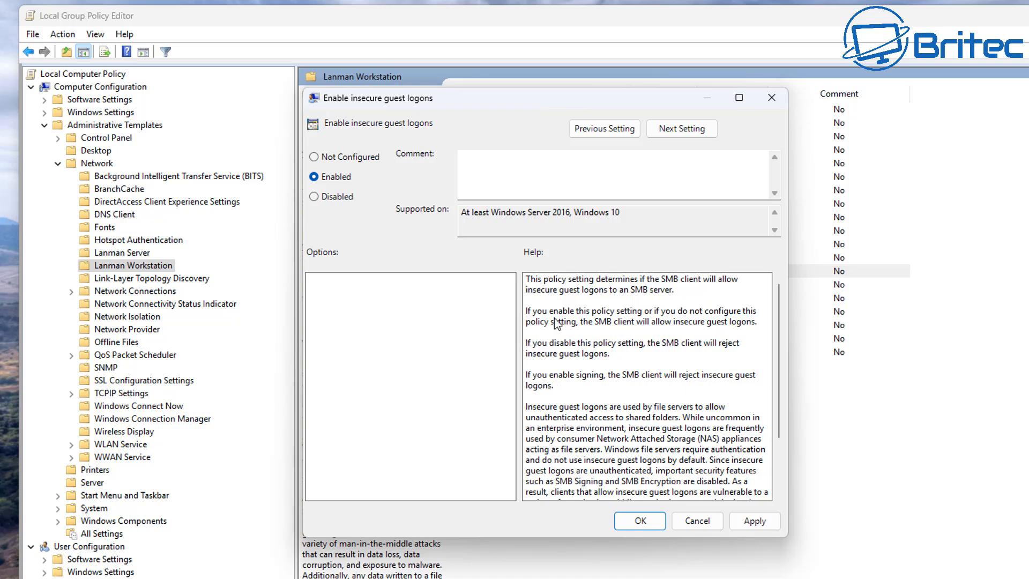
mouse_move(660, 322)
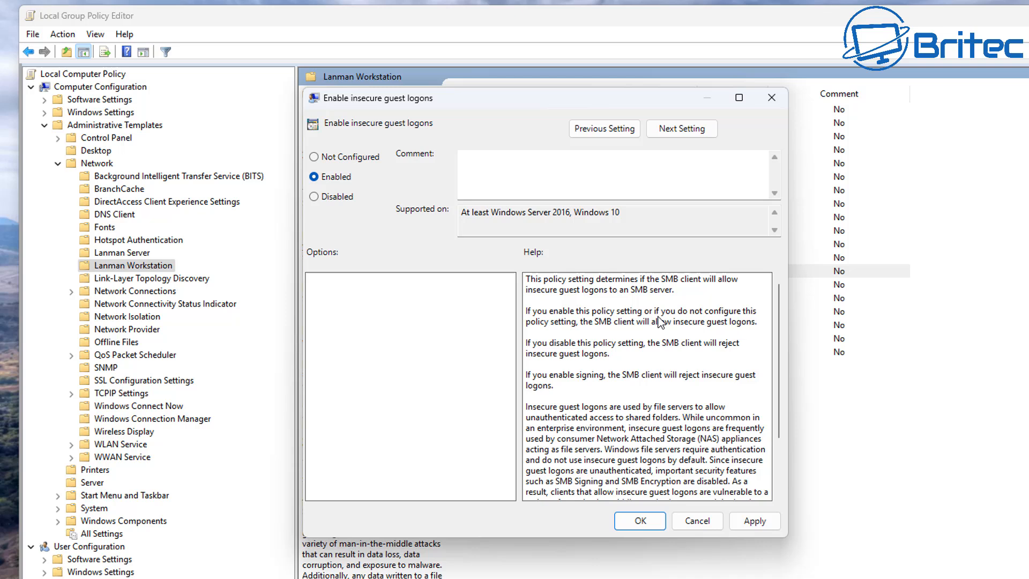
mouse_move(760, 323)
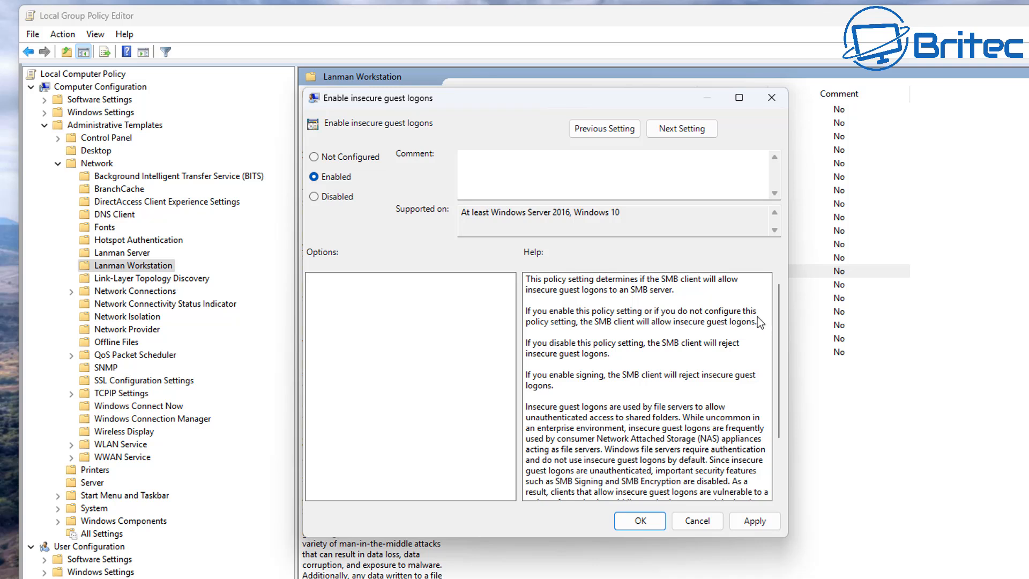
mouse_move(594, 335)
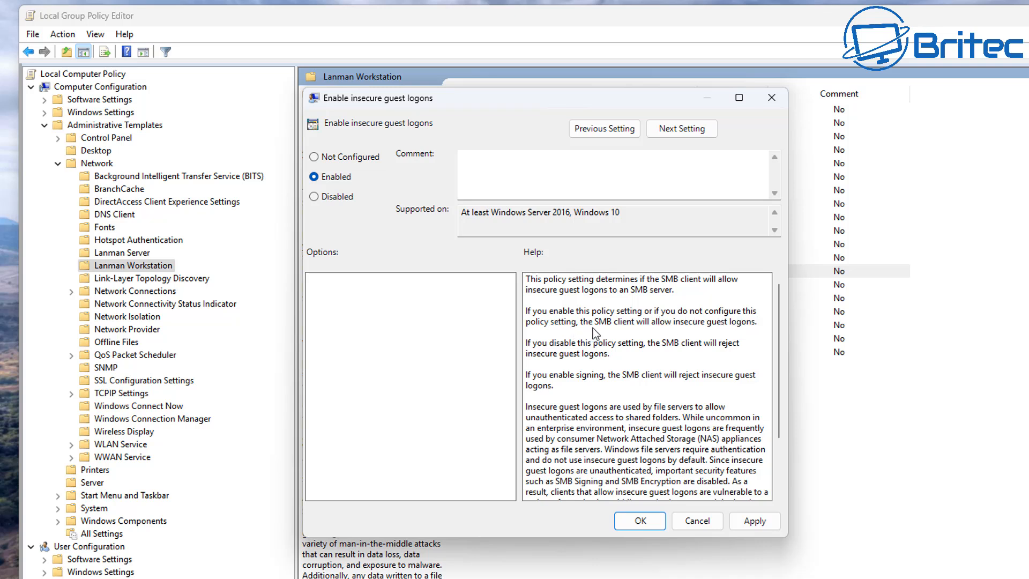
mouse_move(703, 331)
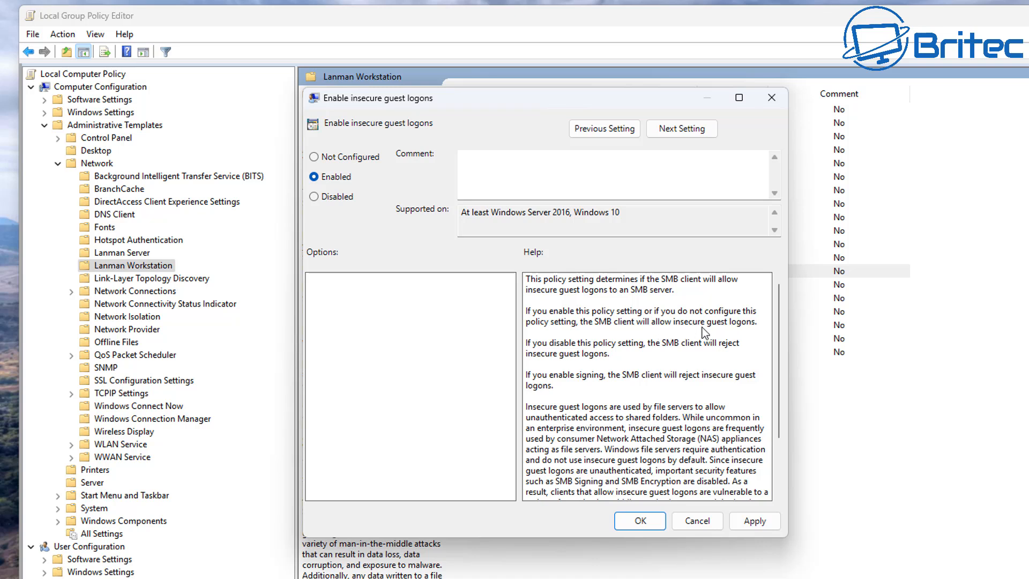
mouse_move(725, 329)
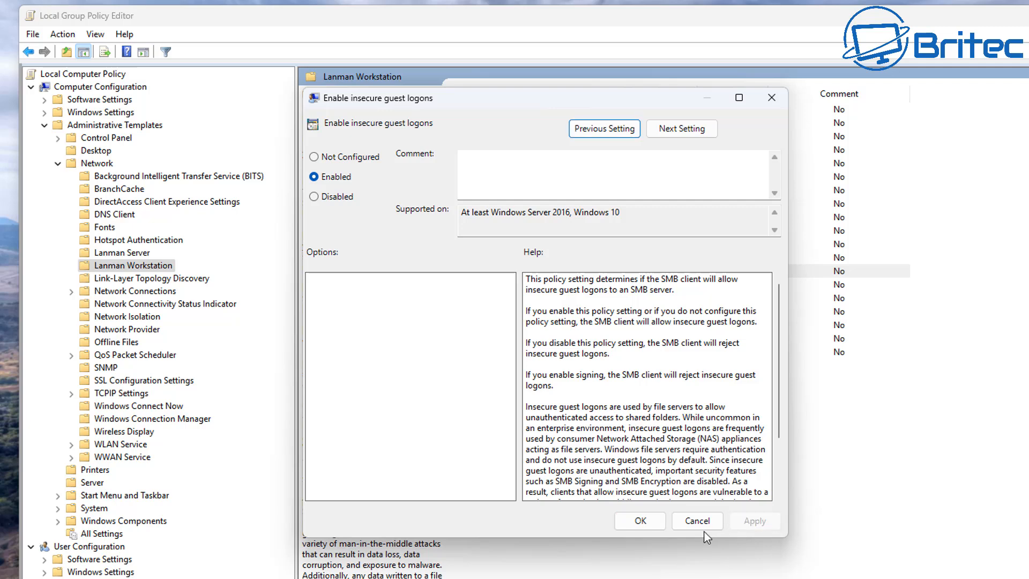
left_click(640, 521)
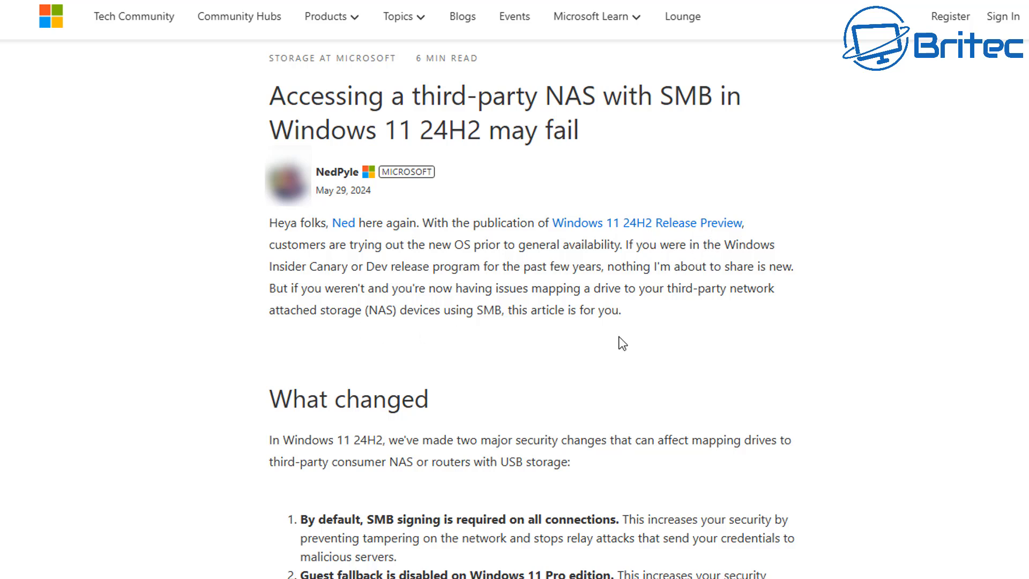
mouse_move(596, 335)
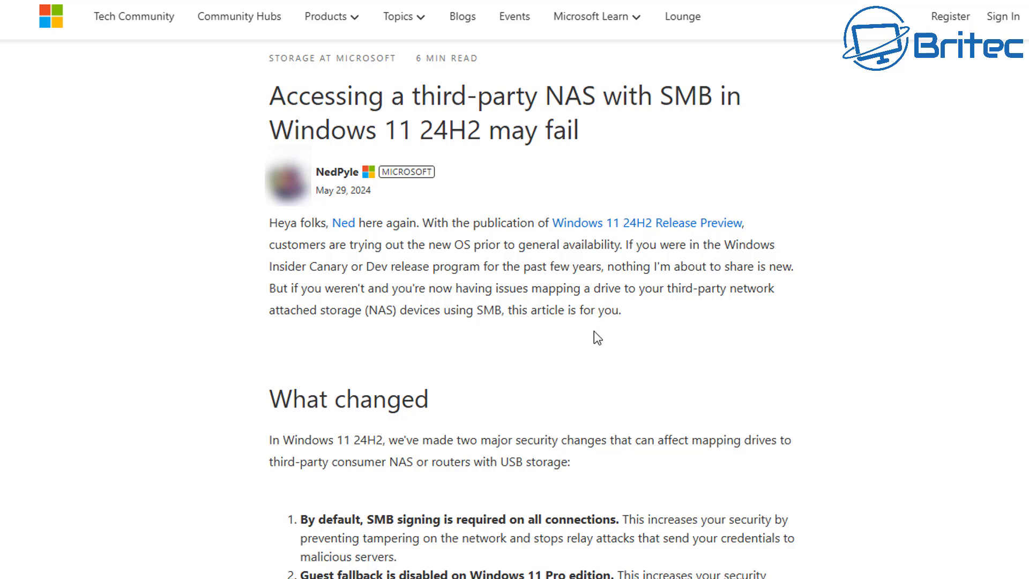
mouse_move(276, 456)
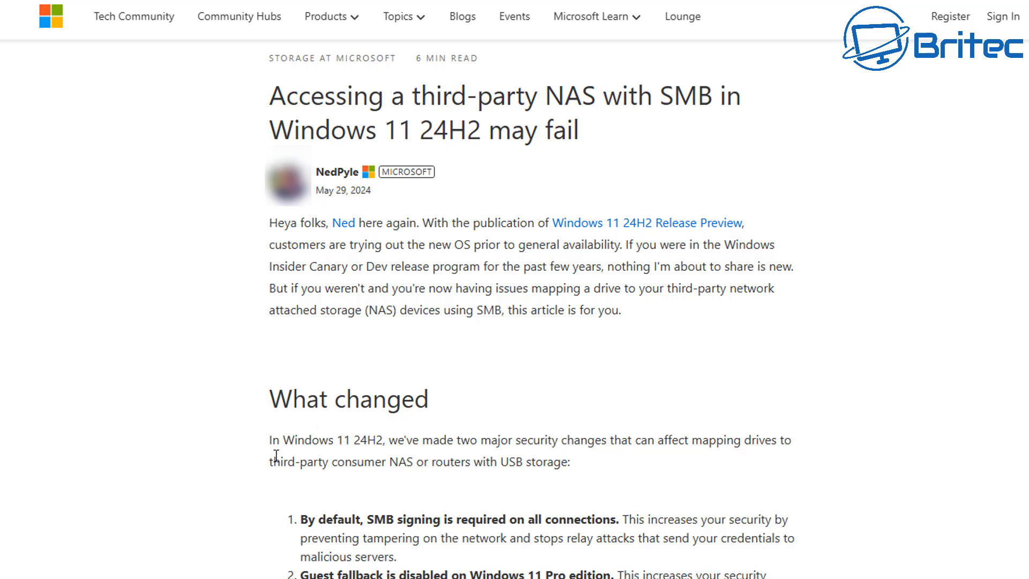
mouse_move(617, 478)
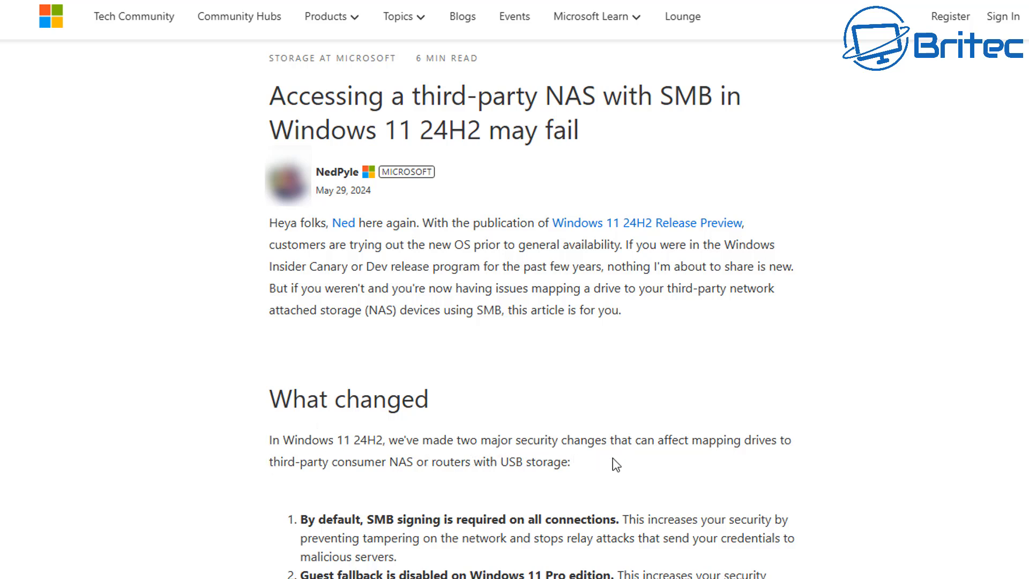
mouse_move(771, 474)
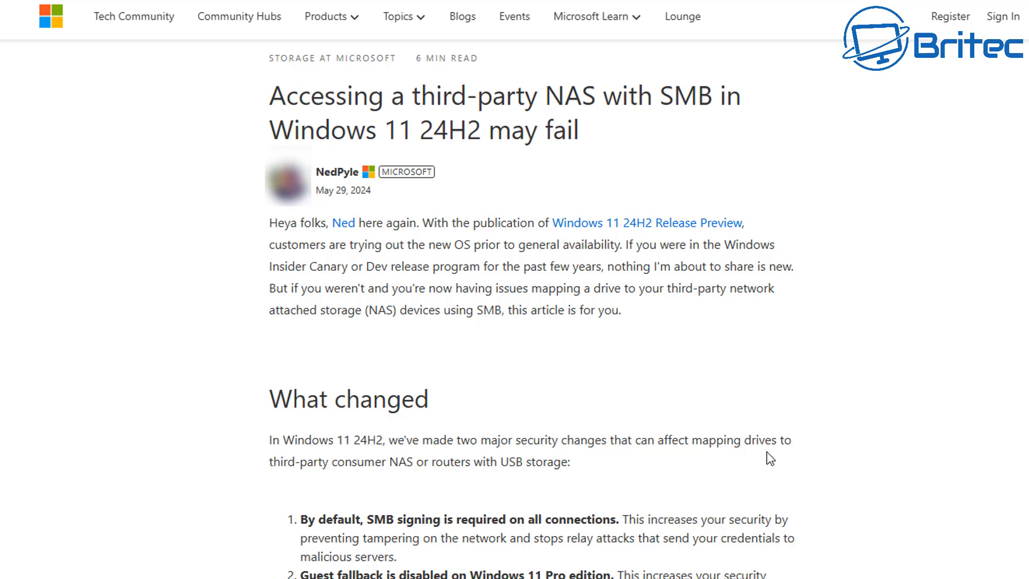
mouse_move(338, 484)
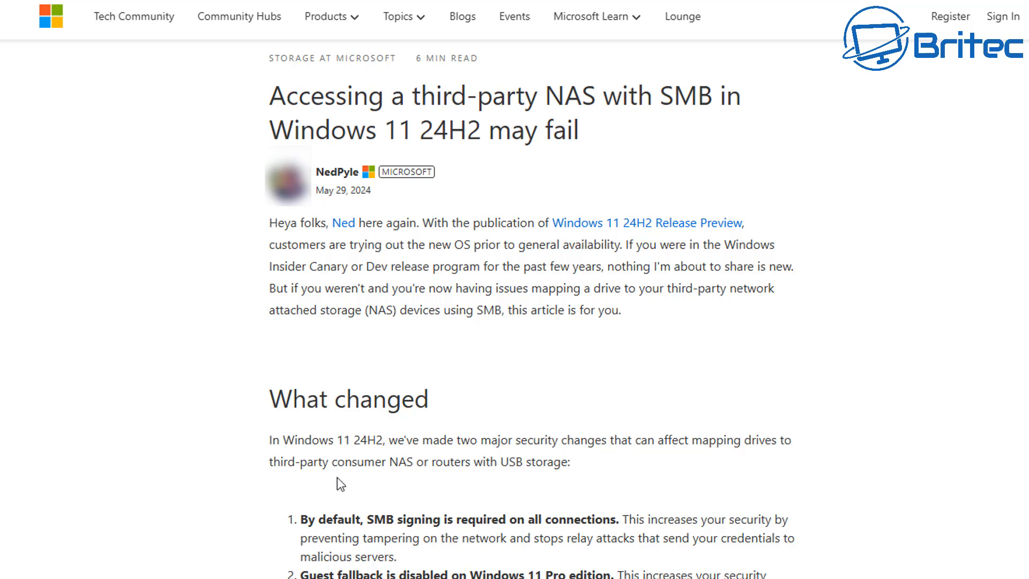
mouse_move(562, 479)
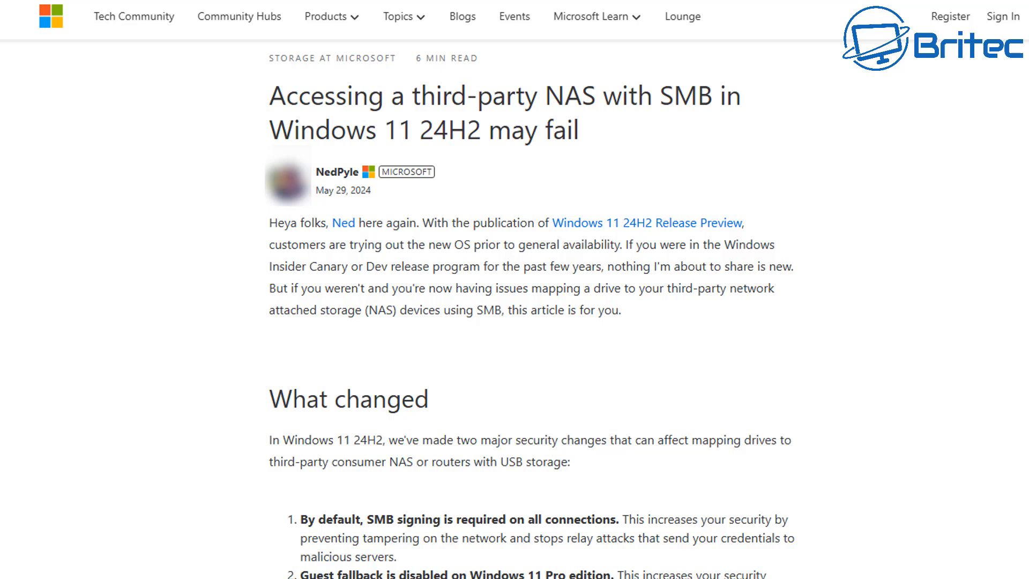
Scroll the Tech Community article to the SMB signing and guest fallback defaults section
scroll("down", 3)
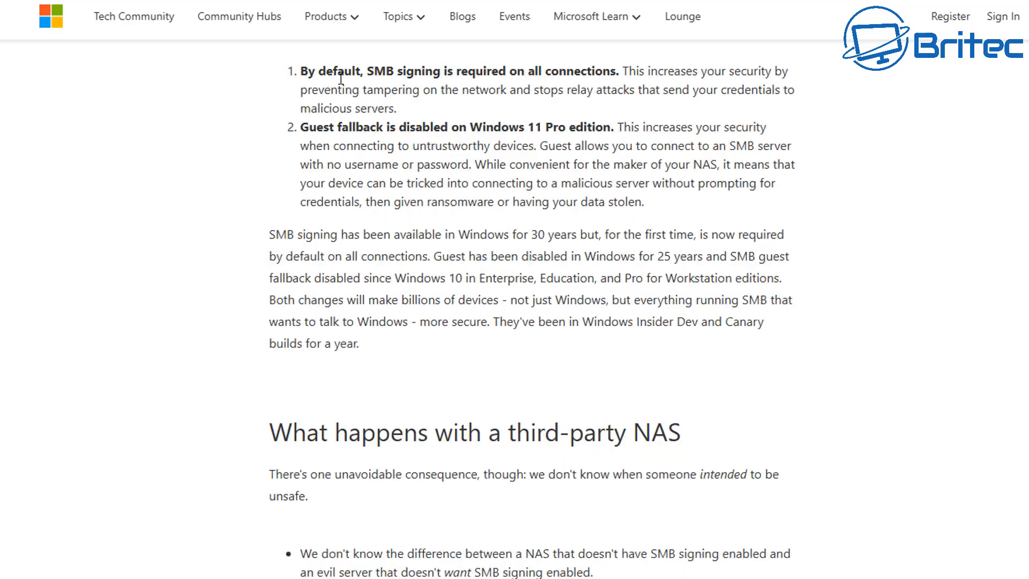
mouse_move(600, 92)
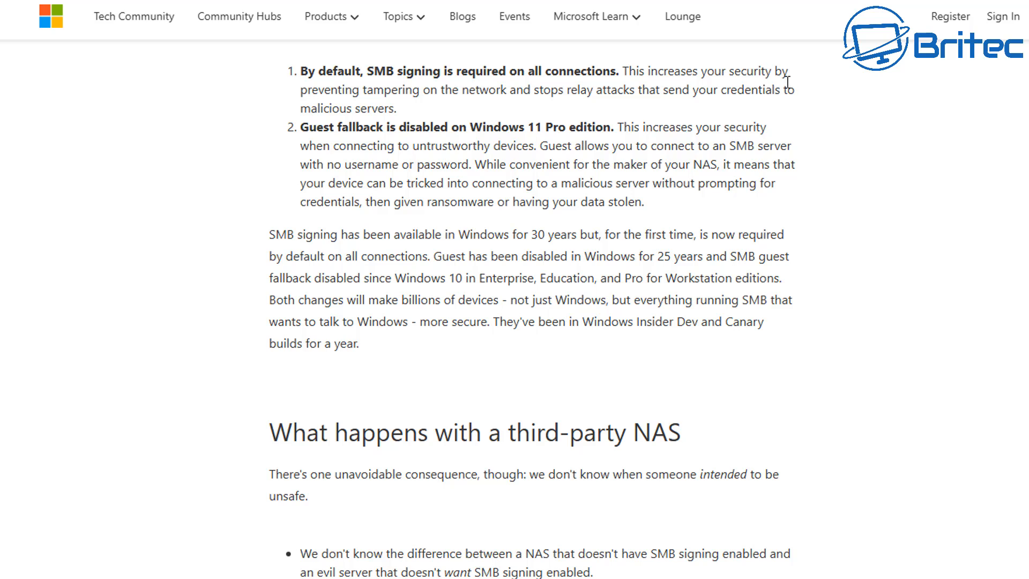
mouse_move(588, 107)
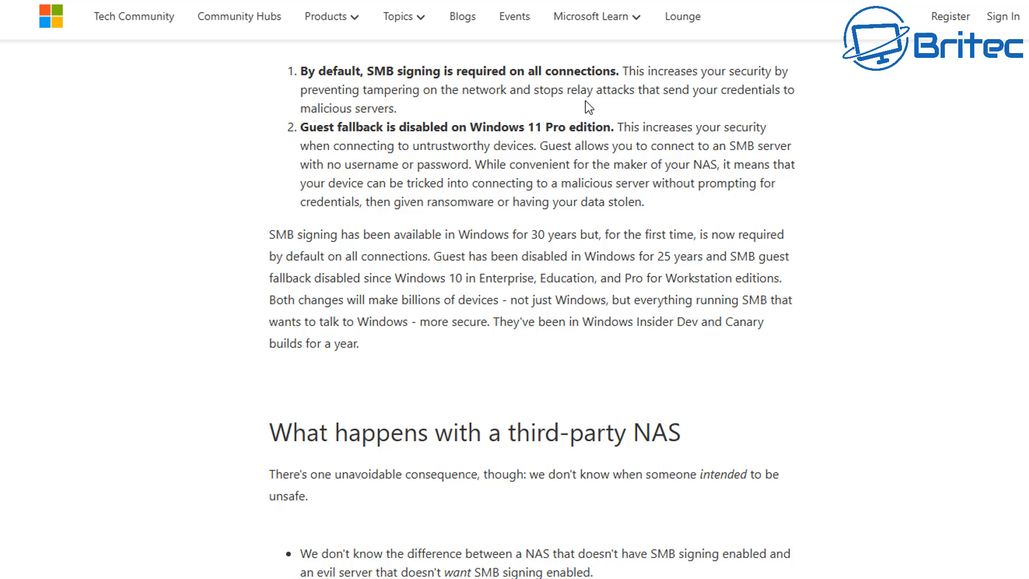
mouse_move(779, 111)
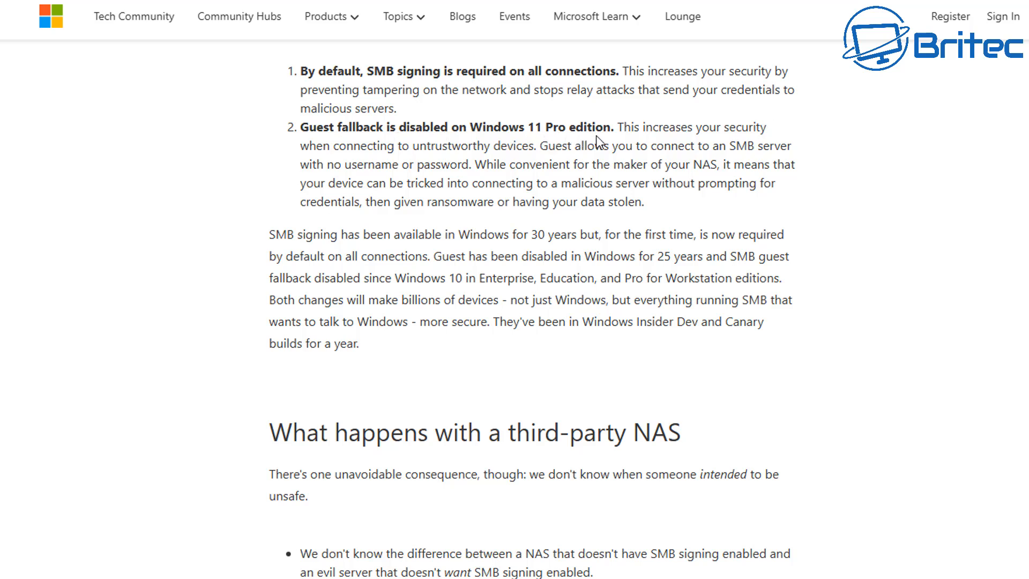
mouse_move(680, 141)
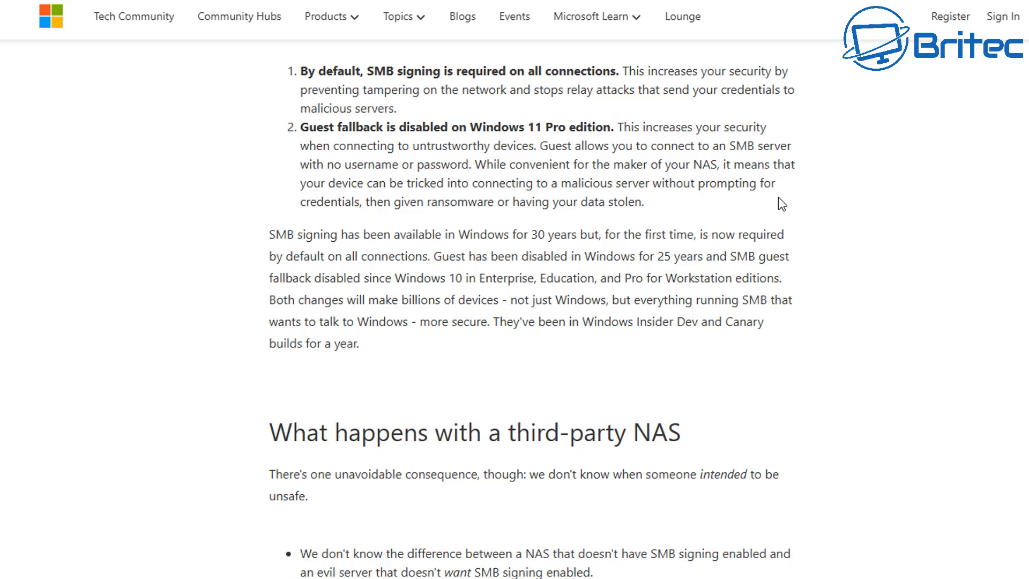
mouse_move(322, 265)
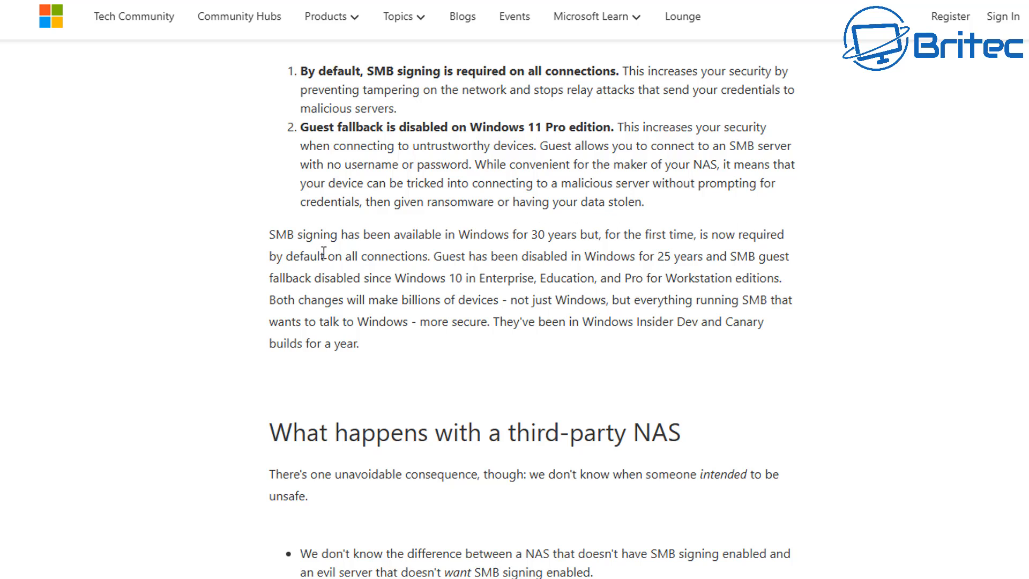
mouse_move(530, 249)
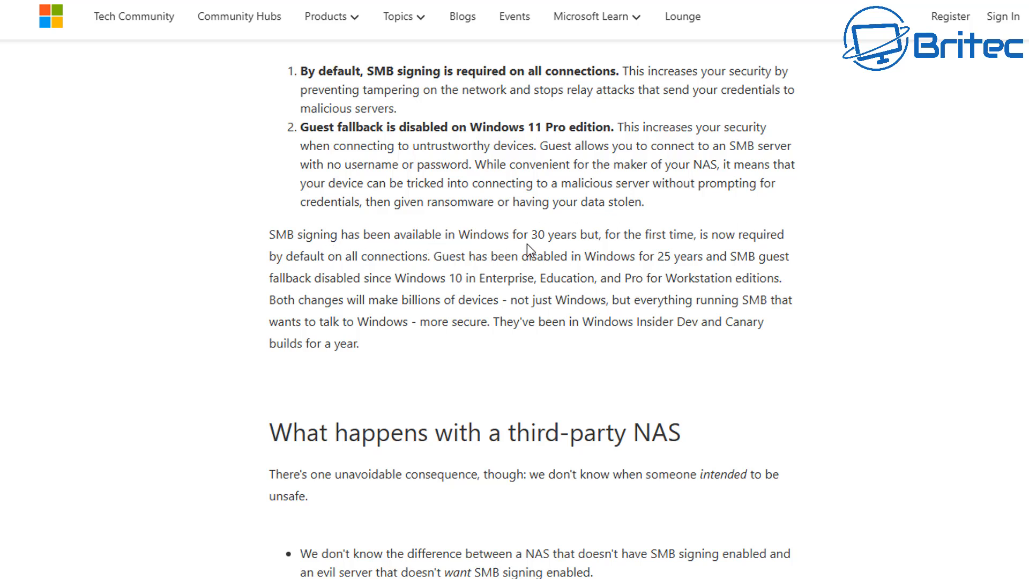
mouse_move(980, 245)
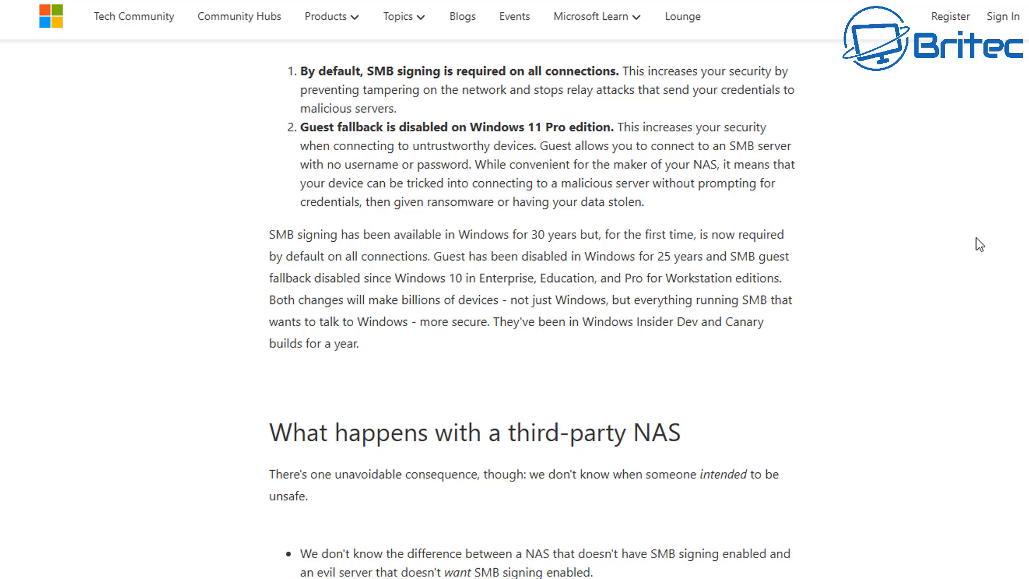
scroll("down", 3)
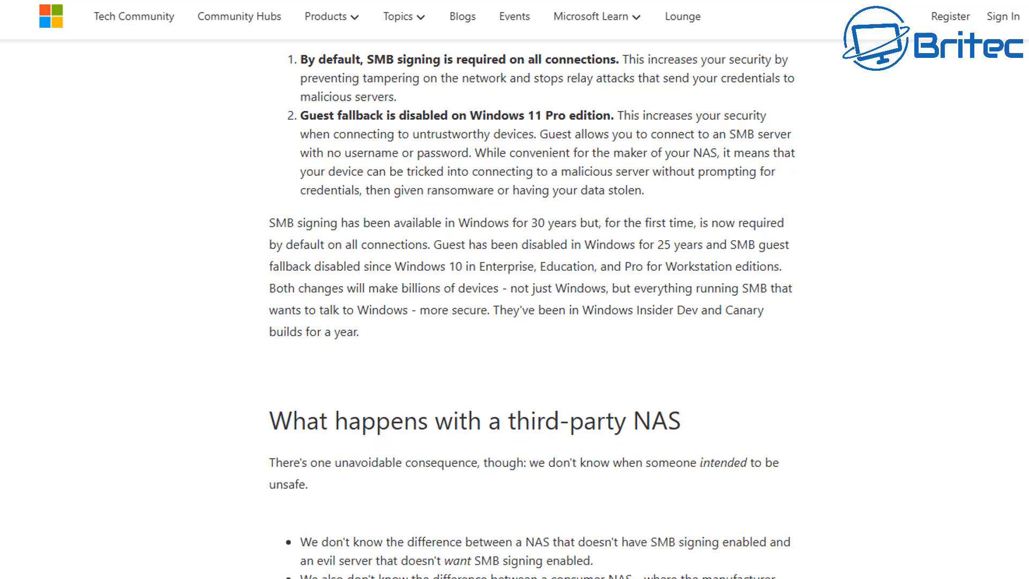
Scroll down to the error code lists for unsupported signing and required guest access
scroll("down", 3)
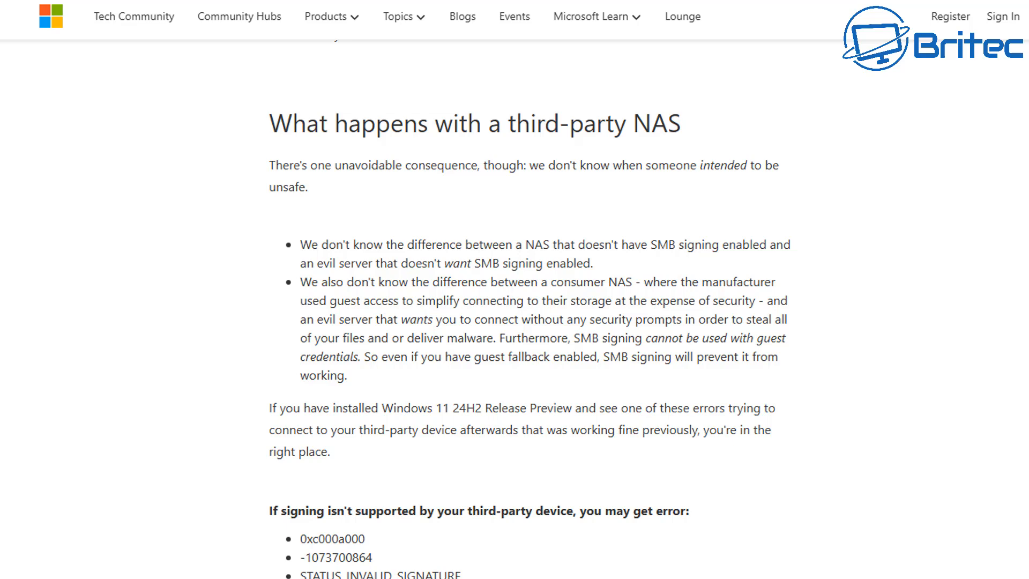
scroll("down", 3)
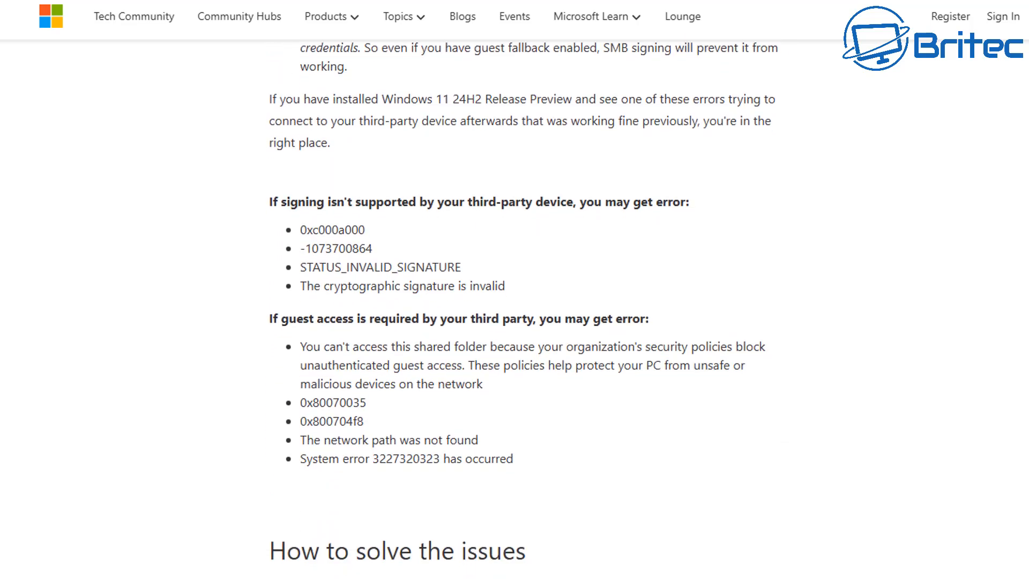
scroll("down", 3)
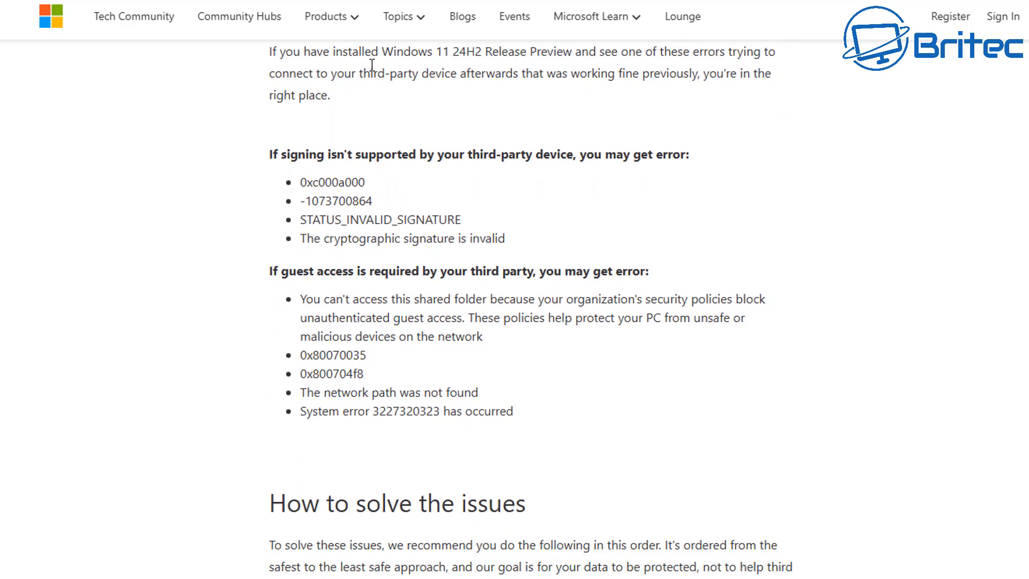
mouse_move(744, 74)
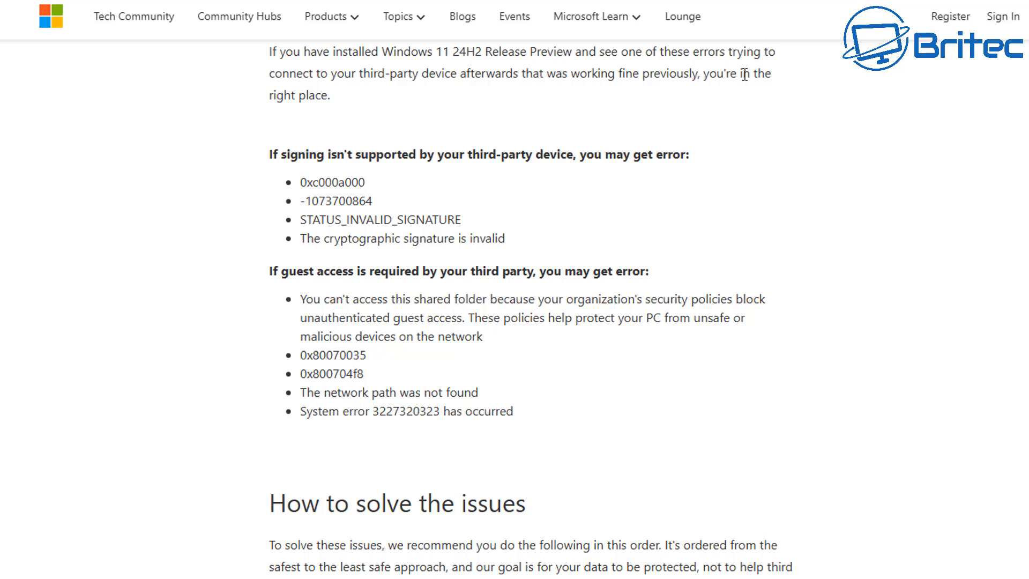
mouse_move(354, 161)
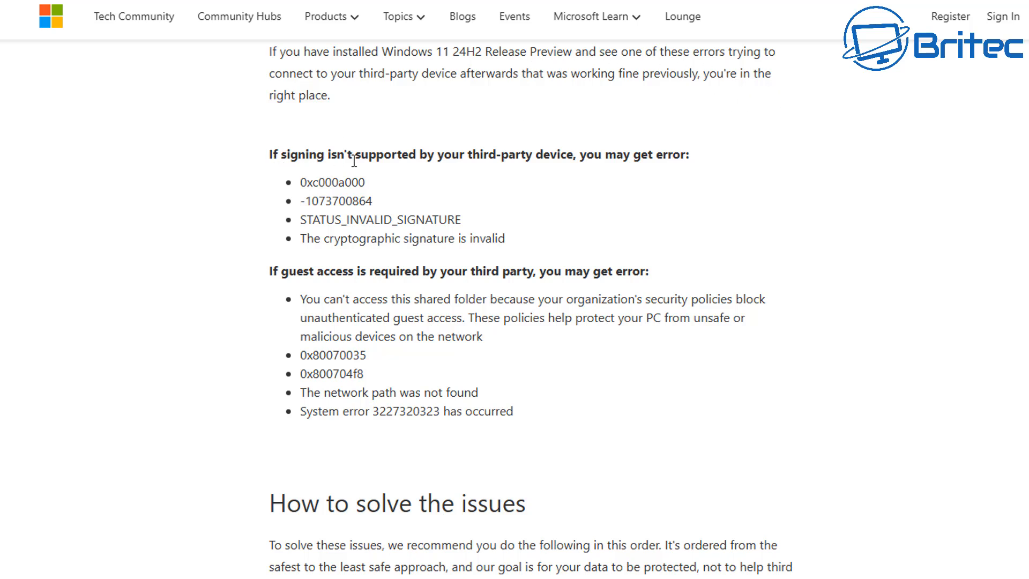
mouse_move(618, 169)
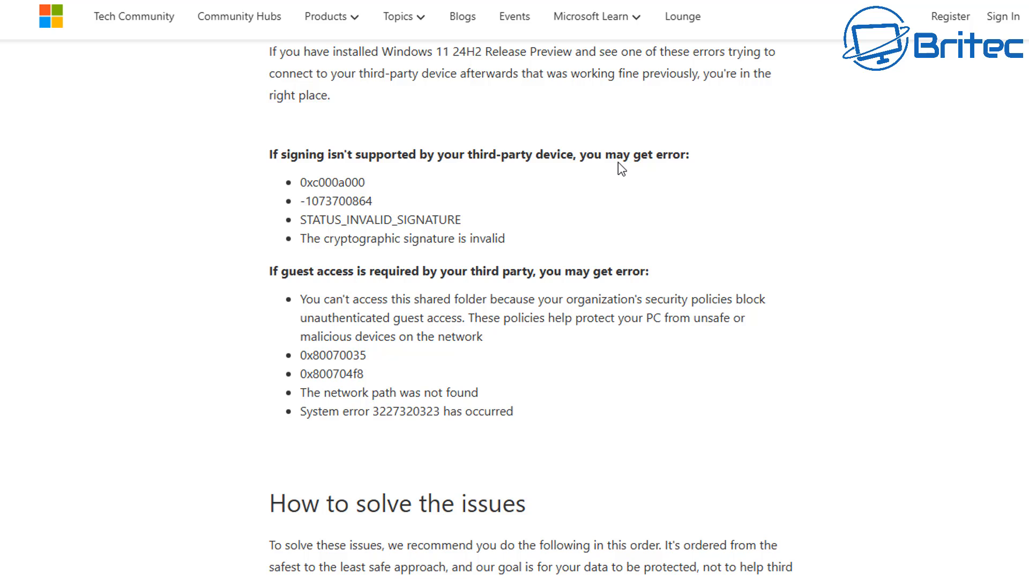
mouse_move(323, 210)
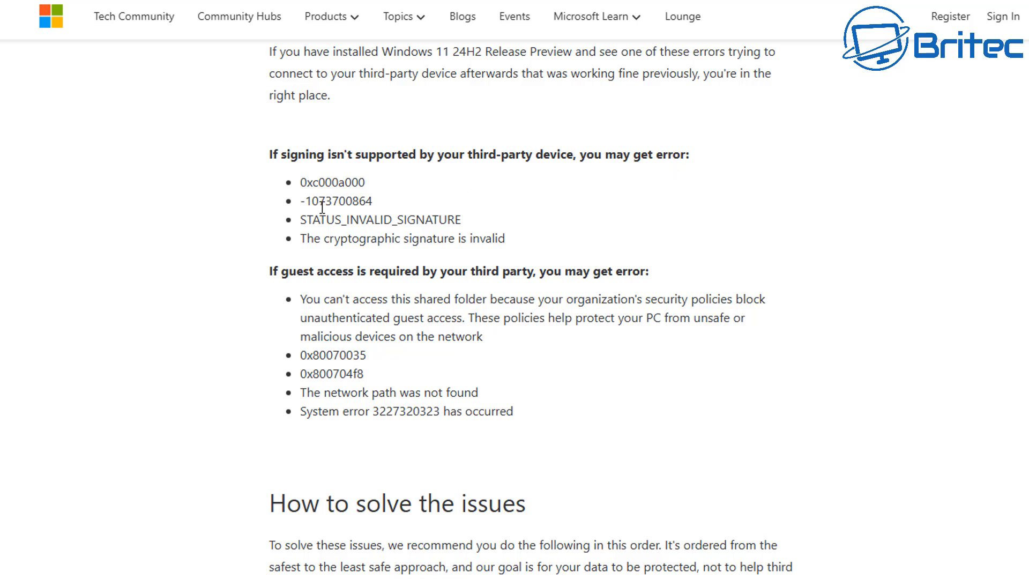
mouse_move(506, 239)
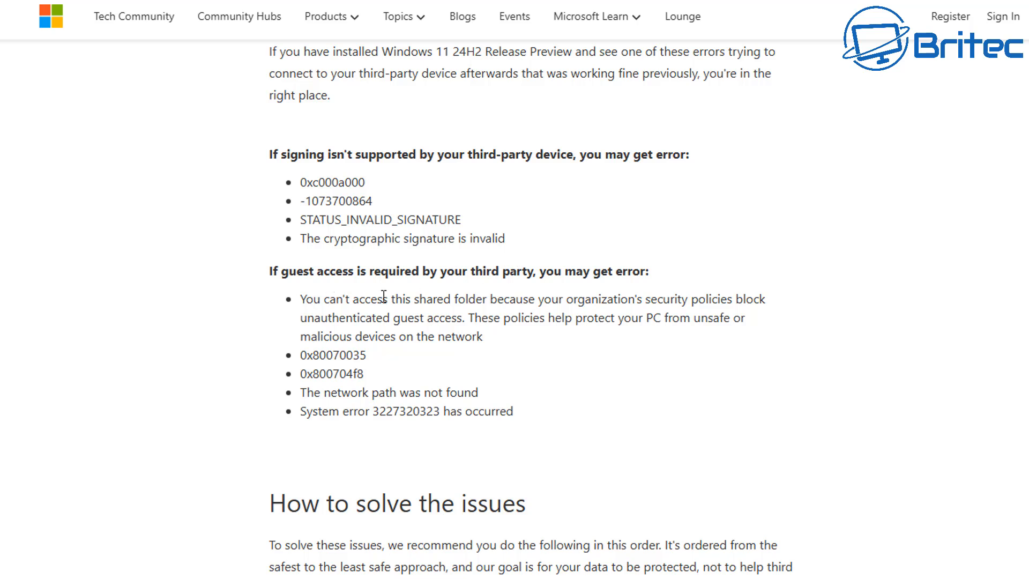
mouse_move(691, 300)
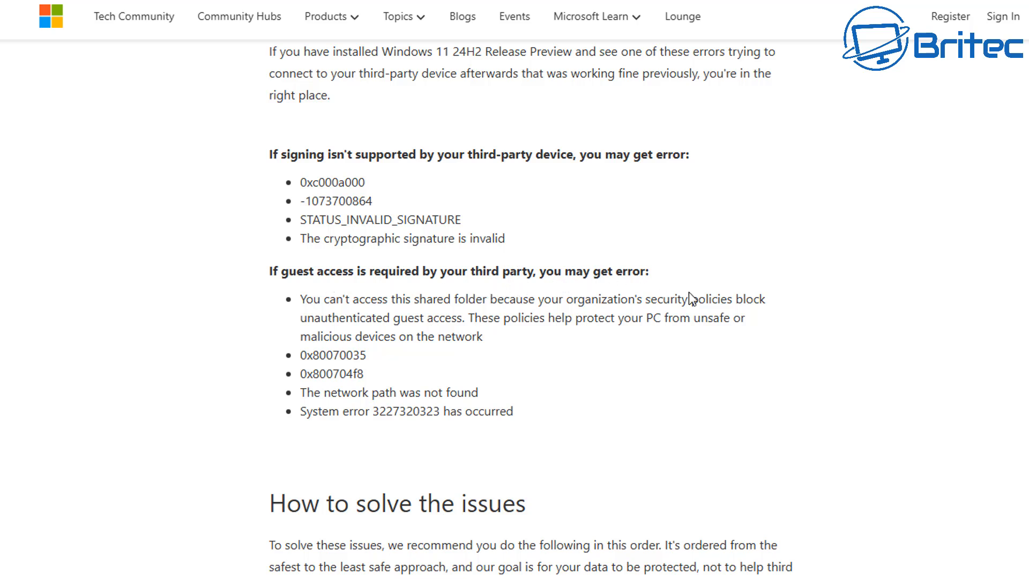
mouse_move(641, 397)
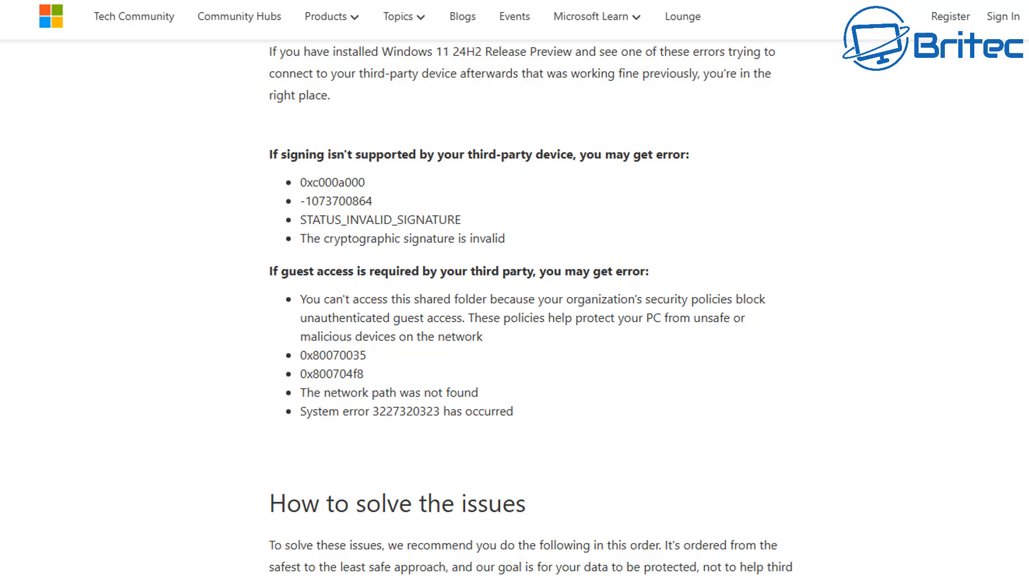
scroll("down", 3)
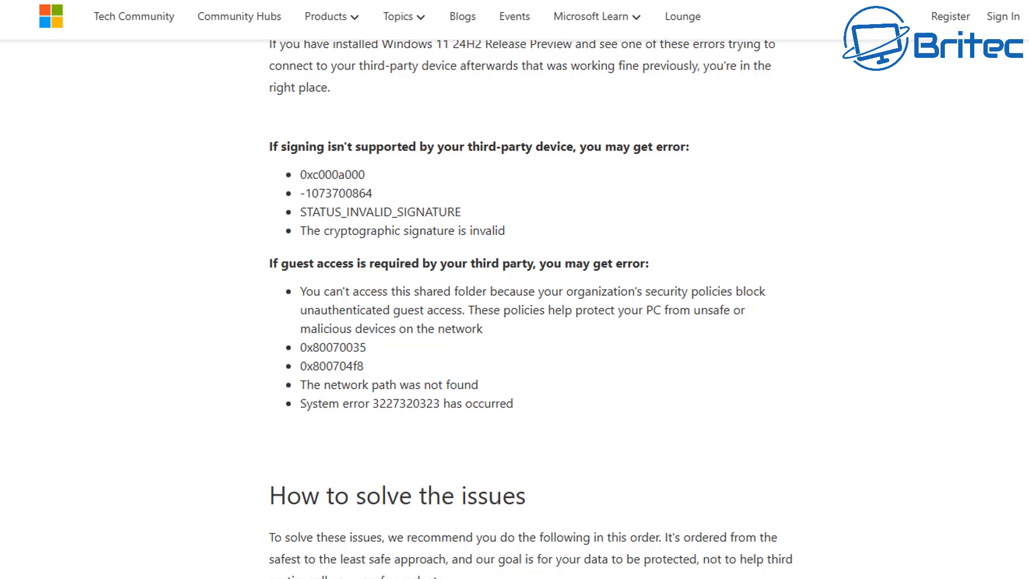
Scroll through 'How to solve the issues' steps 6–8 and highlight the Set-SmbClientConfiguration command
scroll("down", 3)
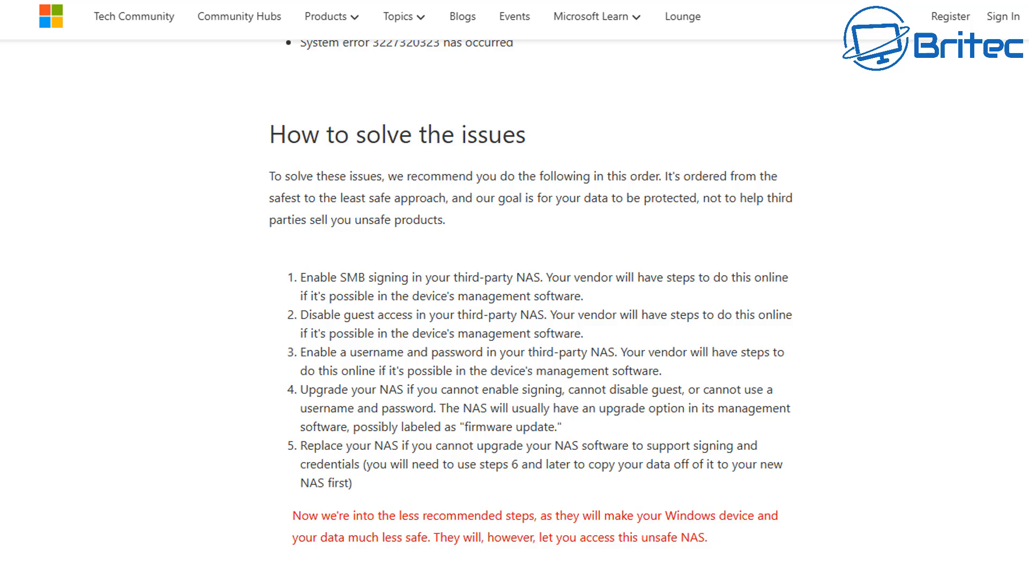
scroll("down", 3)
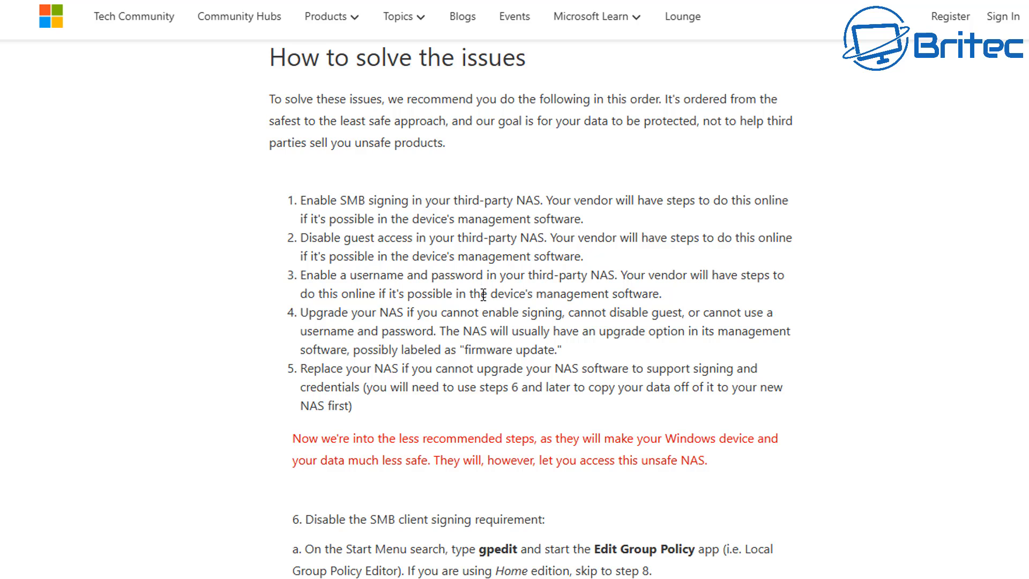
mouse_move(484, 312)
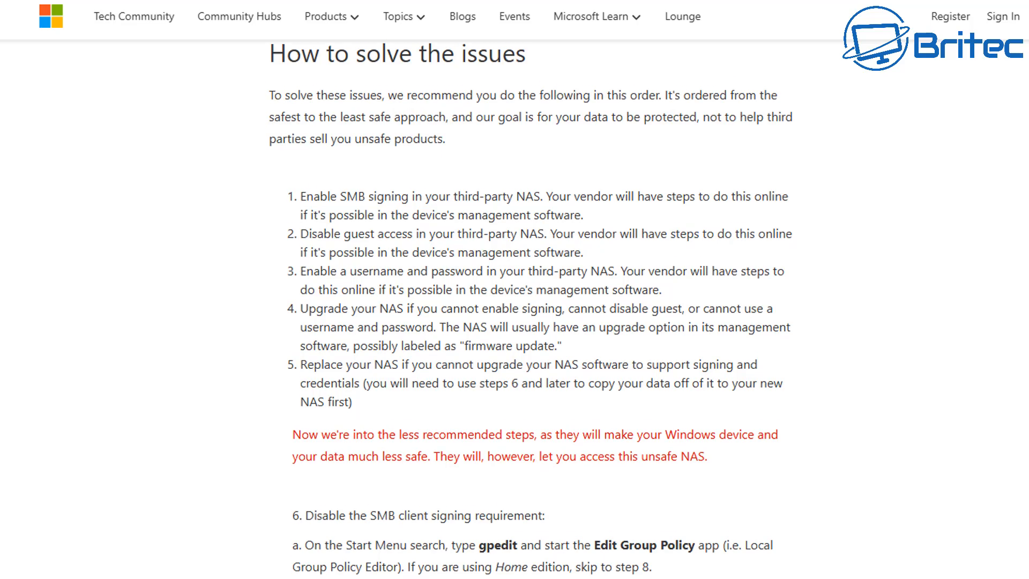
scroll("down", 3)
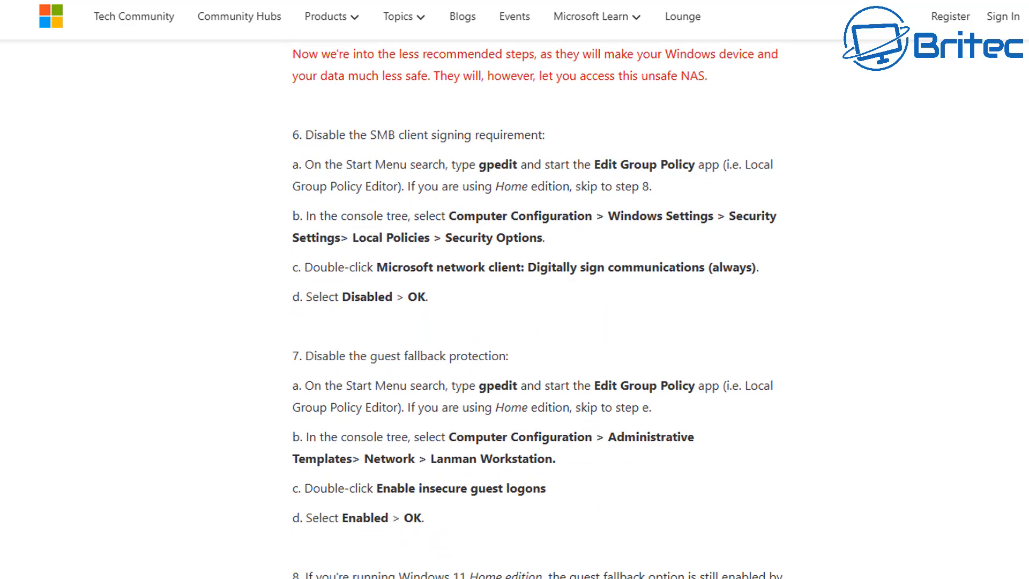
scroll("down", 3)
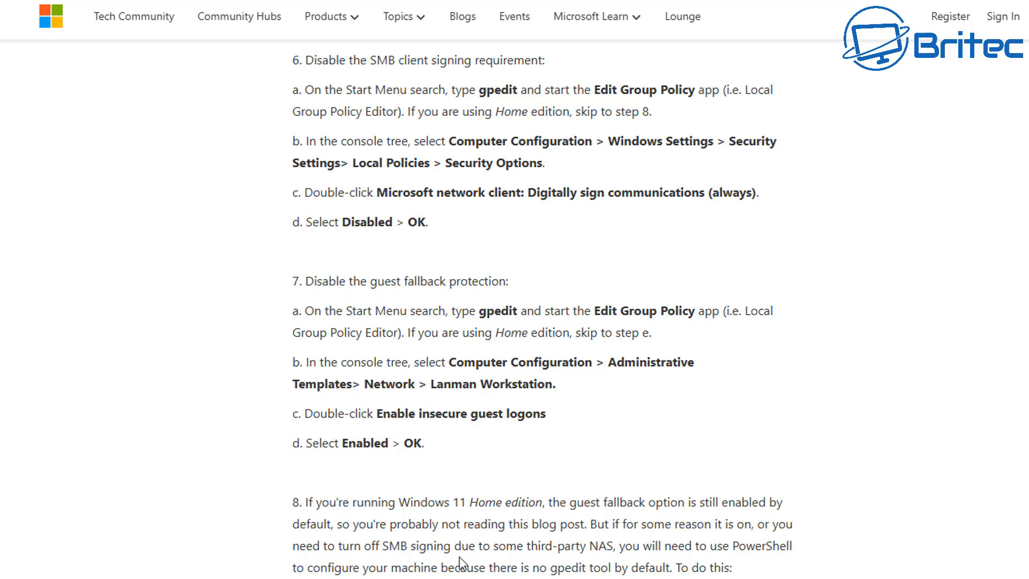
mouse_move(449, 440)
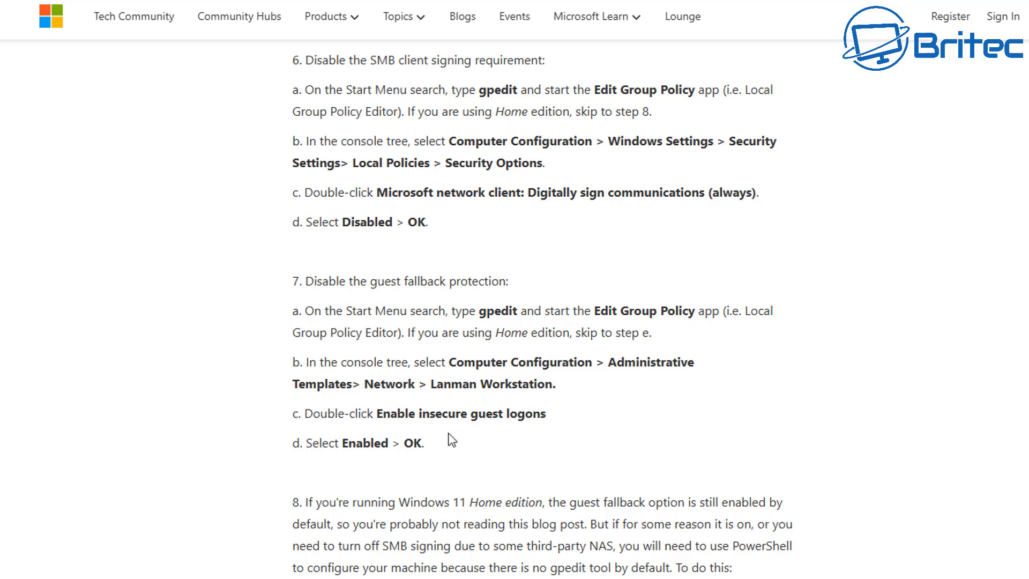
mouse_move(643, 152)
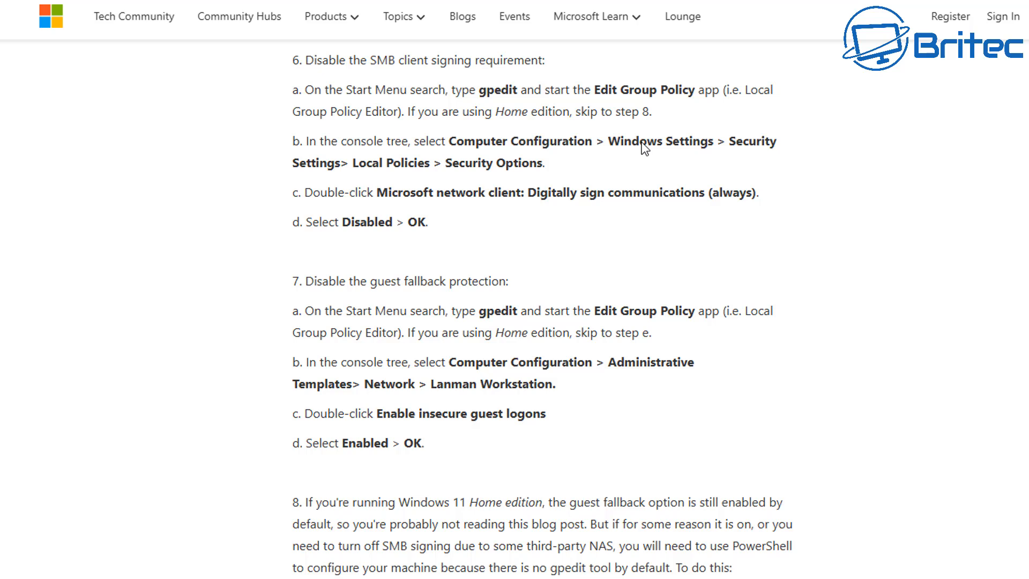
mouse_move(431, 384)
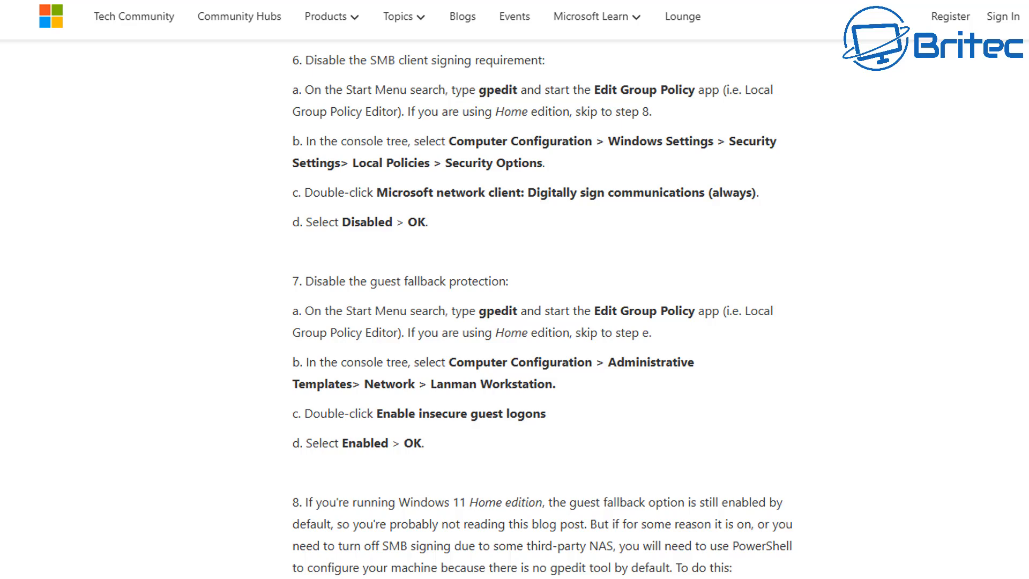
scroll("down", 3)
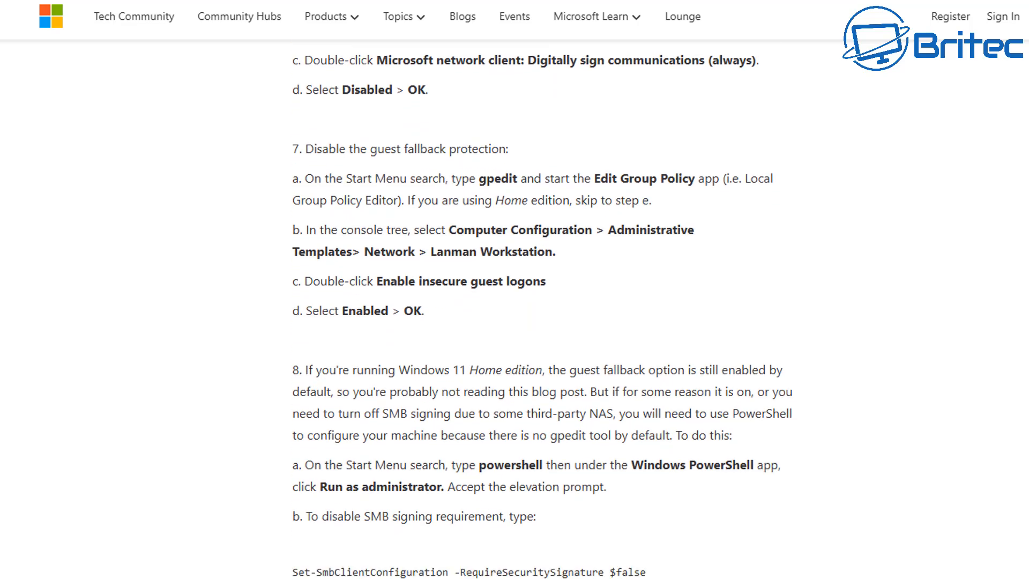
scroll("down", 3)
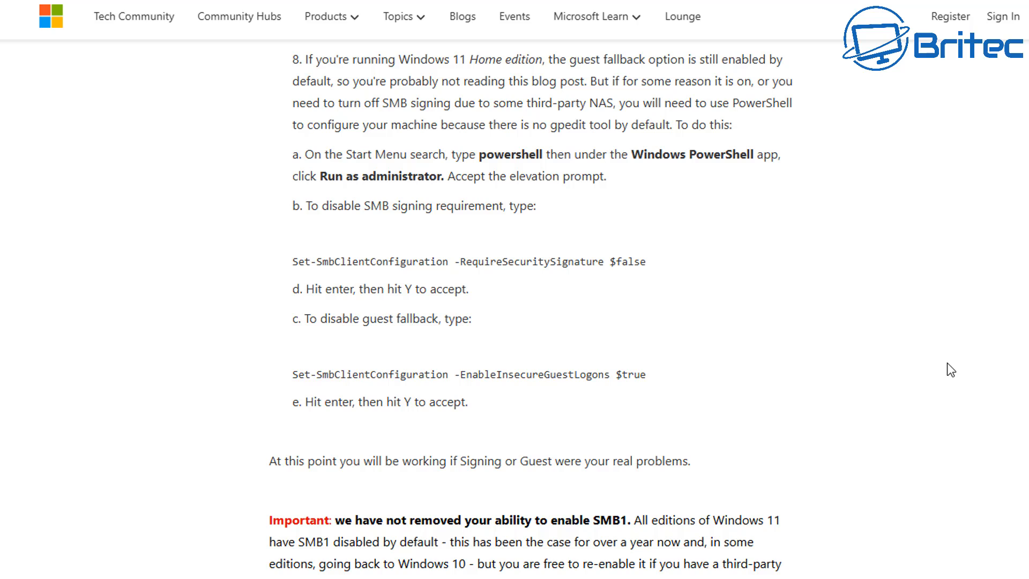
mouse_move(622, 277)
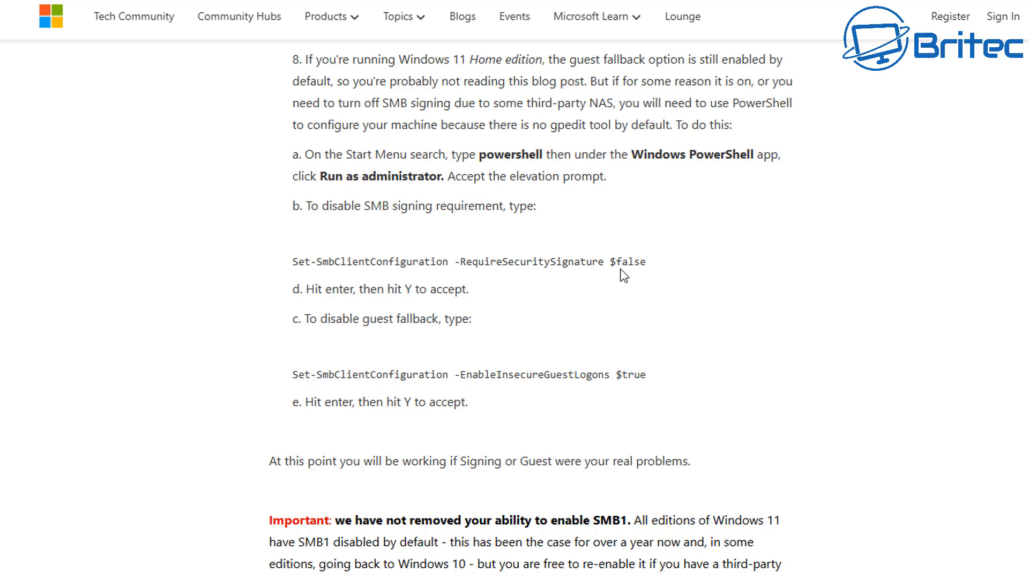
left_click_drag(355, 262, 644, 261)
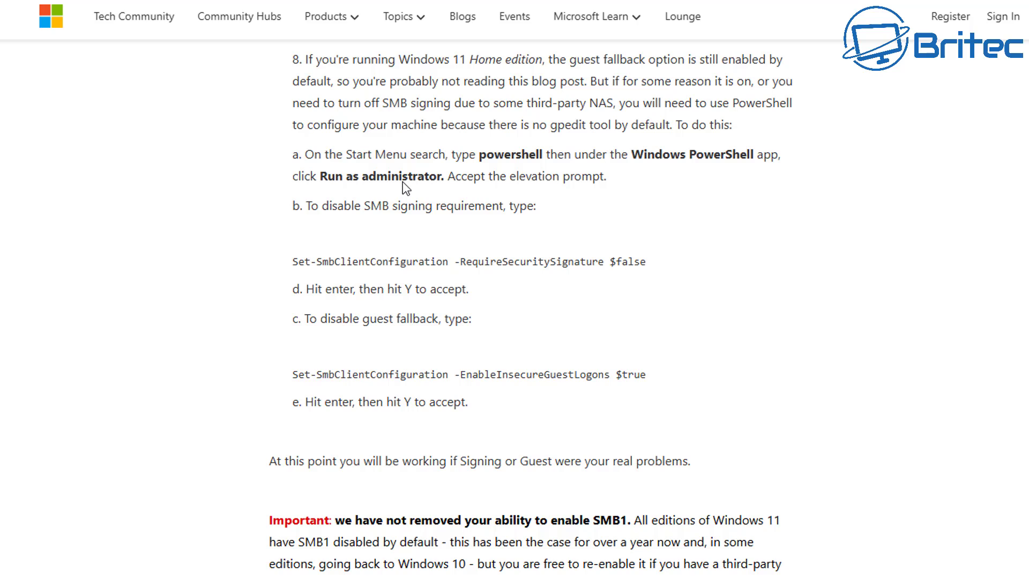
mouse_move(587, 236)
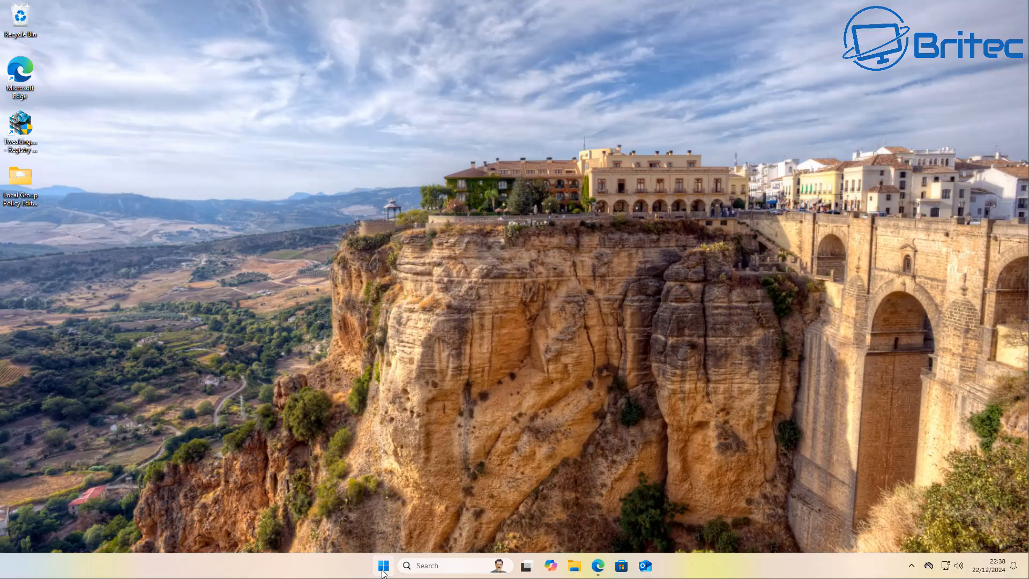
Launch Windows Terminal as administrator and approve the elevation prompt
right_click(384, 566)
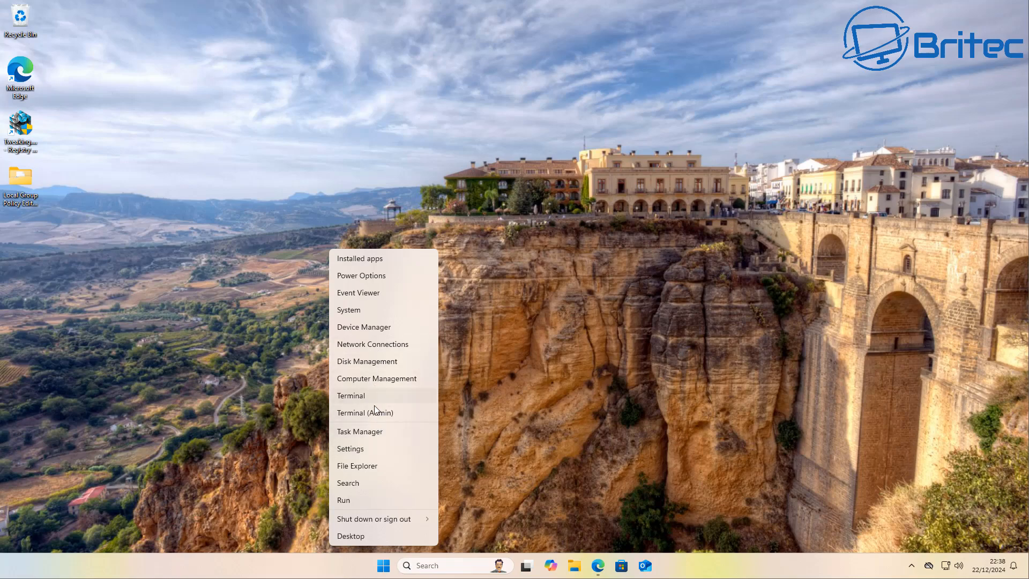
left_click(364, 413)
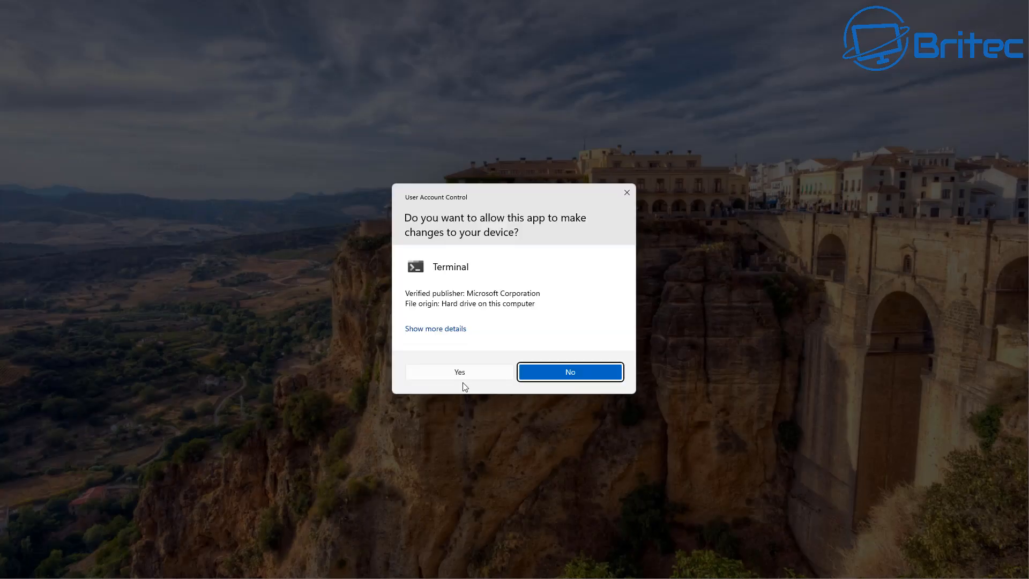
left_click(459, 372)
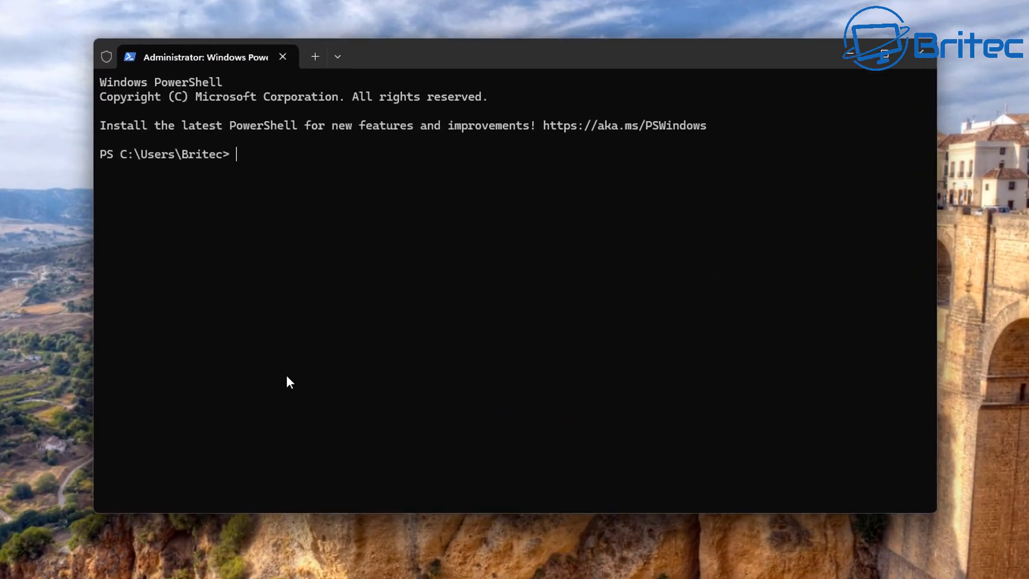
Run Set-SmbClientConfiguration -RequireSecuritySignature $false and answer A to the prompt
type("Set-SmbClientConfiguration -RequireSecuritySignature $false")
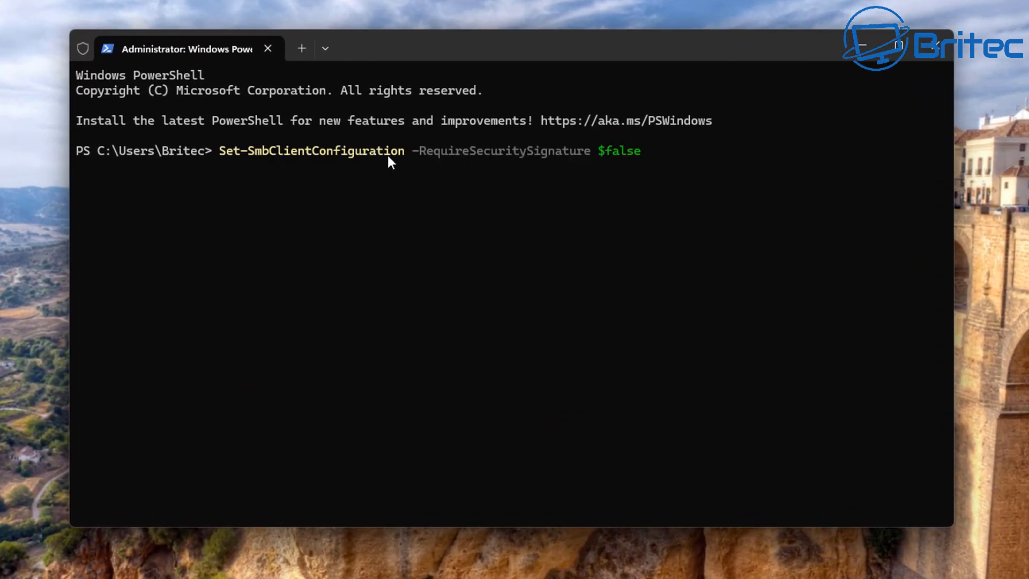
key("Enter")
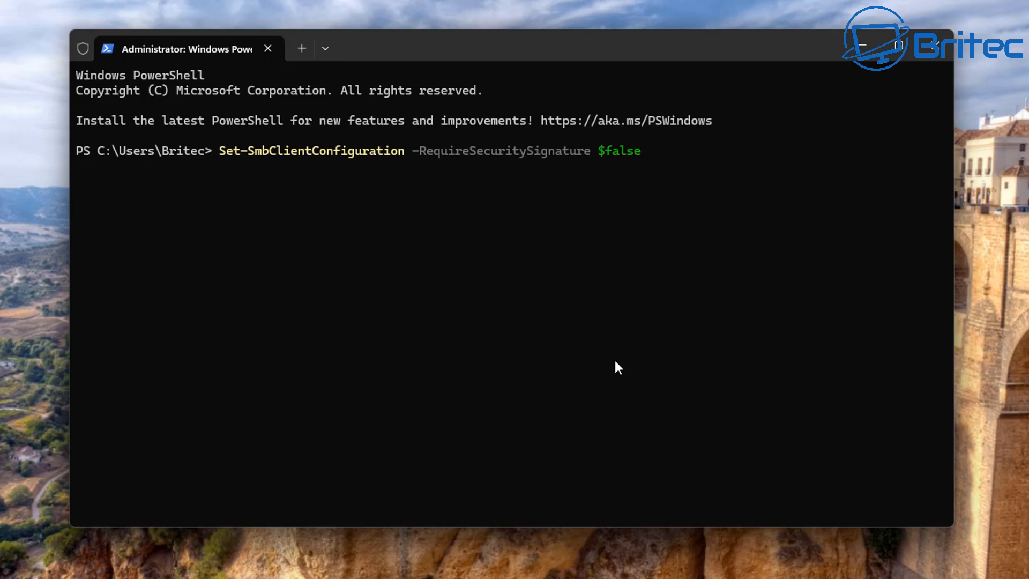
key("Enter")
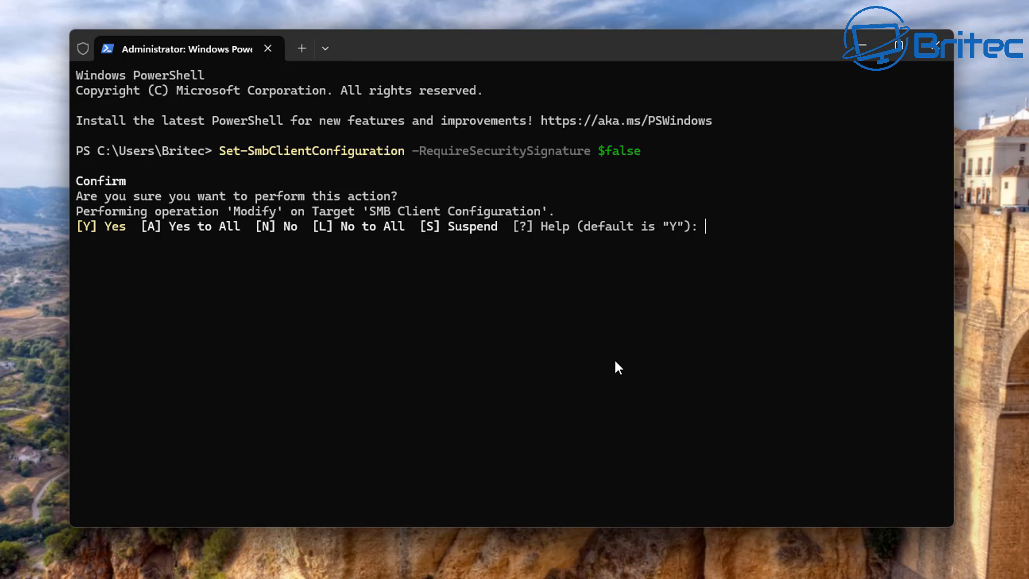
mouse_move(320, 366)
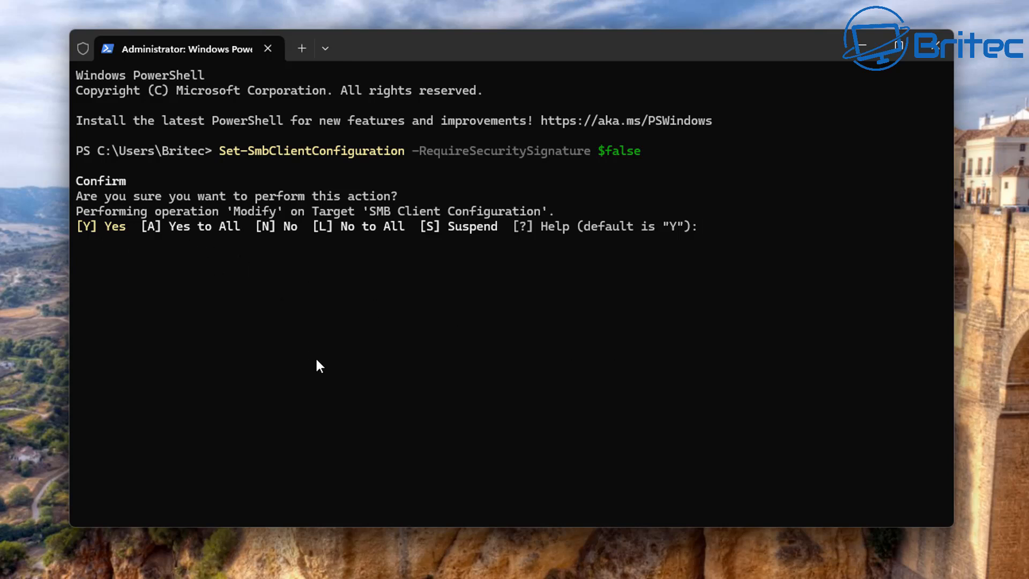
type("a")
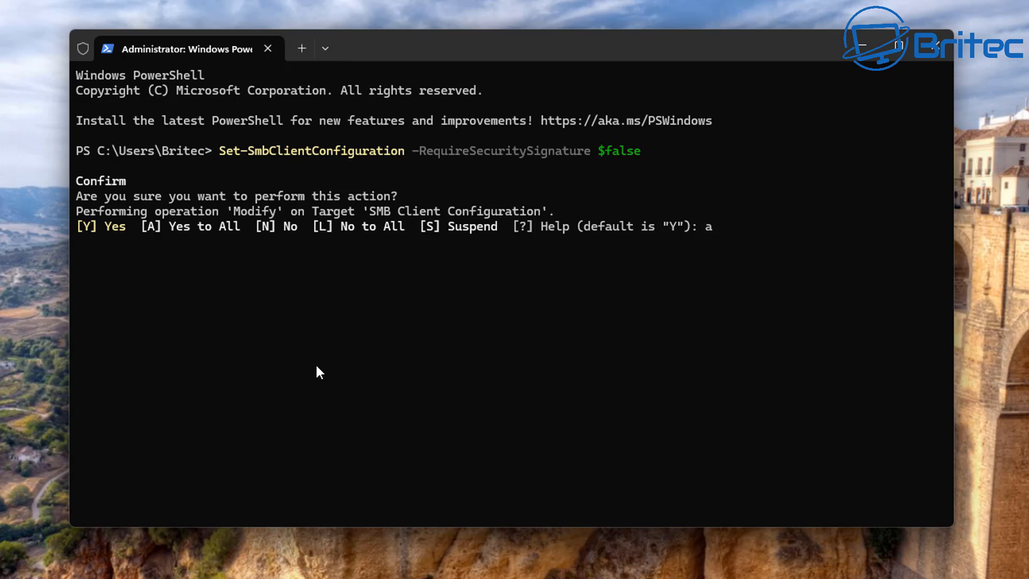
key("Enter")
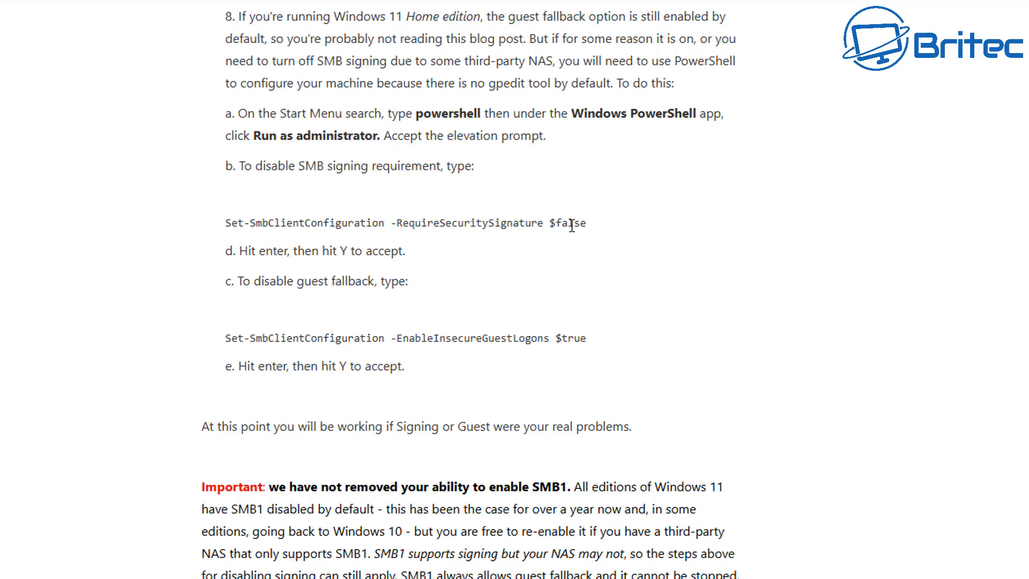
mouse_move(534, 306)
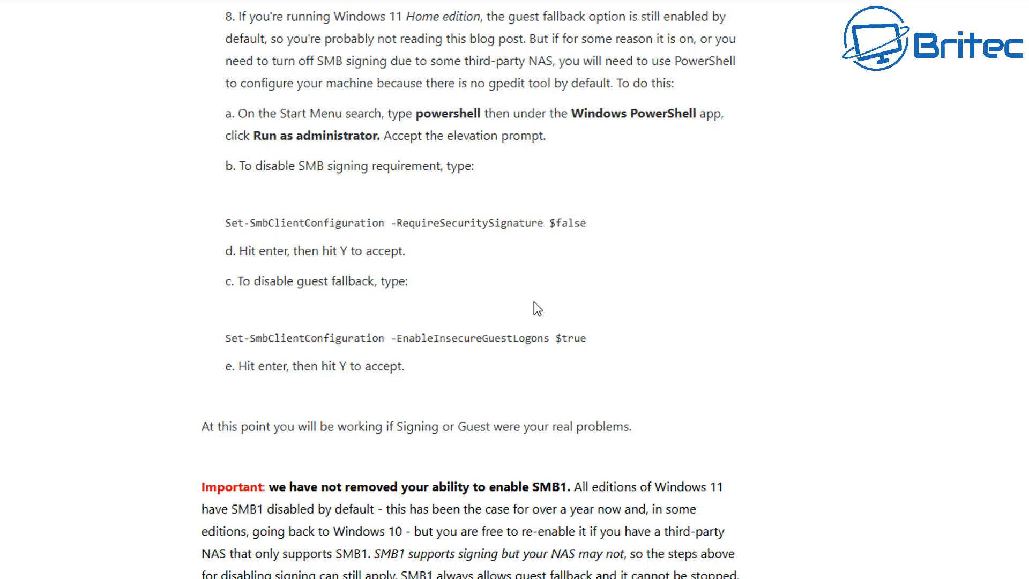
Copy the -EnableInsecureGuestLogons $true command from the article, run it and answer A
left_click_drag(250, 337, 586, 337)
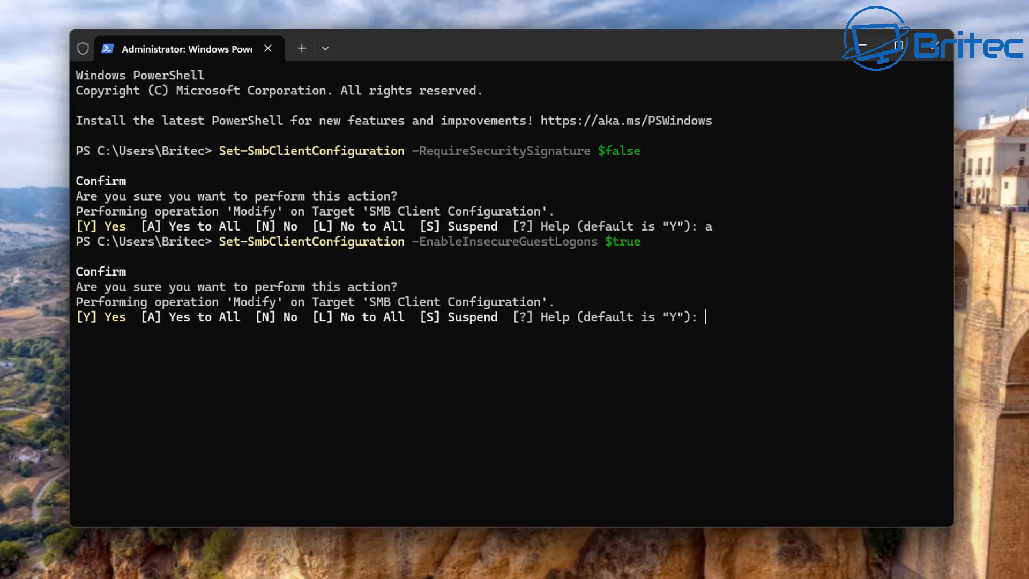
mouse_move(248, 344)
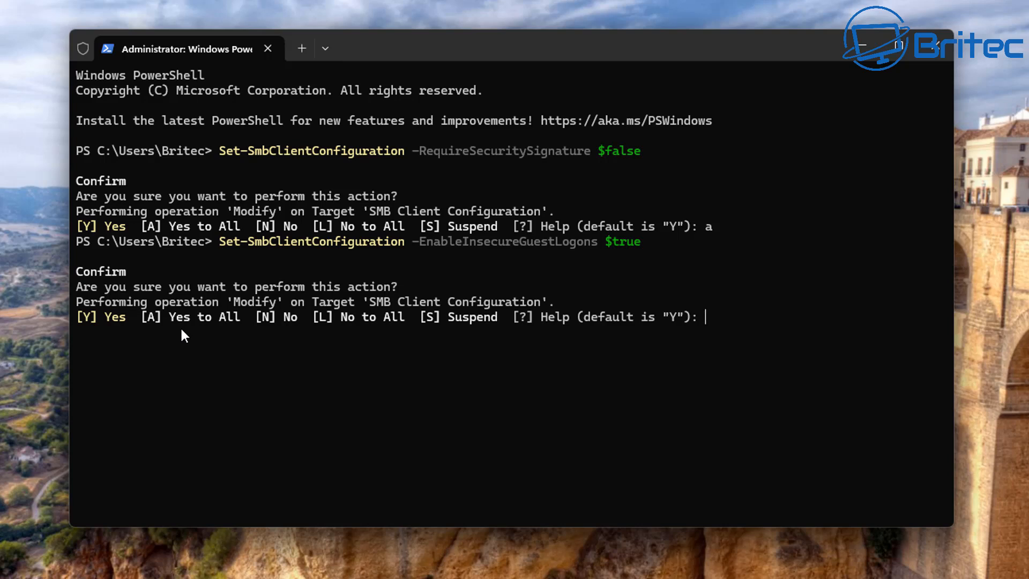
type("a")
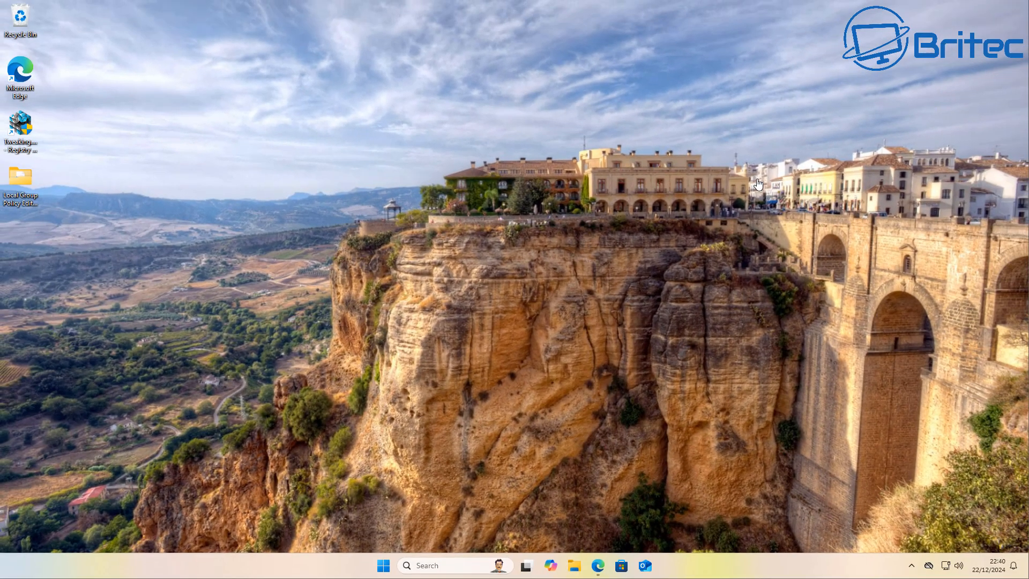
left_click(383, 565)
type("turn")
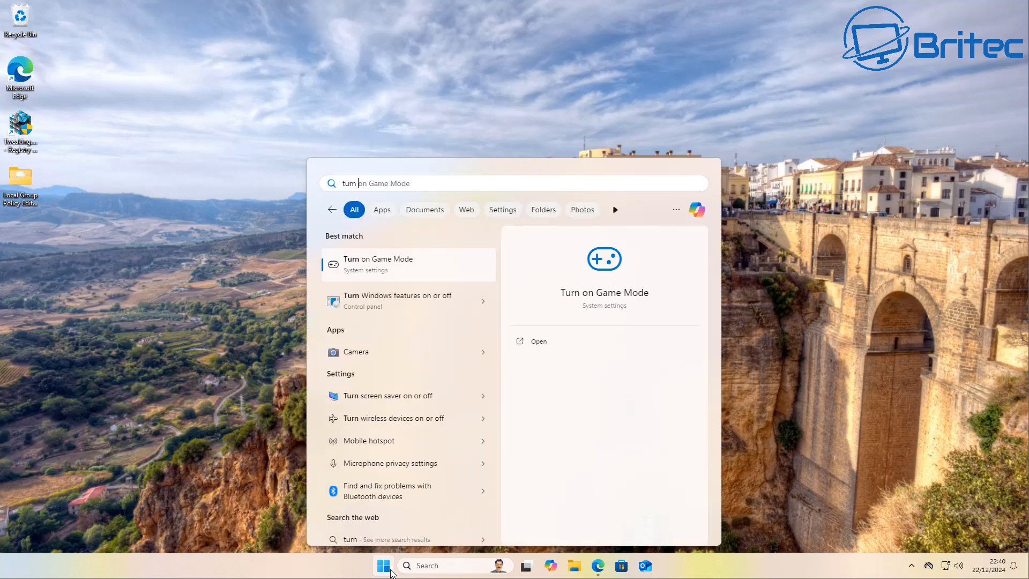
left_click(396, 301)
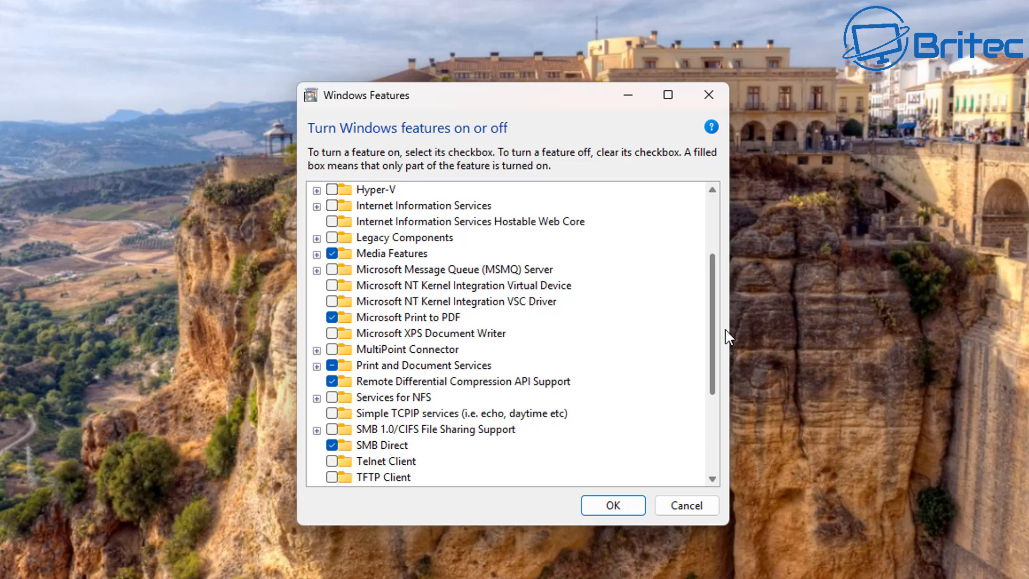
scroll("down", 3)
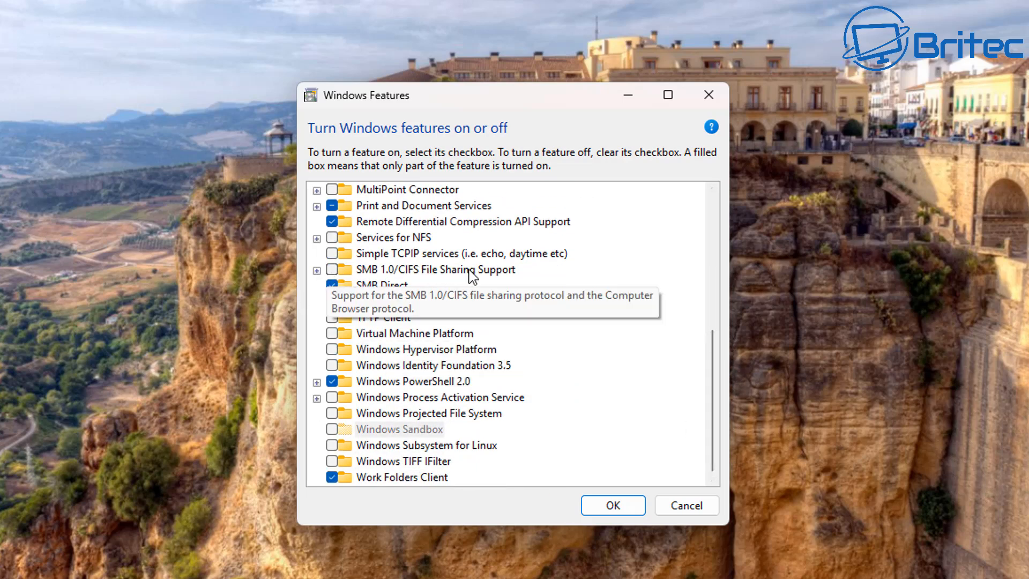
left_click(318, 269)
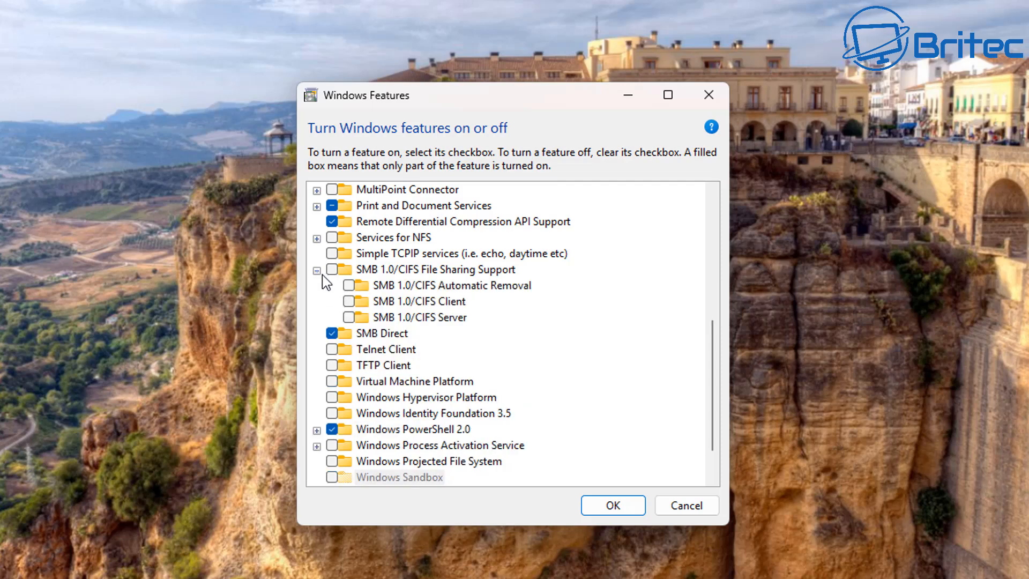
mouse_move(382, 301)
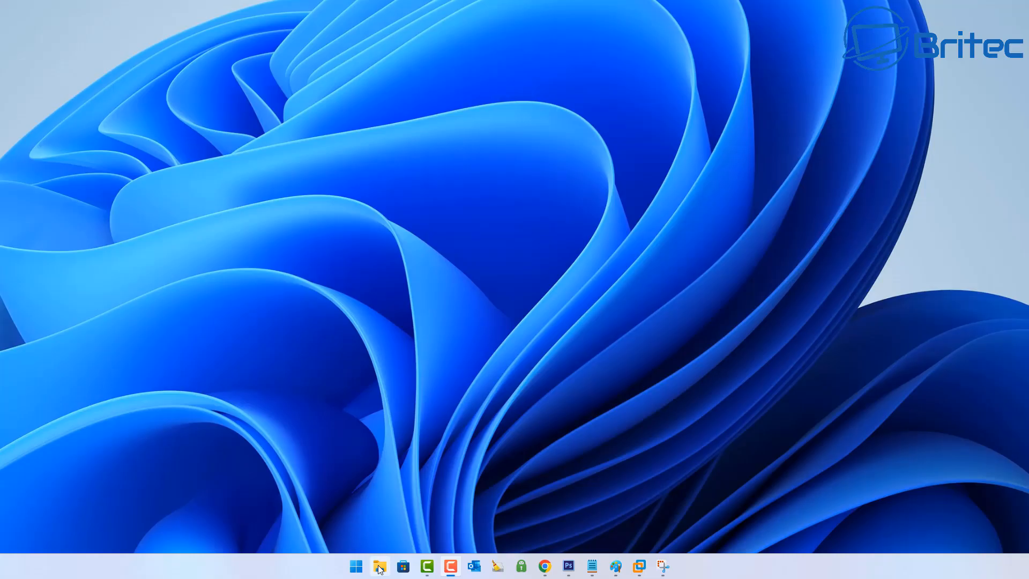
left_click(379, 566)
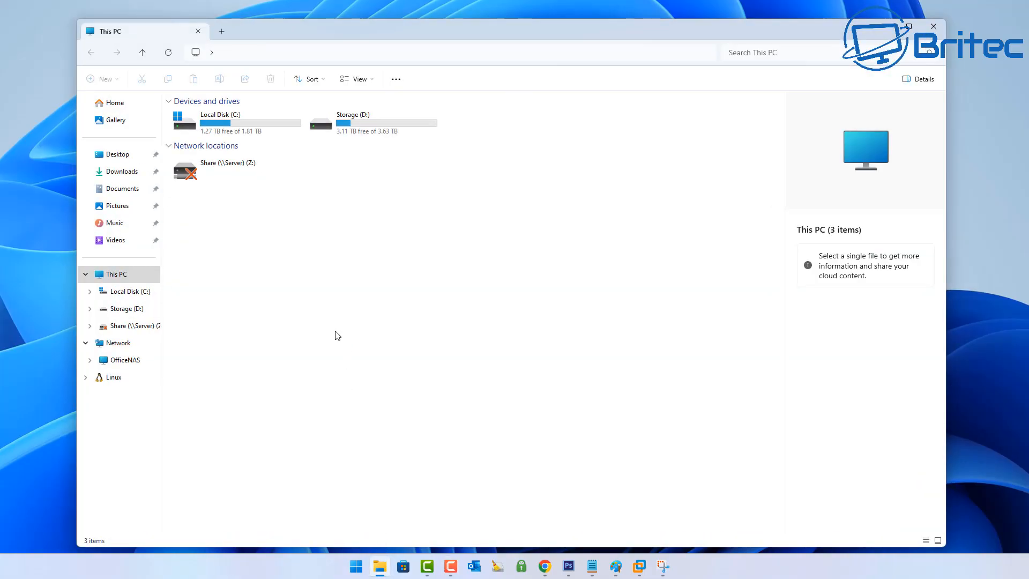
left_click(118, 343)
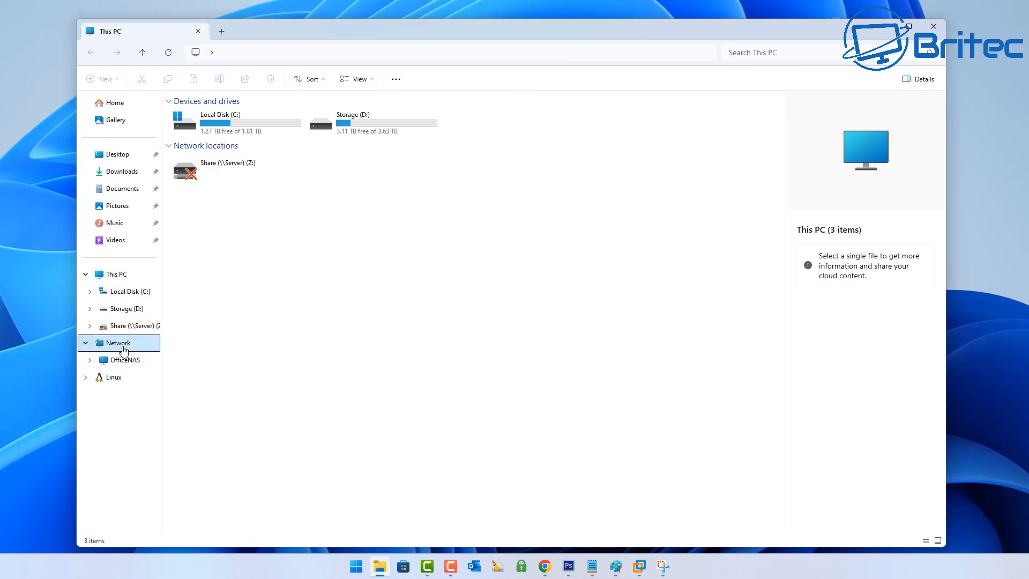
left_click(118, 343)
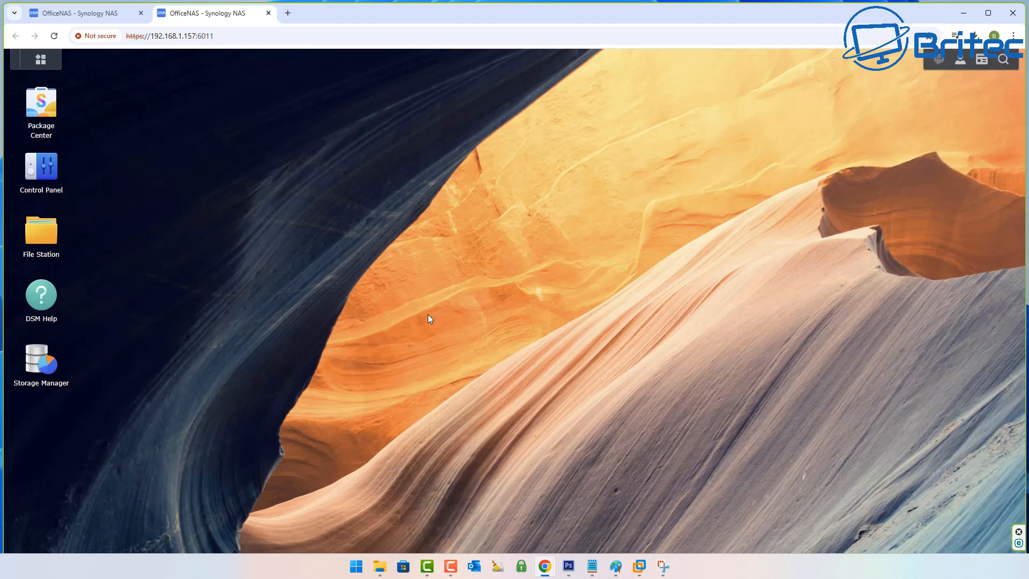
mouse_move(534, 142)
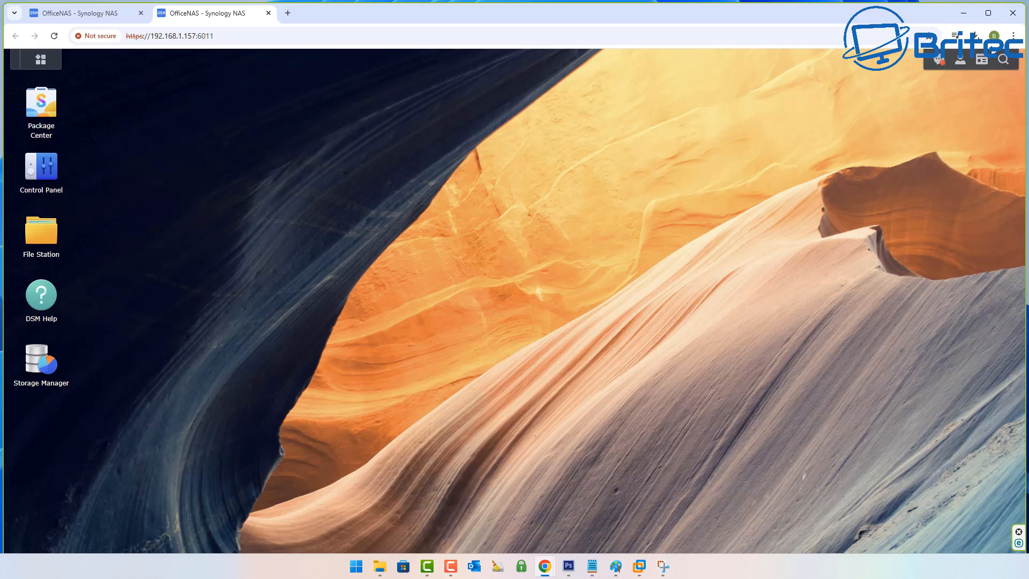
mouse_move(1016, 11)
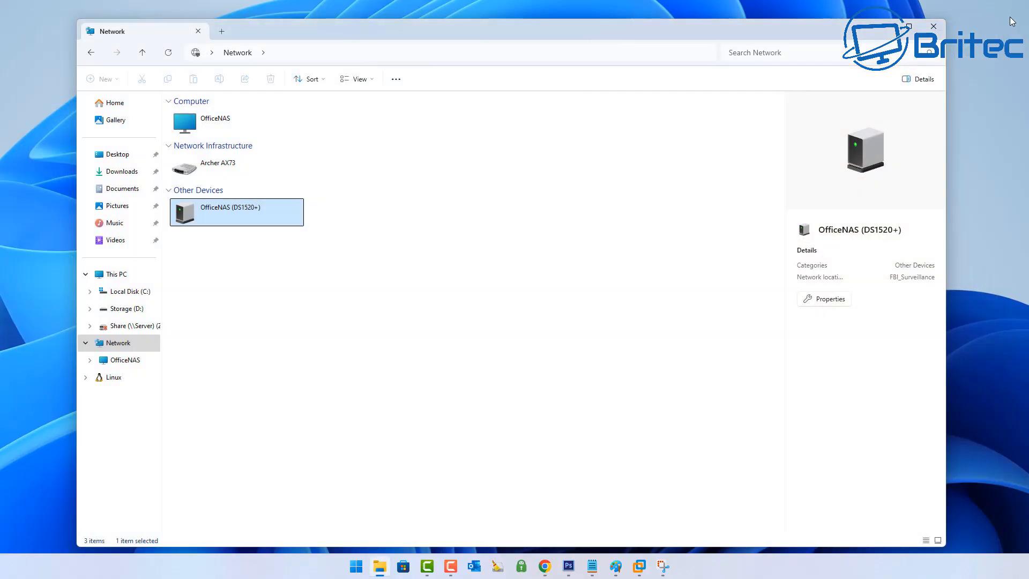
left_click(932, 25)
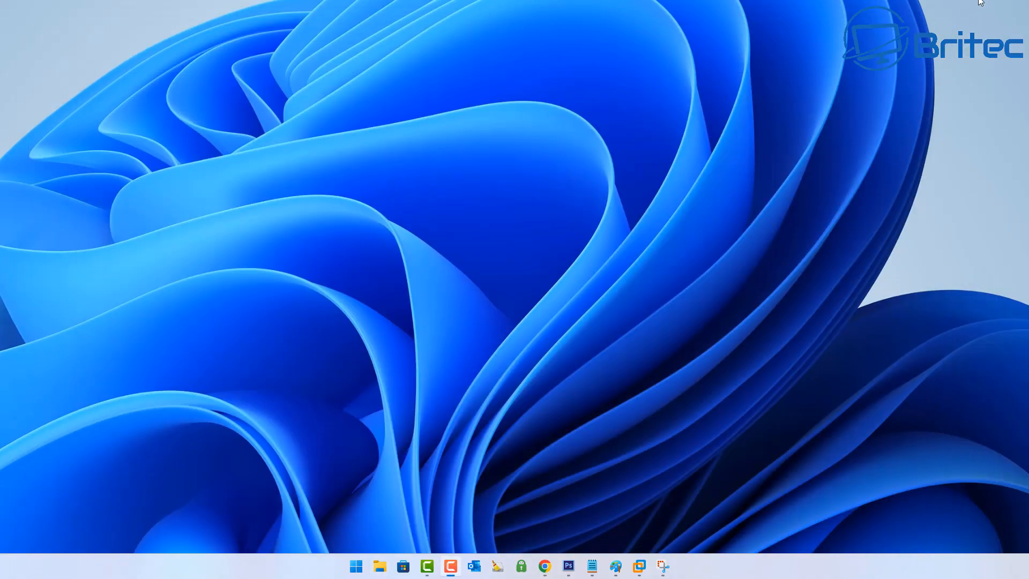
mouse_move(985, 66)
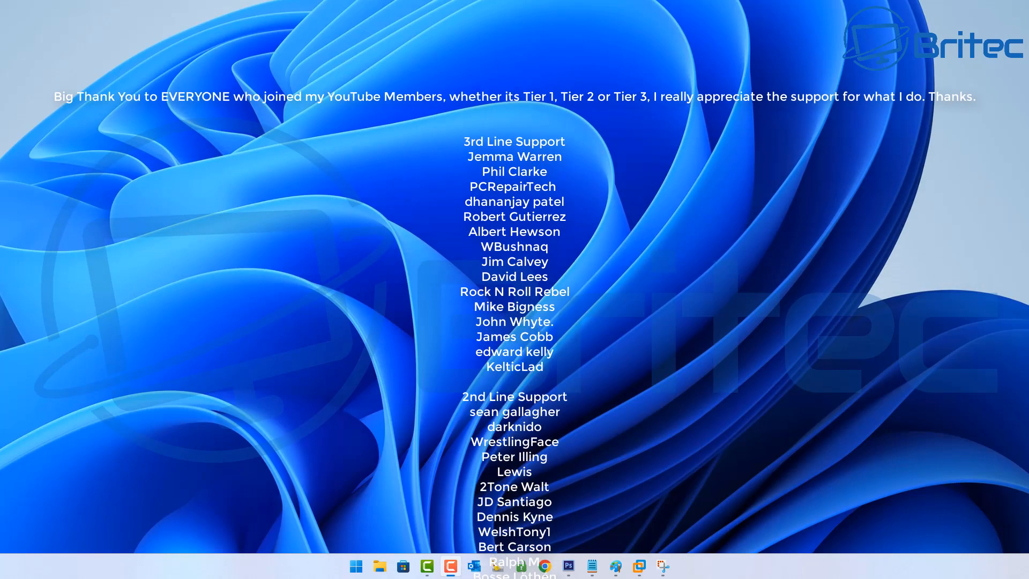
scroll("down", 3)
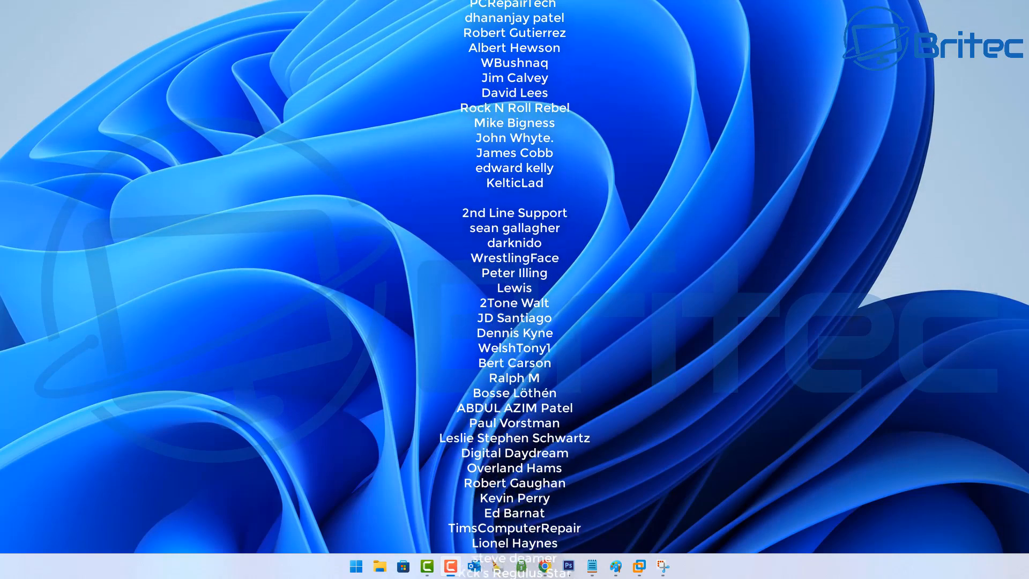
scroll("down", 3)
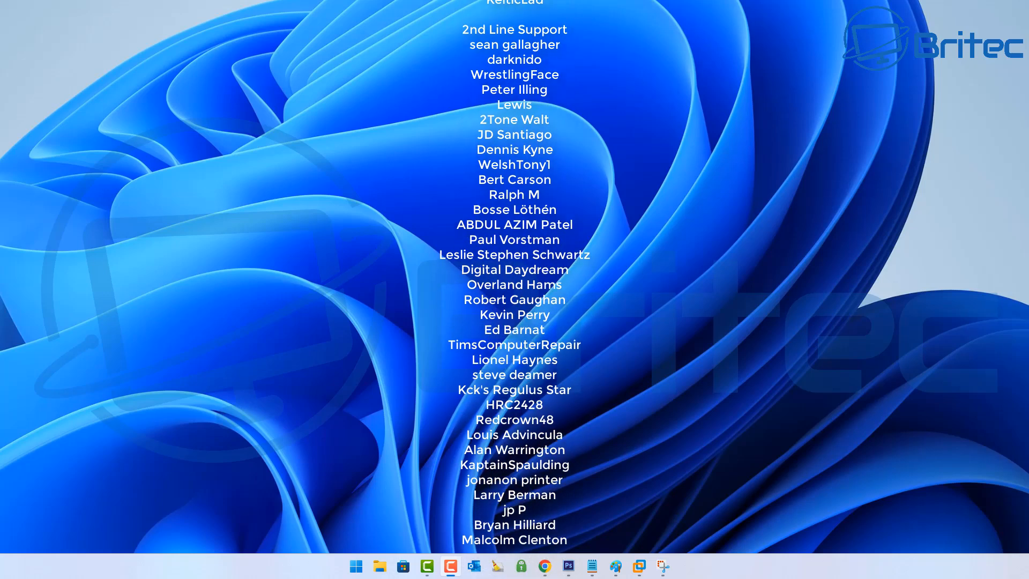
scroll("down", 3)
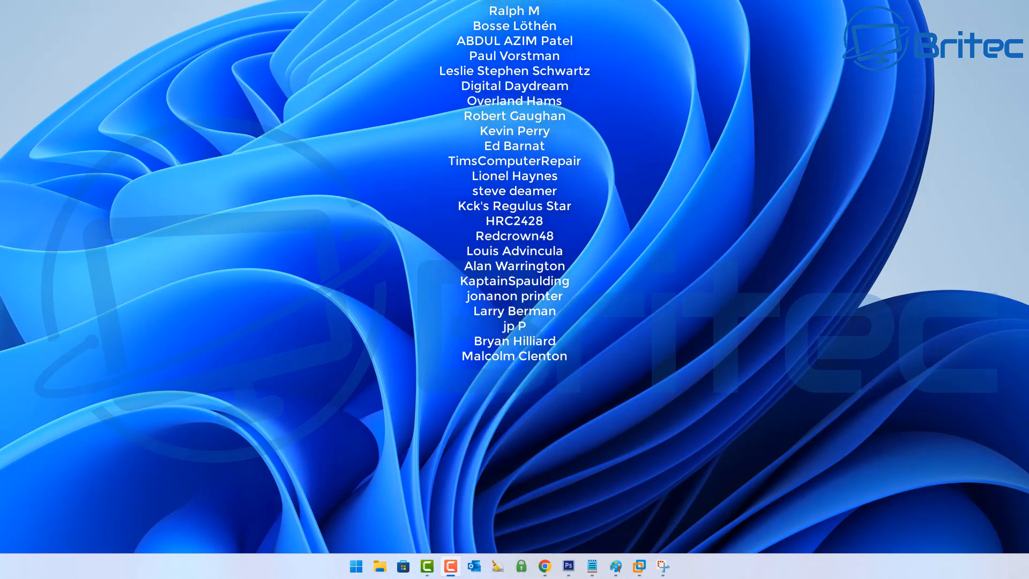